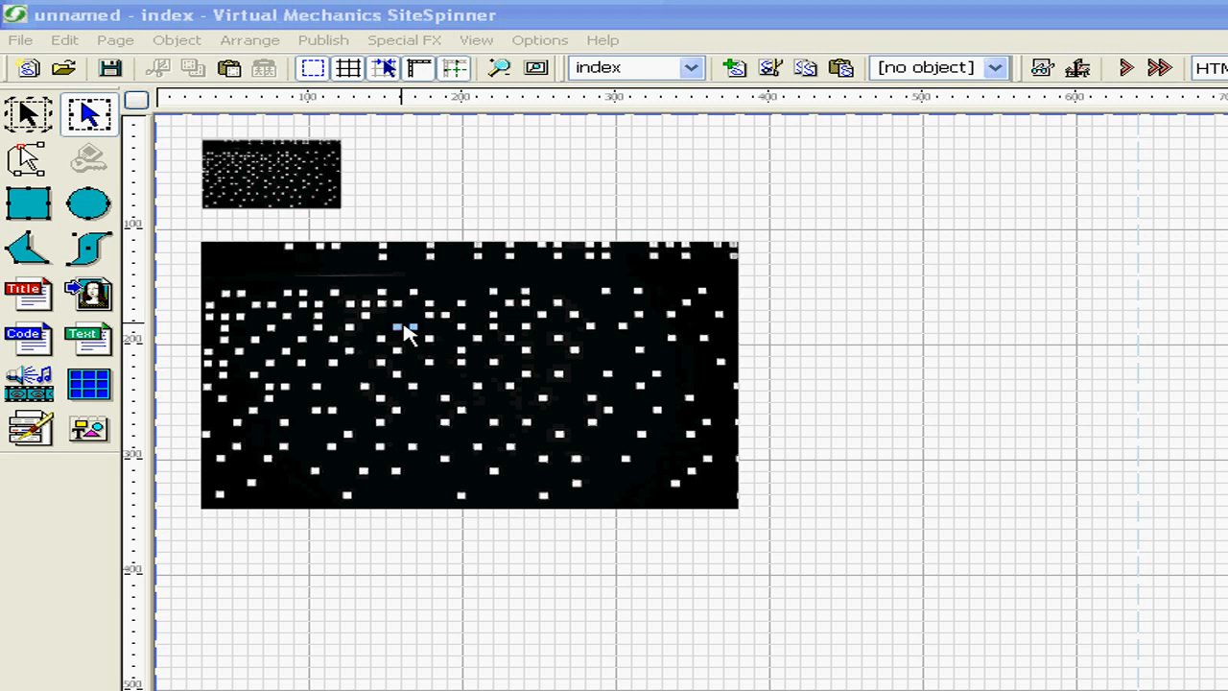
{"action": "mouse_move", "coordinate": [413, 403]}
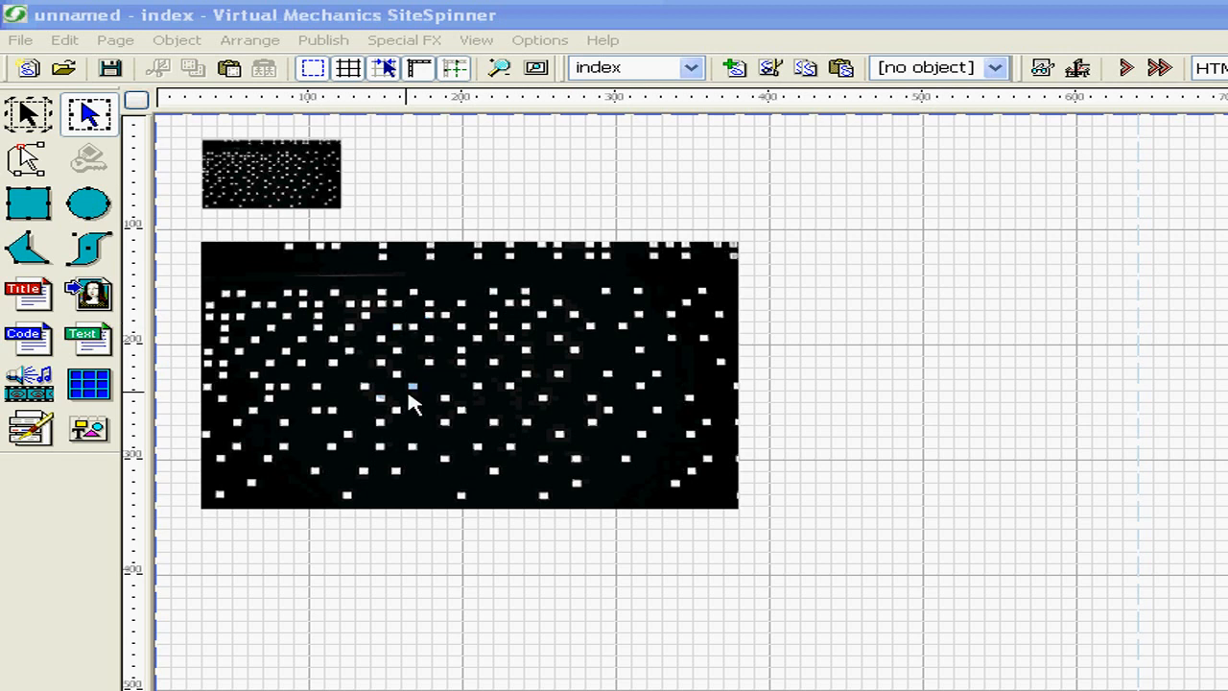
{"action": "mouse_move", "coordinate": [355, 338]}
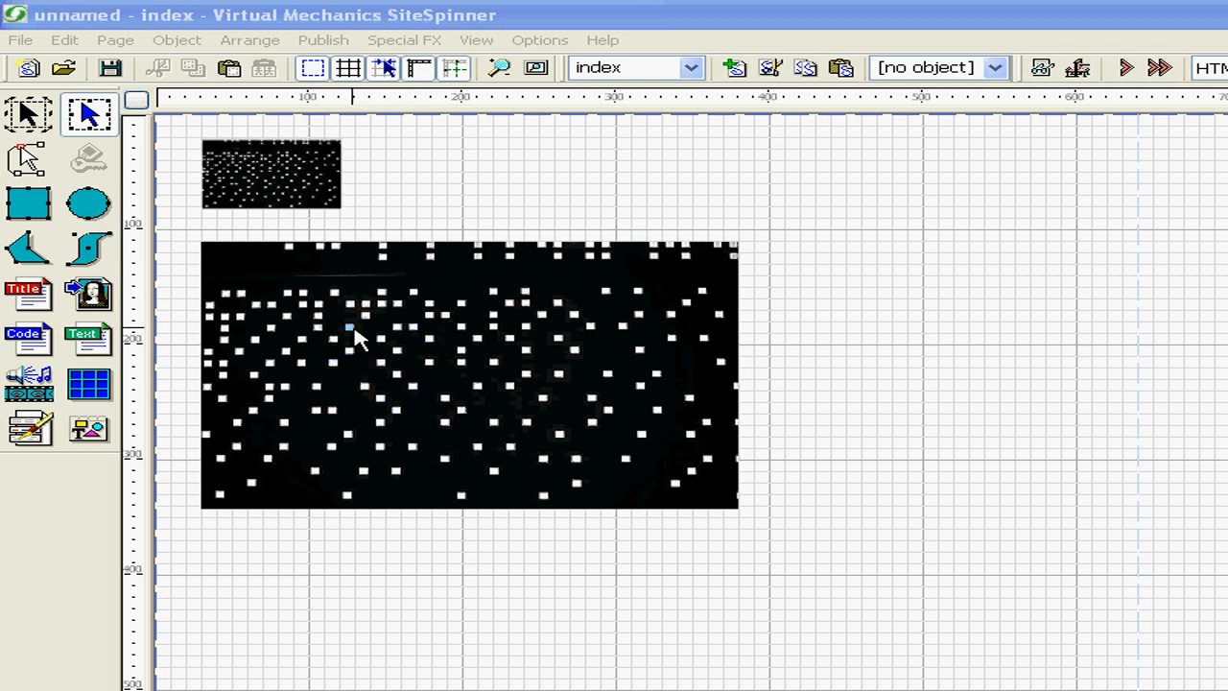
{"action": "mouse_move", "coordinate": [326, 407]}
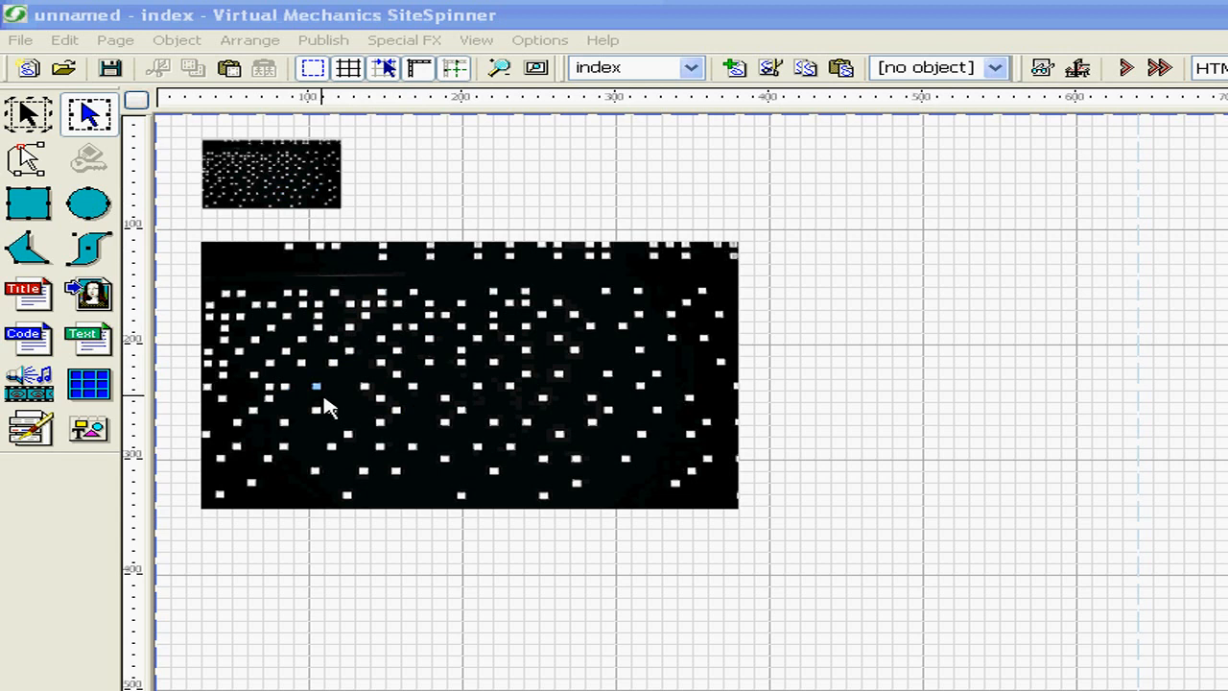
{"action": "mouse_move", "coordinate": [445, 401]}
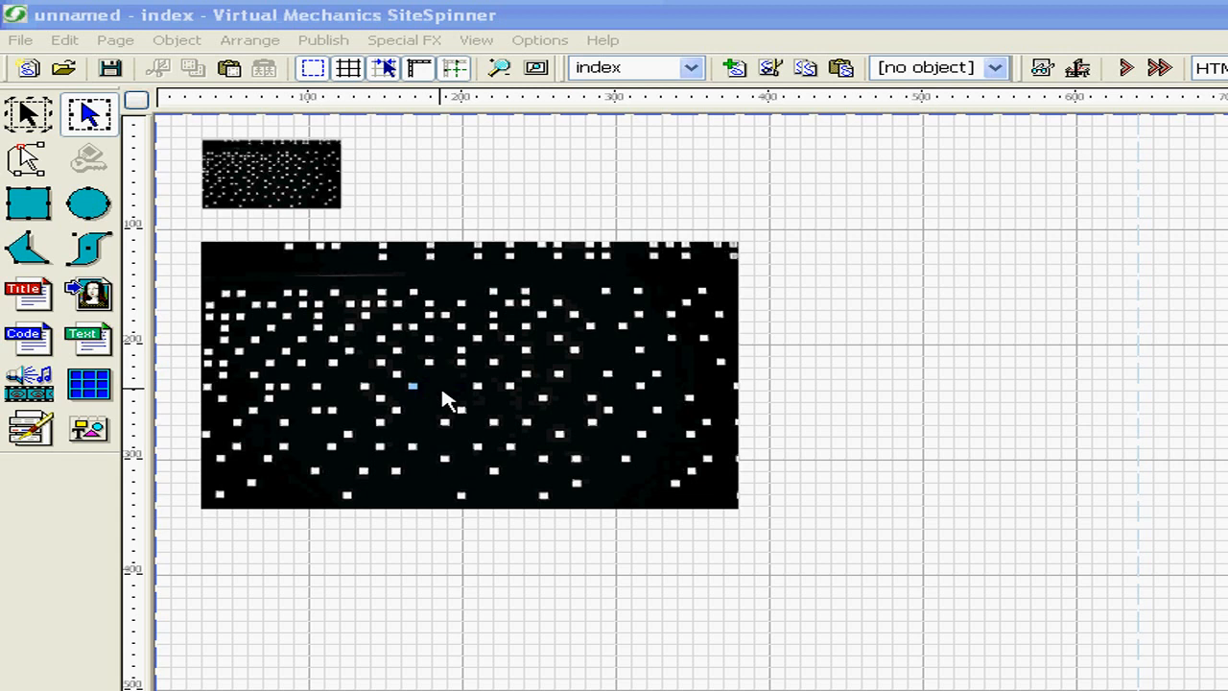
Twice show the enlarged star-field image from the thumbnail and hide it again with Close
{"action": "scroll", "scroll_direction": "down", "scroll_amount": 3}
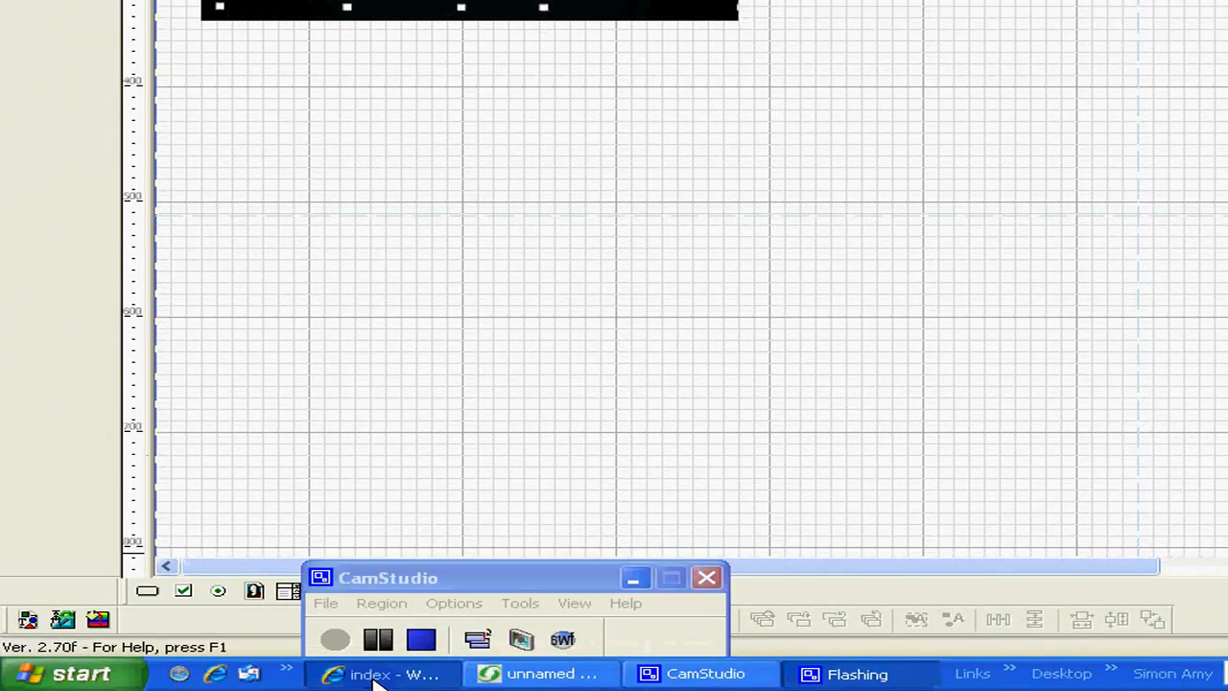
{"action": "left_click", "coordinate": [384, 672]}
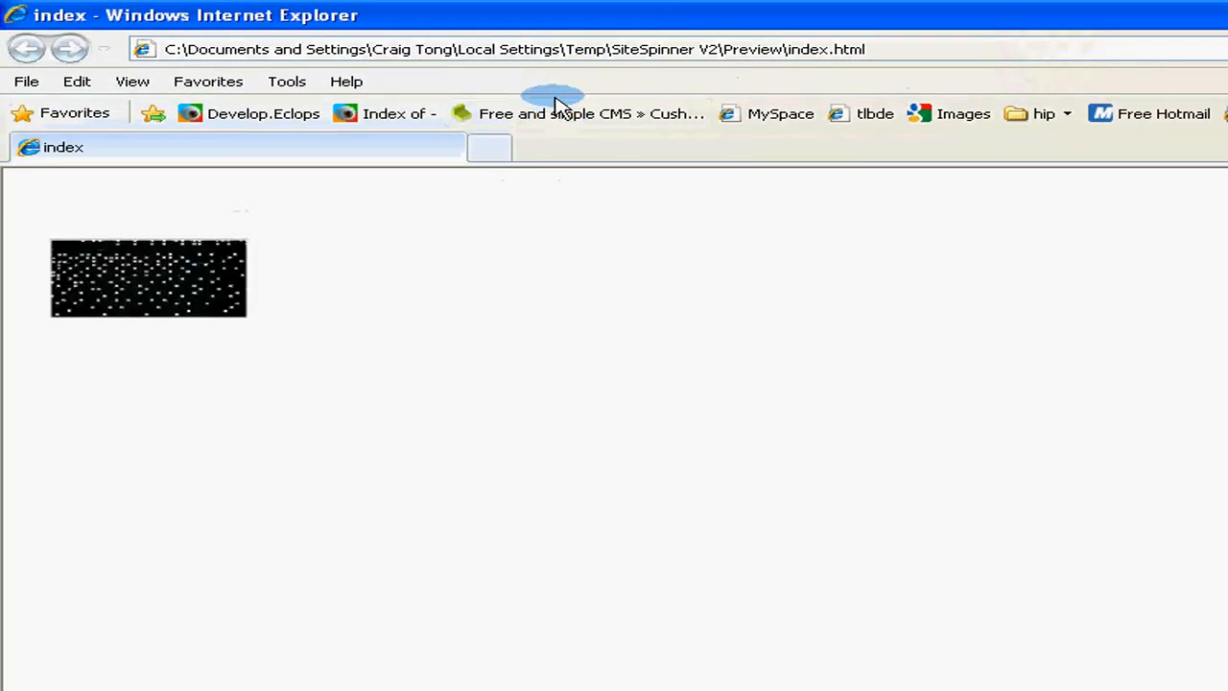
{"action": "mouse_move", "coordinate": [547, 149]}
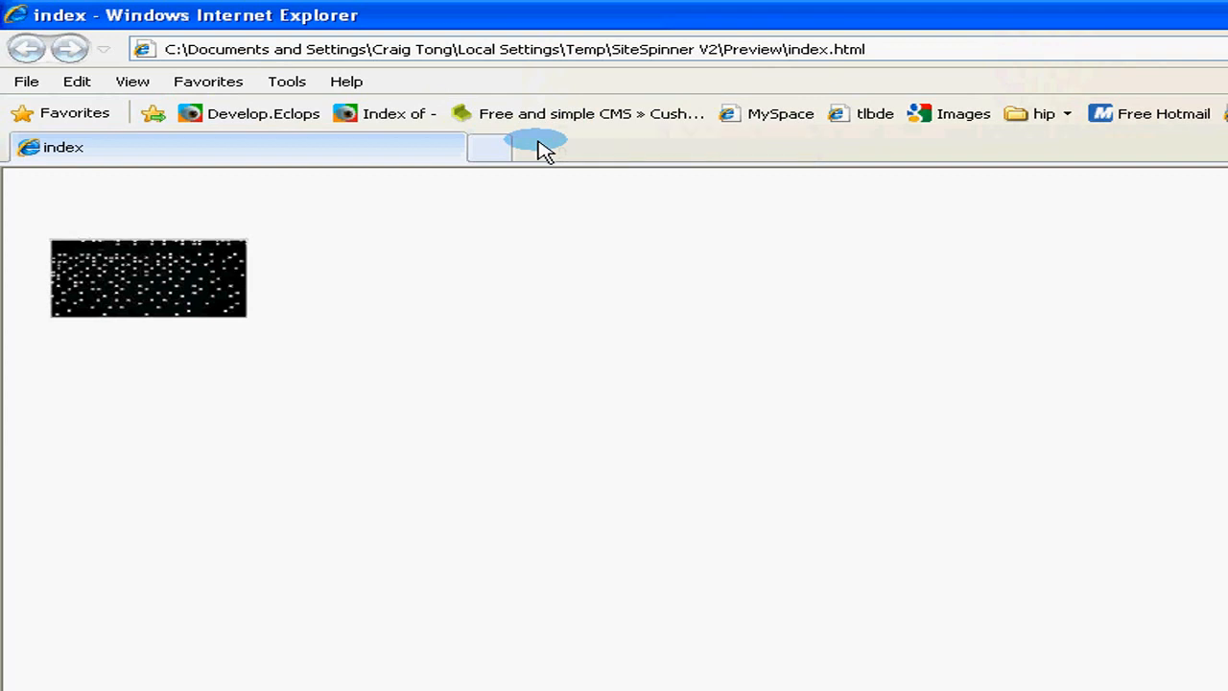
{"action": "mouse_move", "coordinate": [158, 299]}
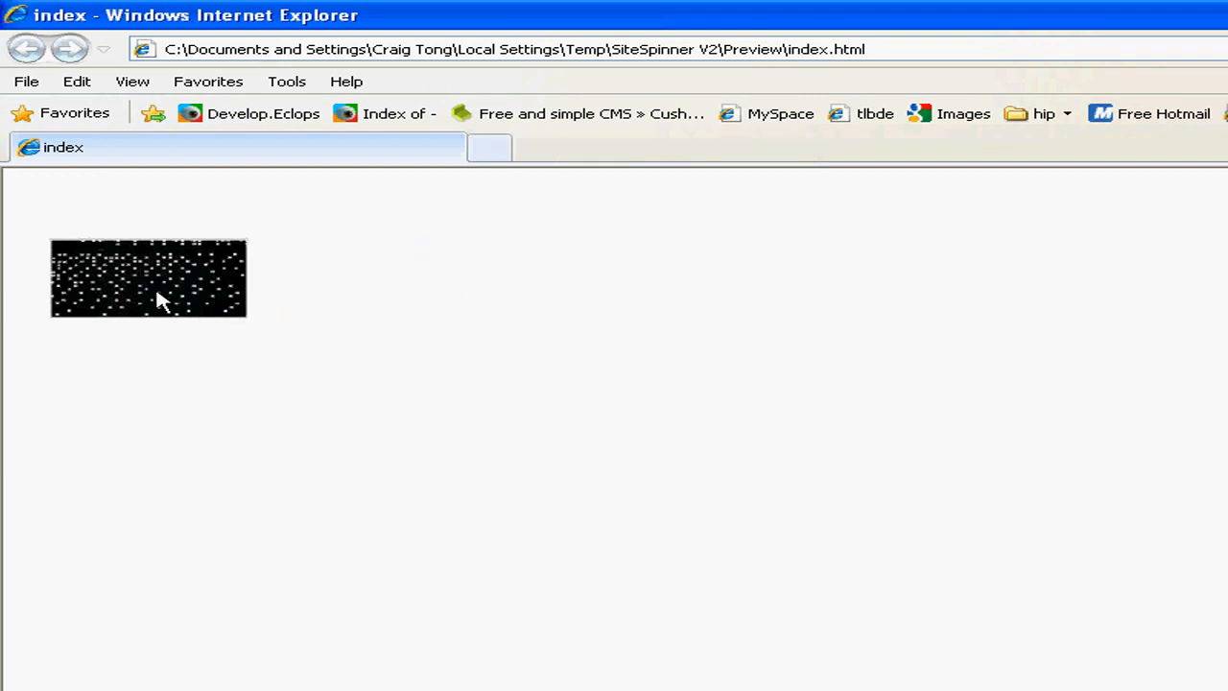
{"action": "left_click", "coordinate": [150, 279]}
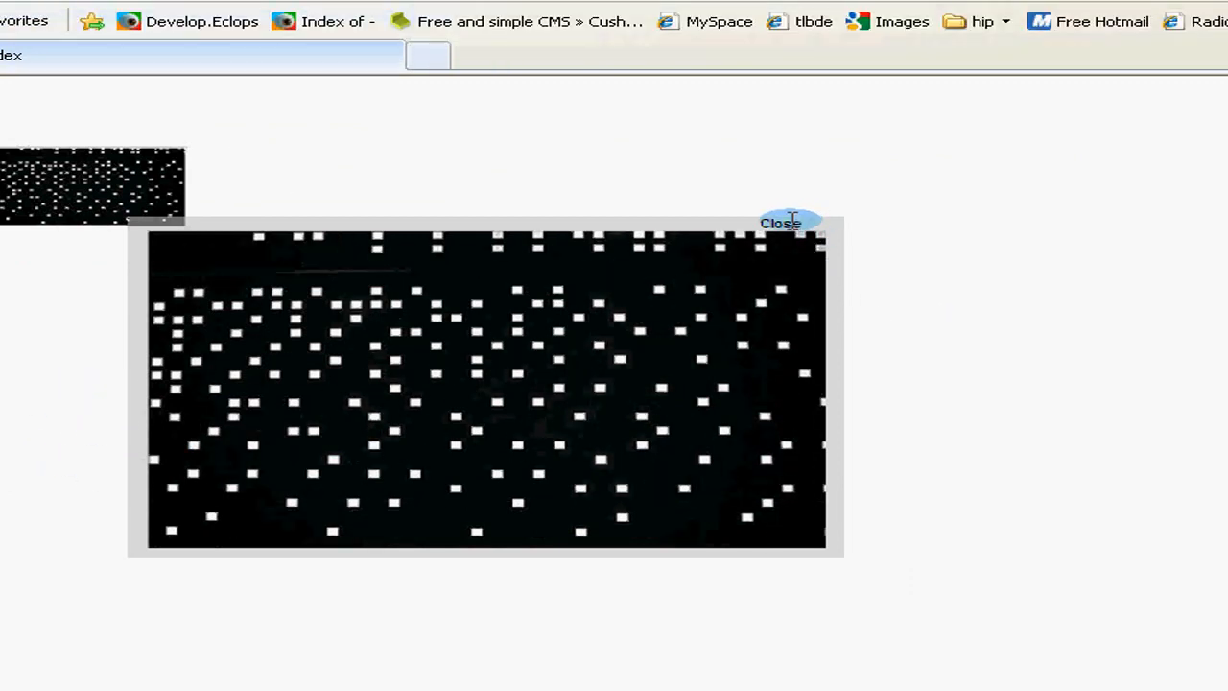
{"action": "left_click", "coordinate": [781, 222]}
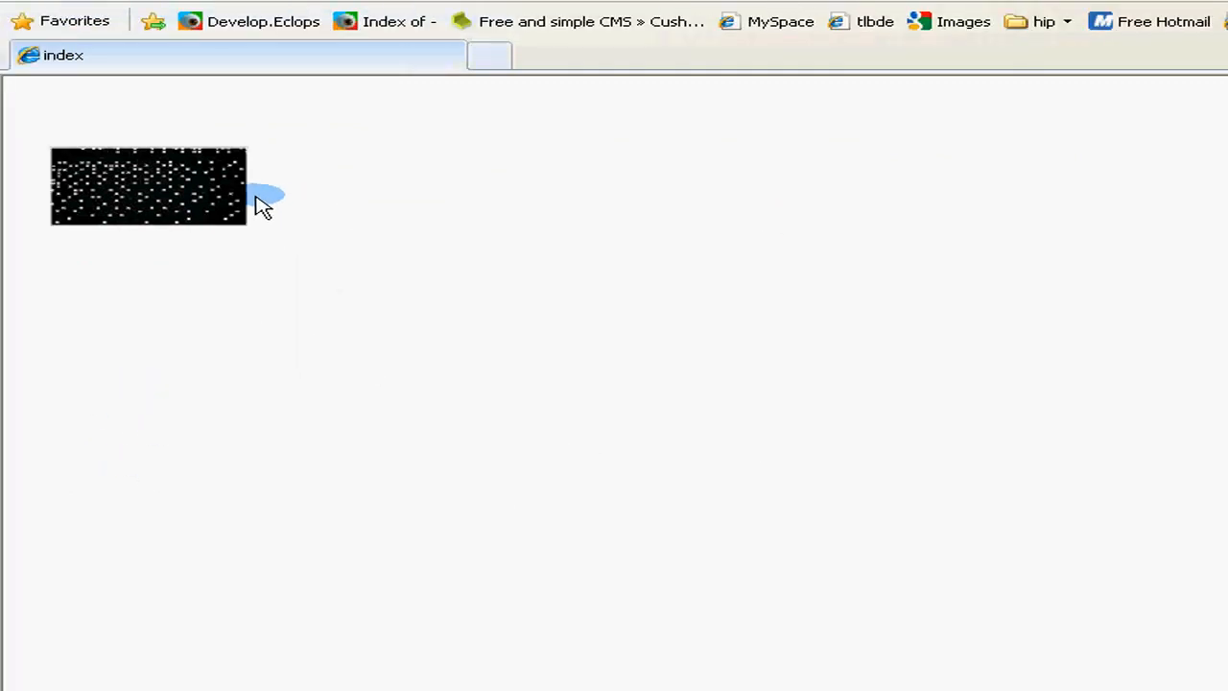
{"action": "left_click", "coordinate": [150, 188]}
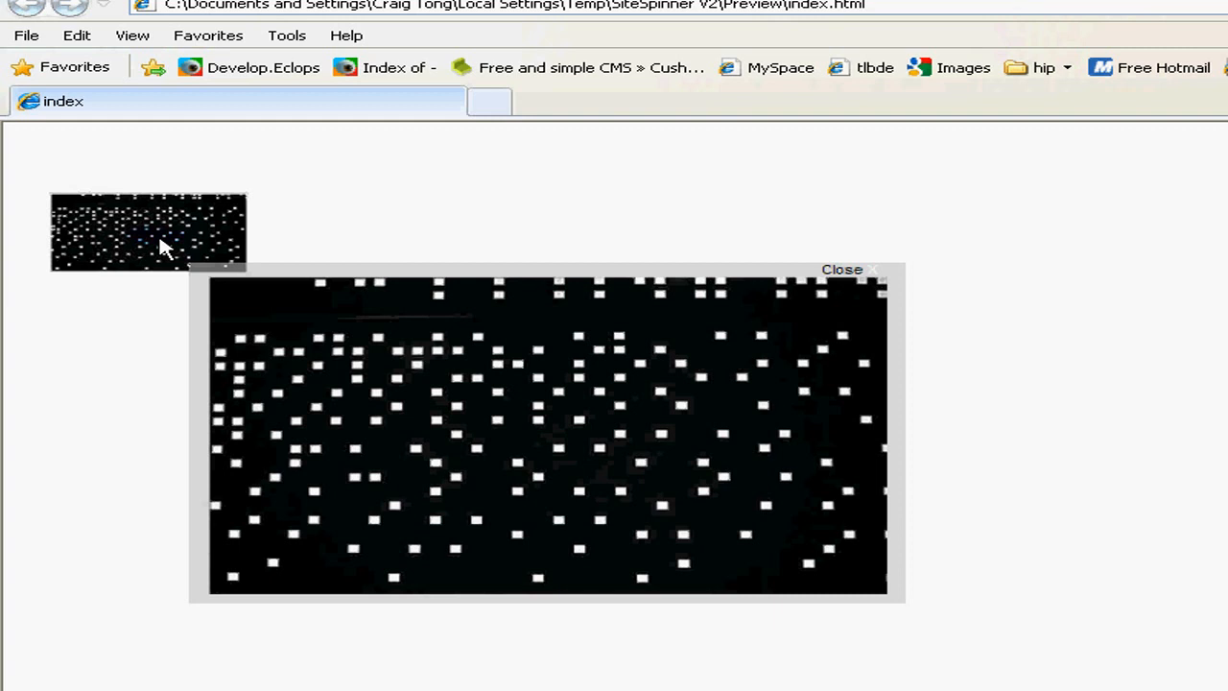
{"action": "mouse_move", "coordinate": [388, 442]}
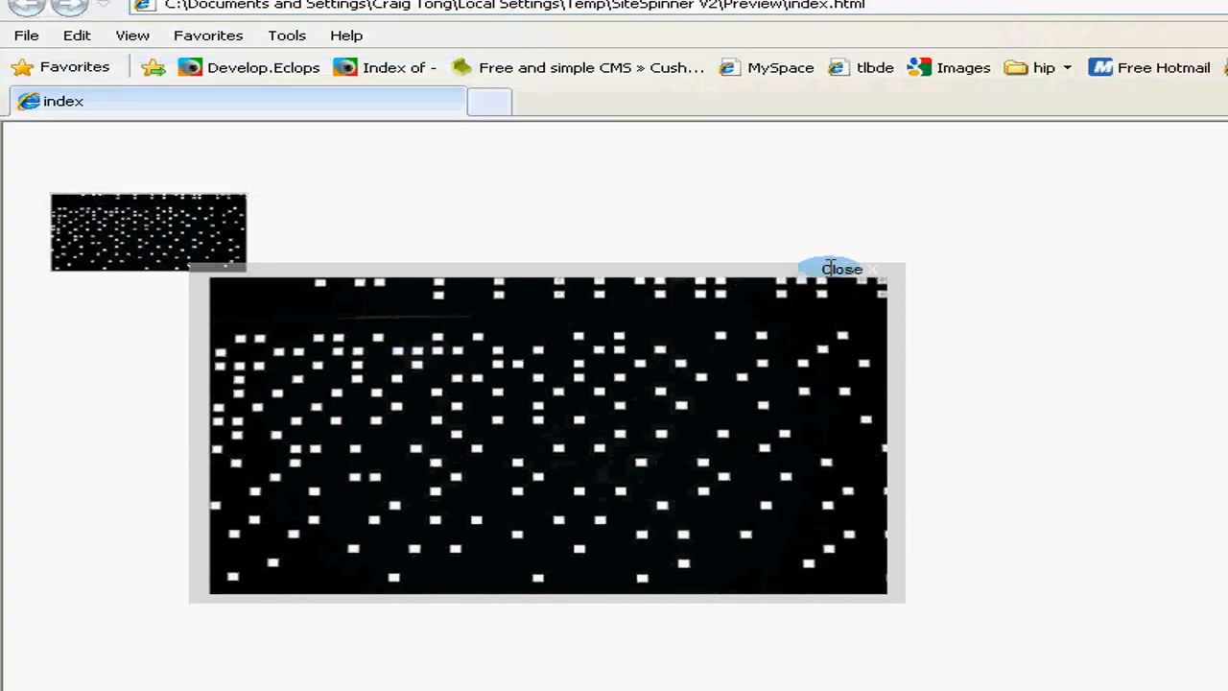
{"action": "left_click", "coordinate": [840, 269]}
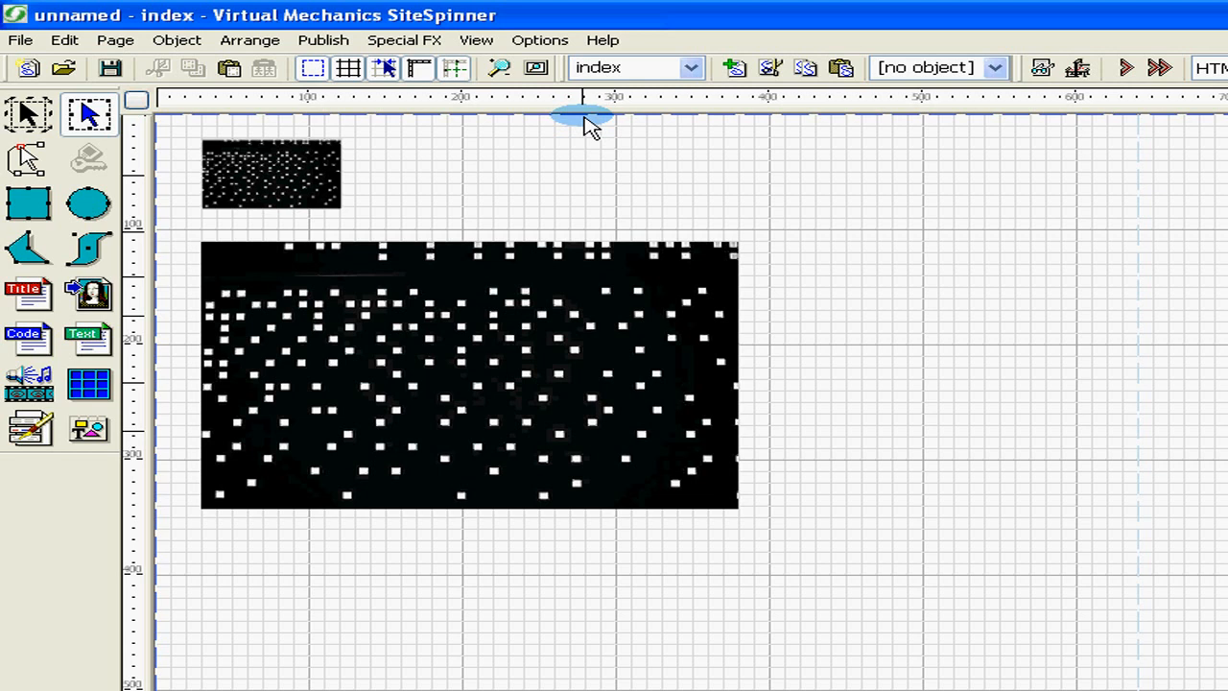
{"action": "mouse_move", "coordinate": [495, 368]}
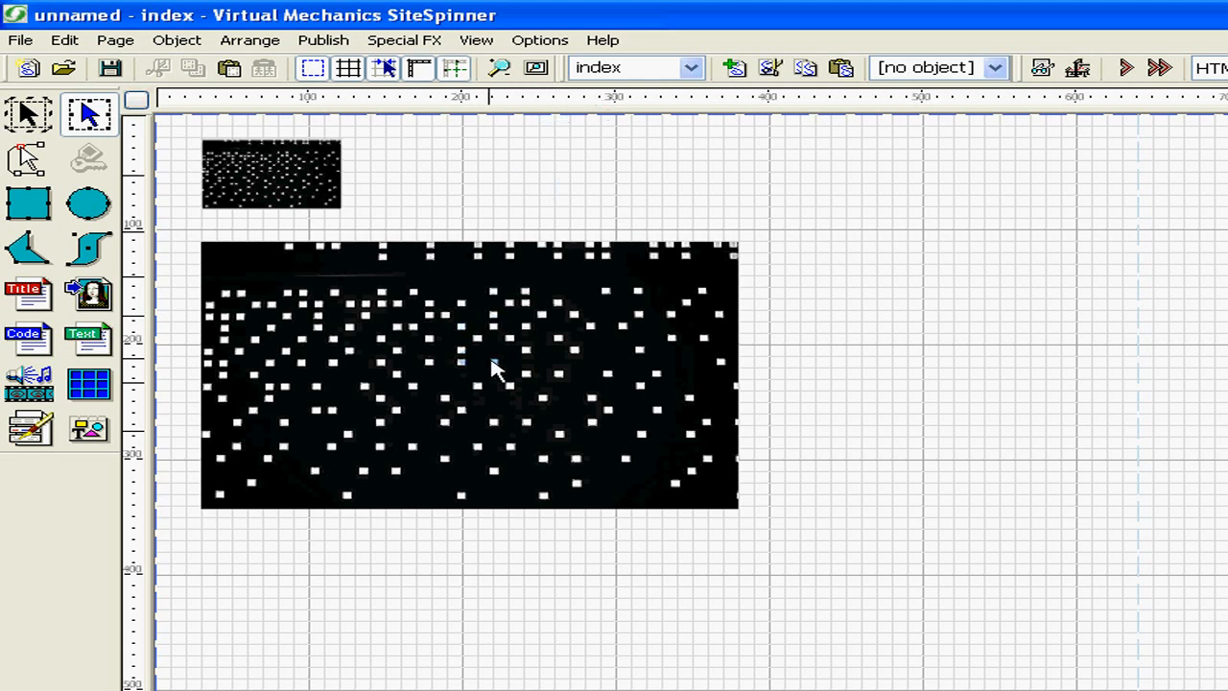
Select the large starfield image to size the border rectangle around it
{"action": "left_click", "coordinate": [470, 373]}
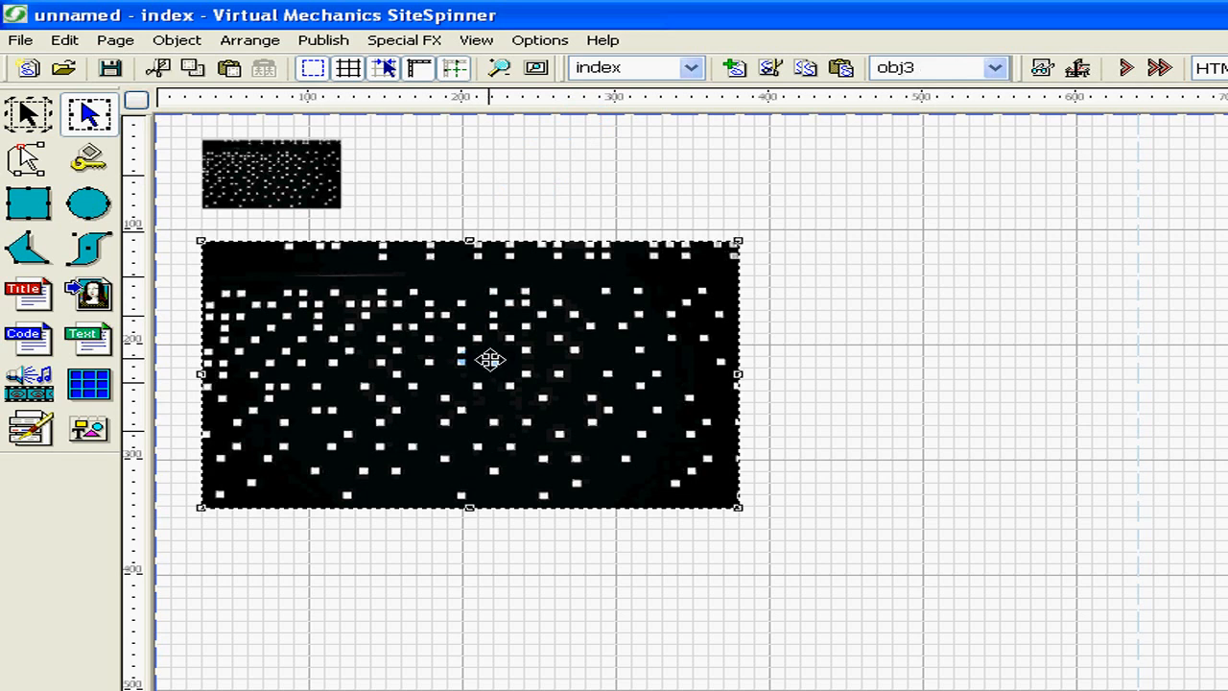
{"action": "mouse_move", "coordinate": [355, 342]}
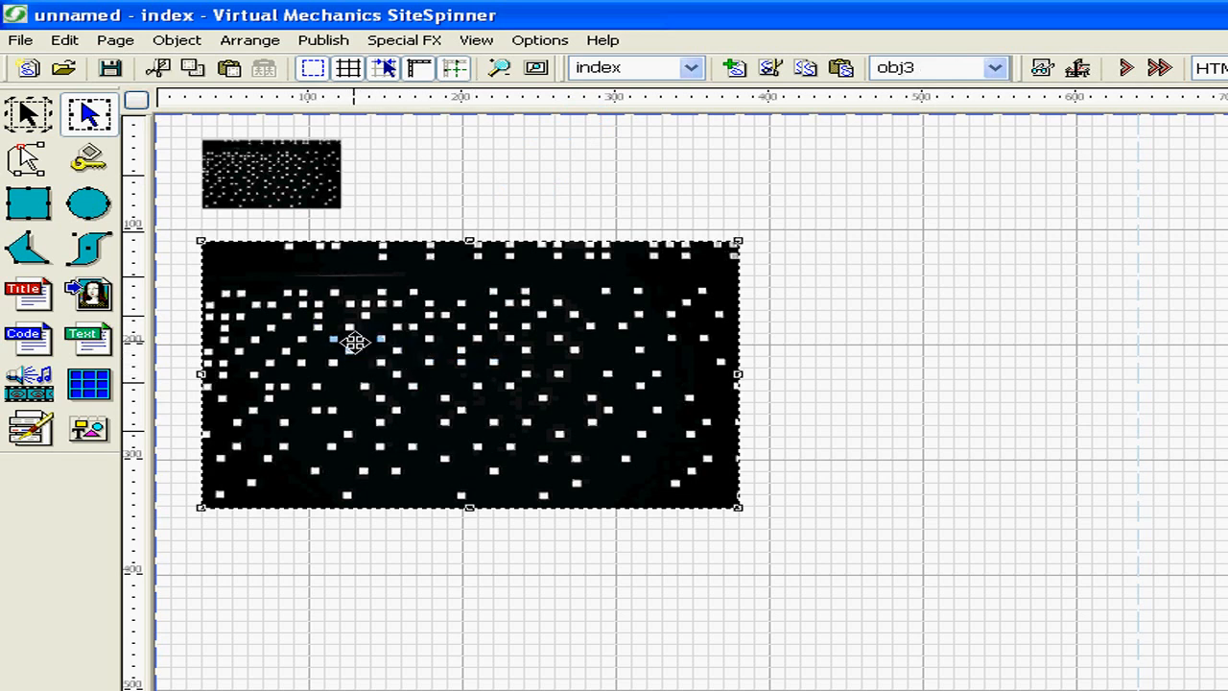
{"action": "mouse_move", "coordinate": [29, 201]}
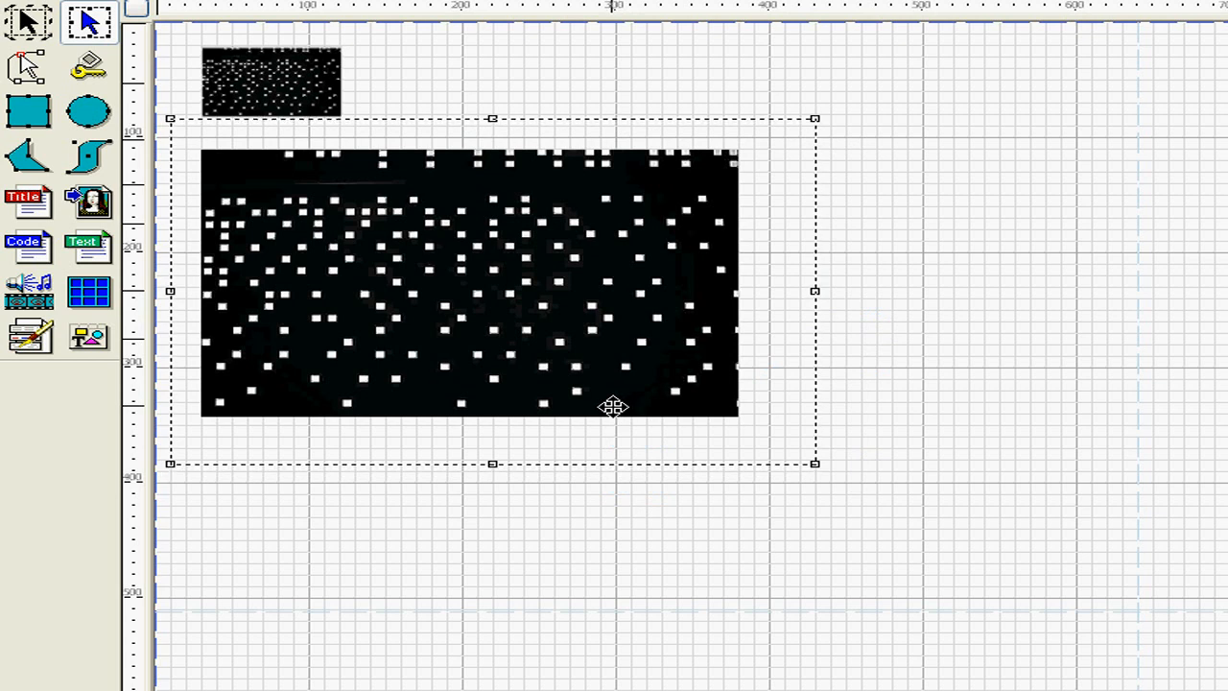
{"action": "mouse_move", "coordinate": [567, 327]}
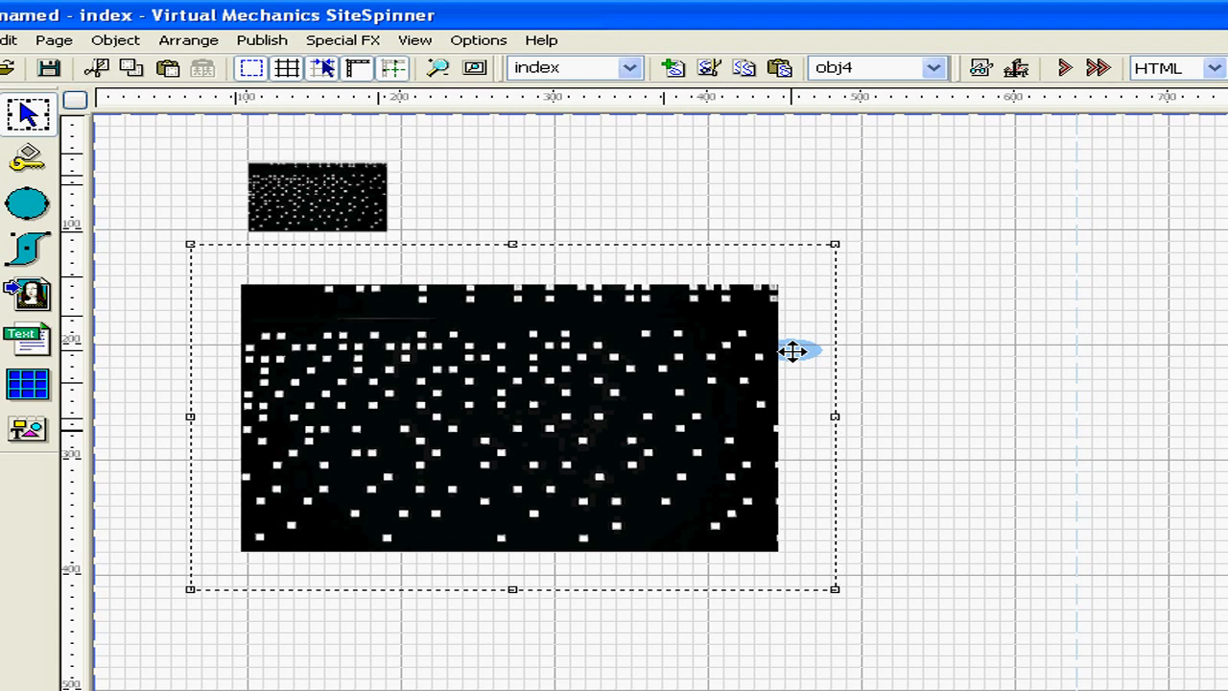
Set the rectangle's shading fill to grey from the full colour palette and apply it
{"action": "double_click", "coordinate": [509, 419]}
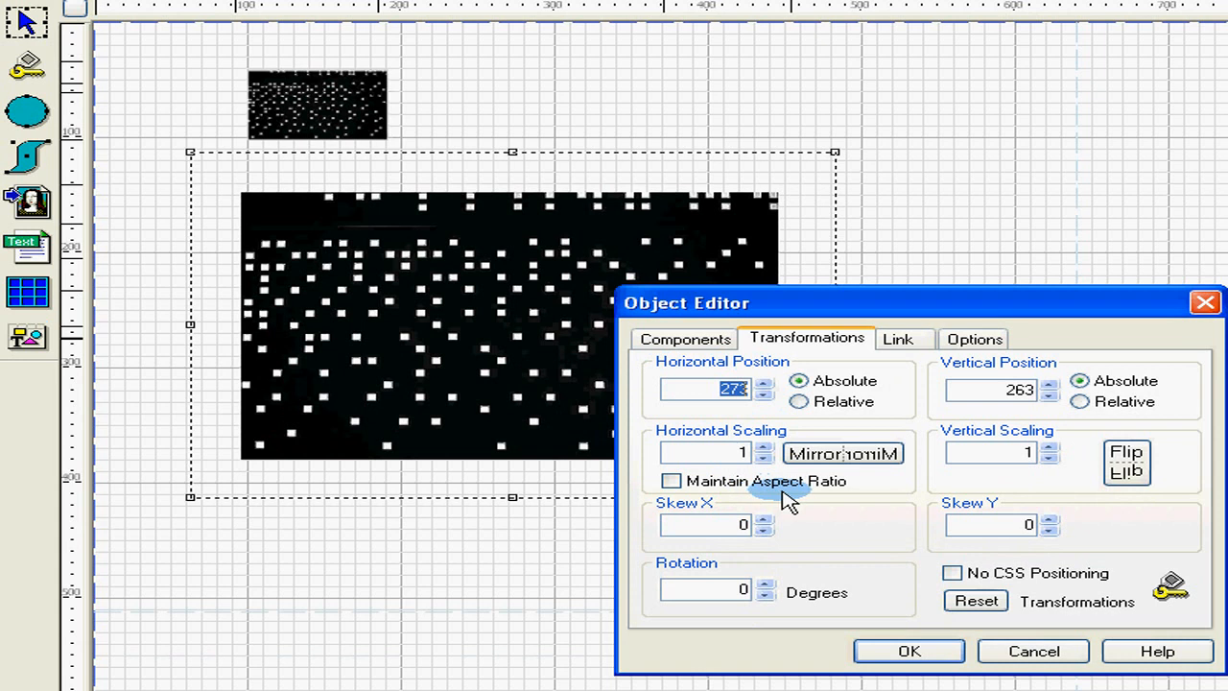
{"action": "left_click", "coordinate": [684, 338]}
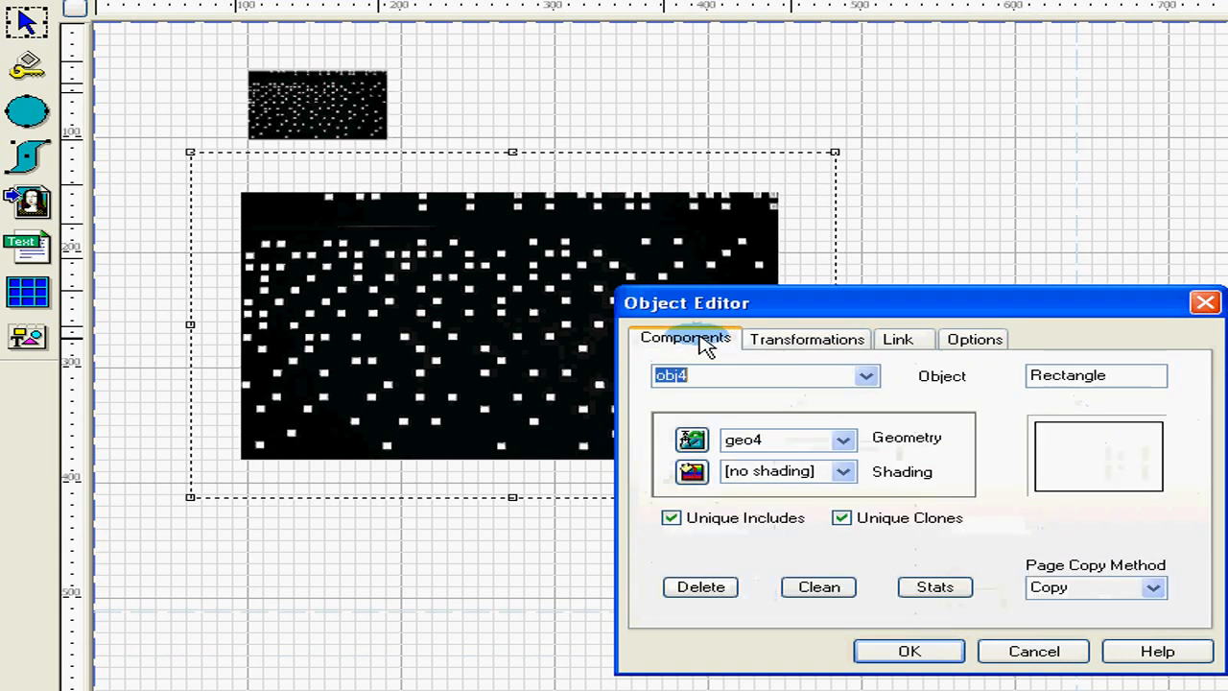
{"action": "left_click", "coordinate": [691, 472]}
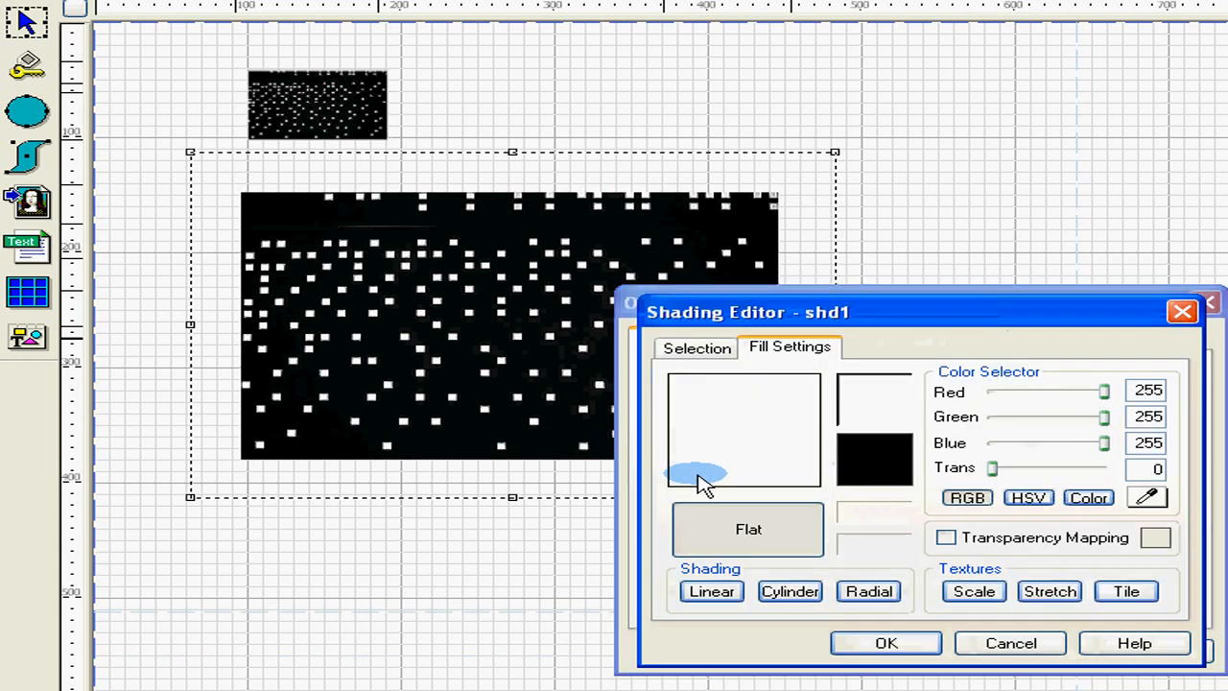
{"action": "left_click", "coordinate": [1090, 497]}
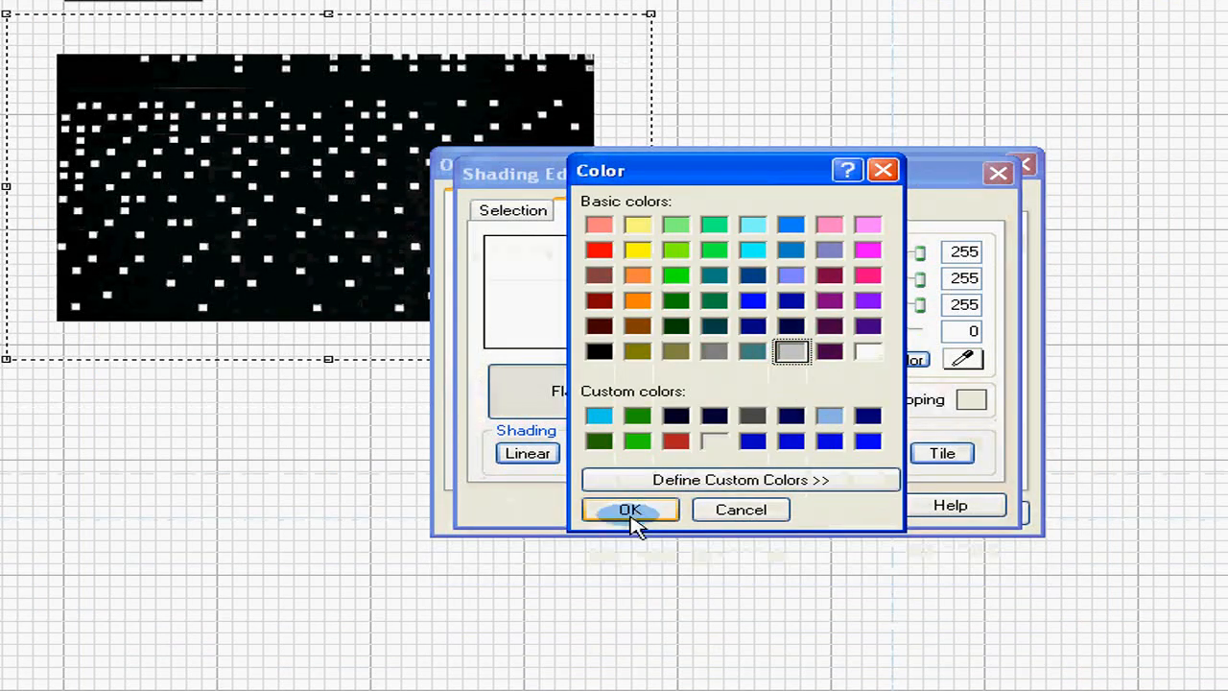
{"action": "left_click", "coordinate": [630, 510]}
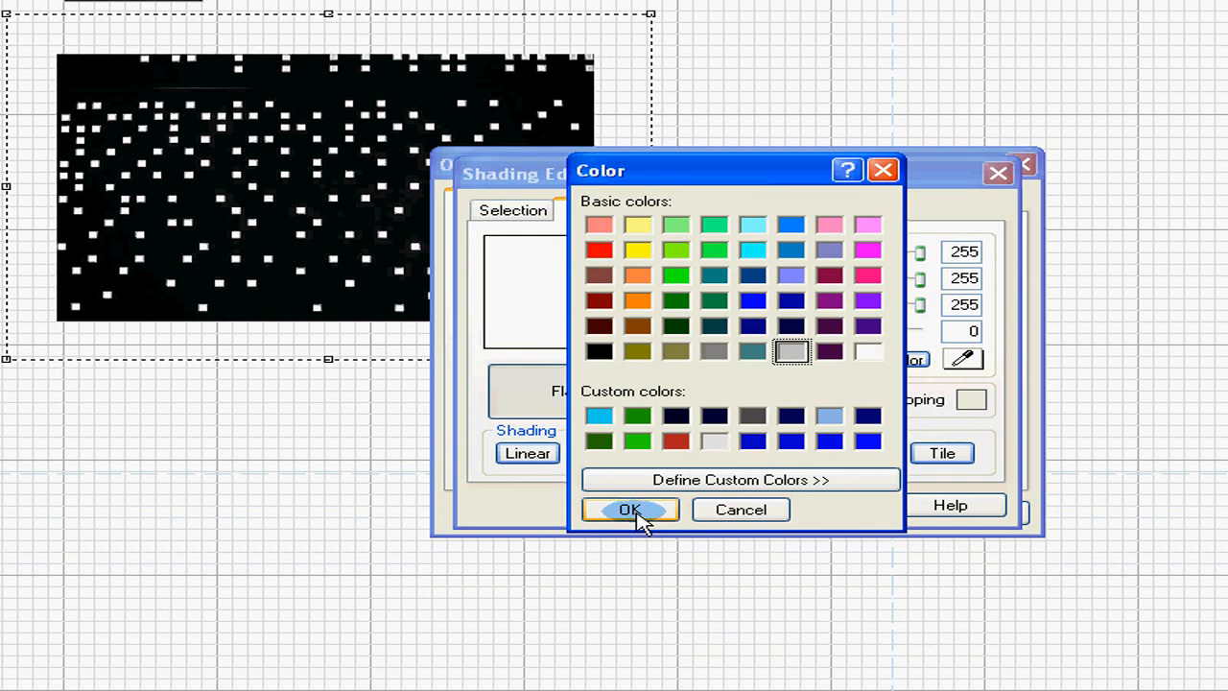
{"action": "left_click", "coordinate": [630, 511]}
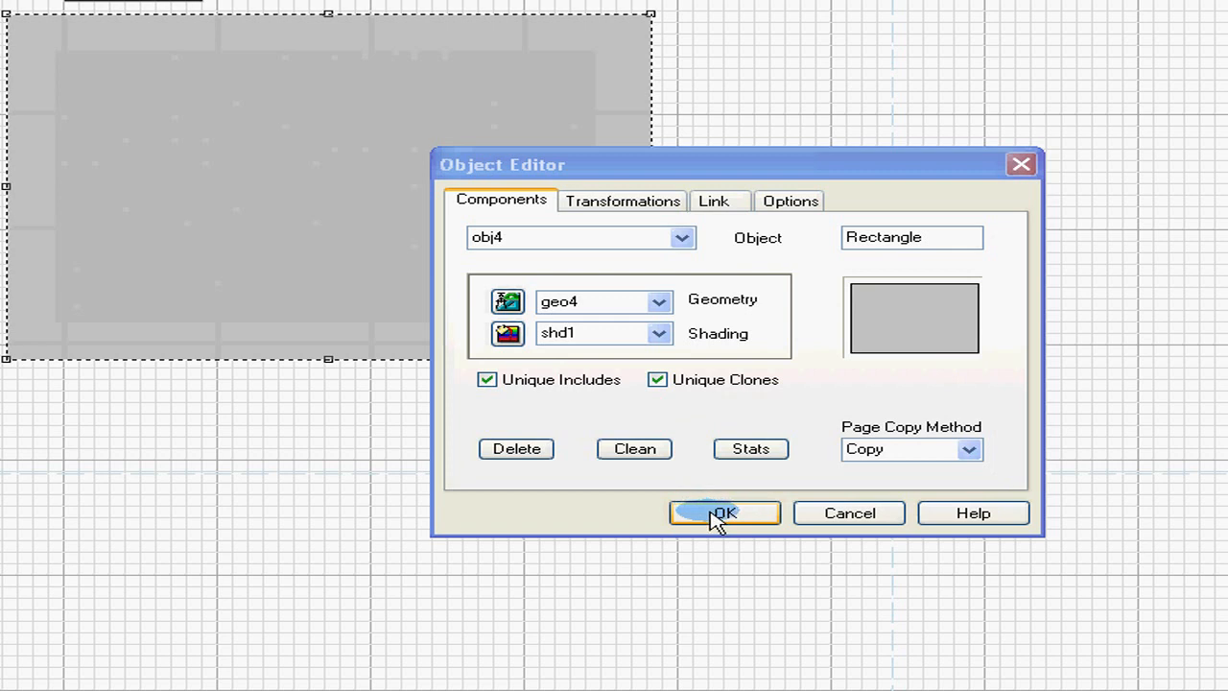
{"action": "left_click", "coordinate": [724, 512]}
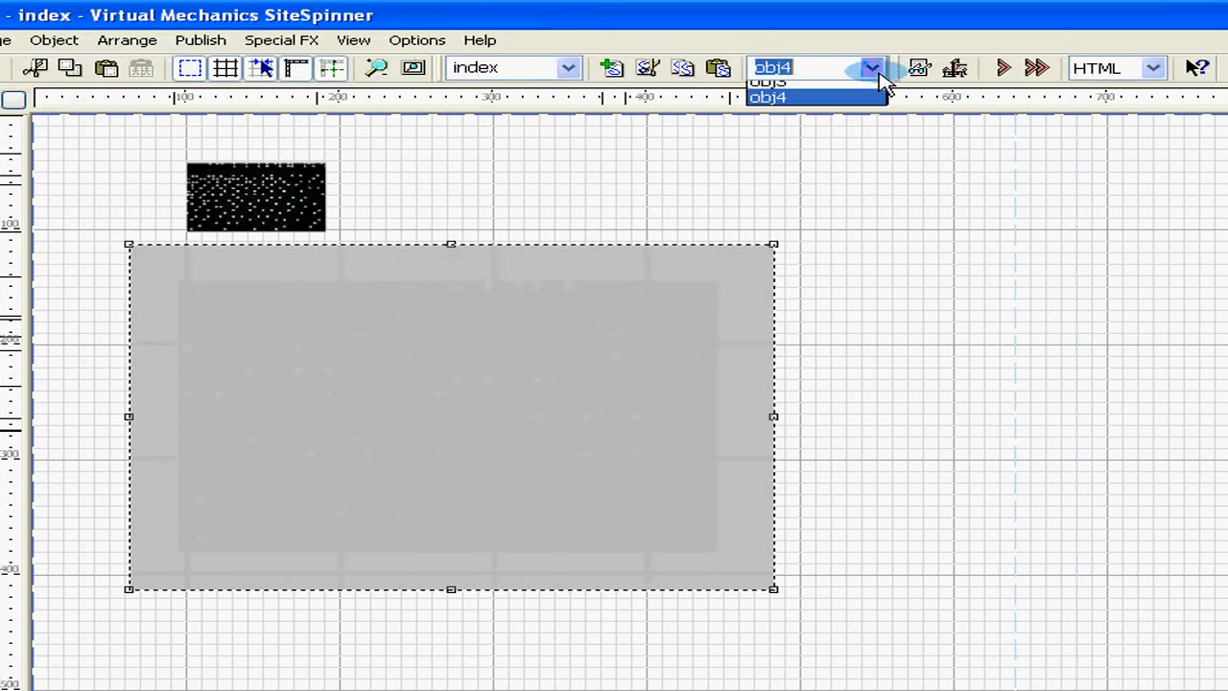
Rename the grey rectangle object to 'border'
{"action": "left_click", "coordinate": [872, 67]}
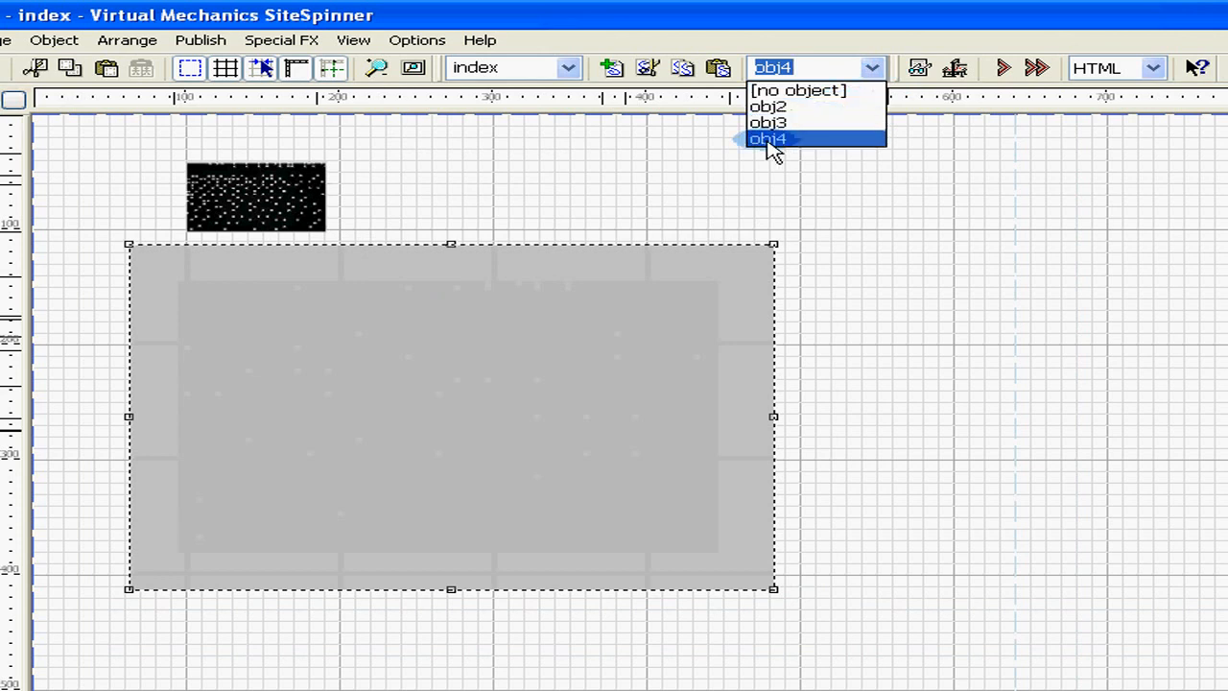
{"action": "left_click", "coordinate": [768, 138]}
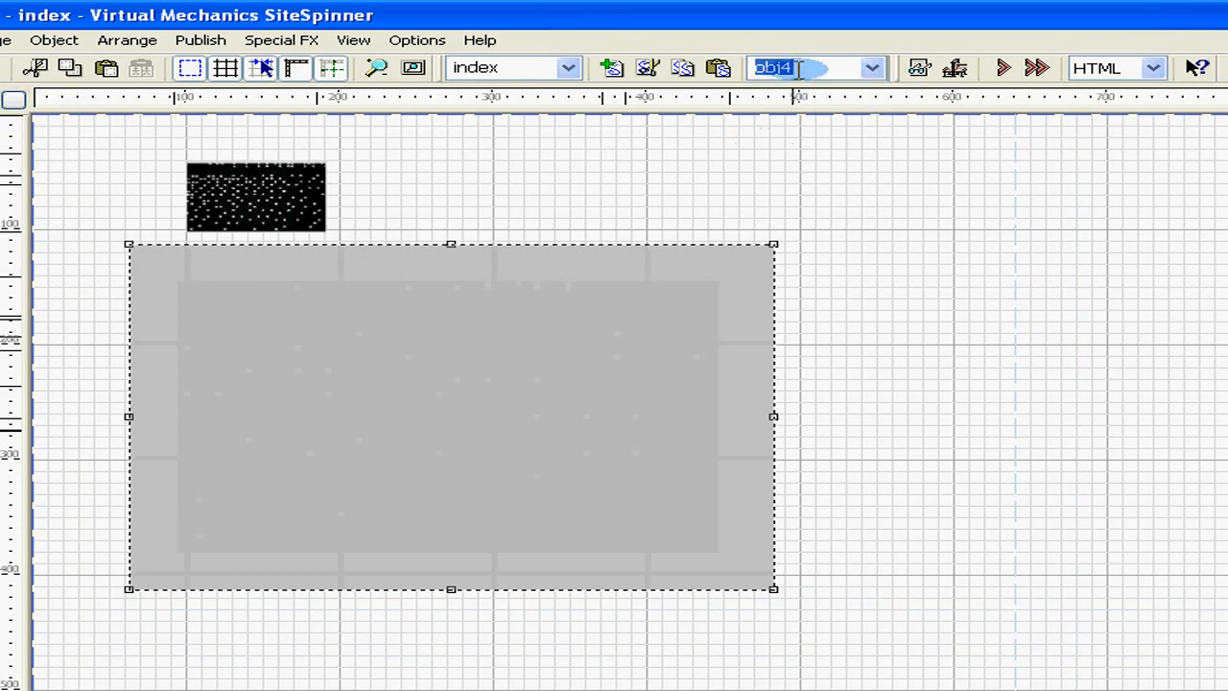
{"action": "type", "text": "bor"}
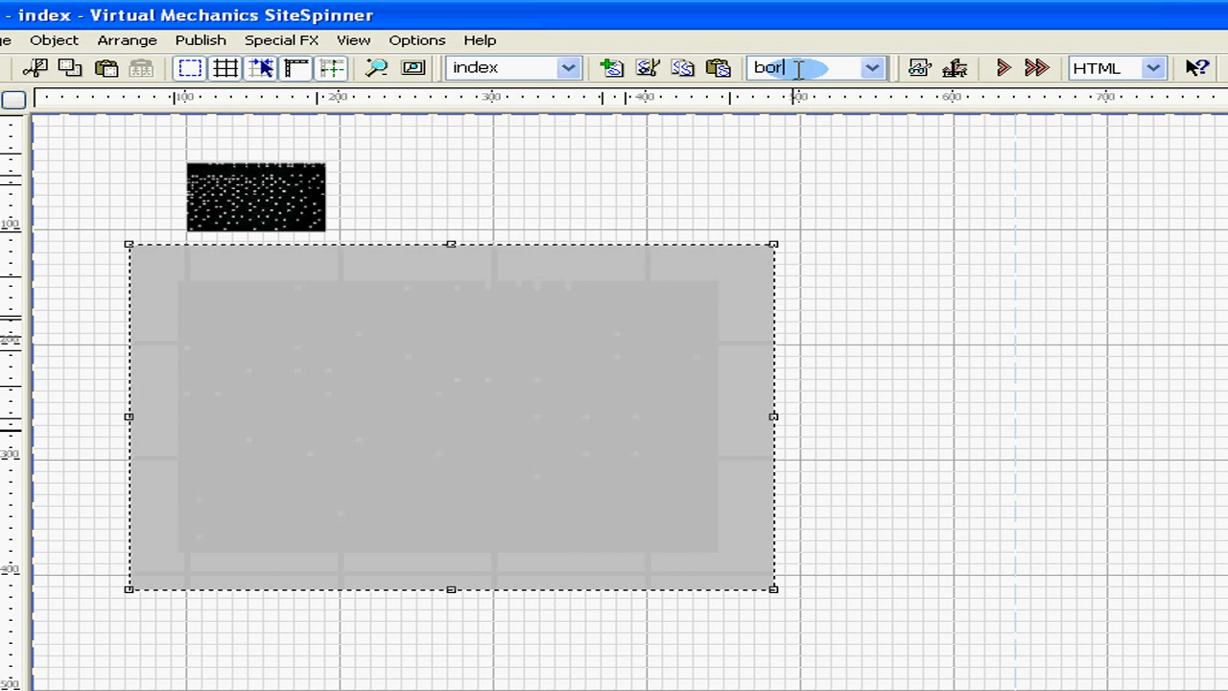
{"action": "type", "text": "der"}
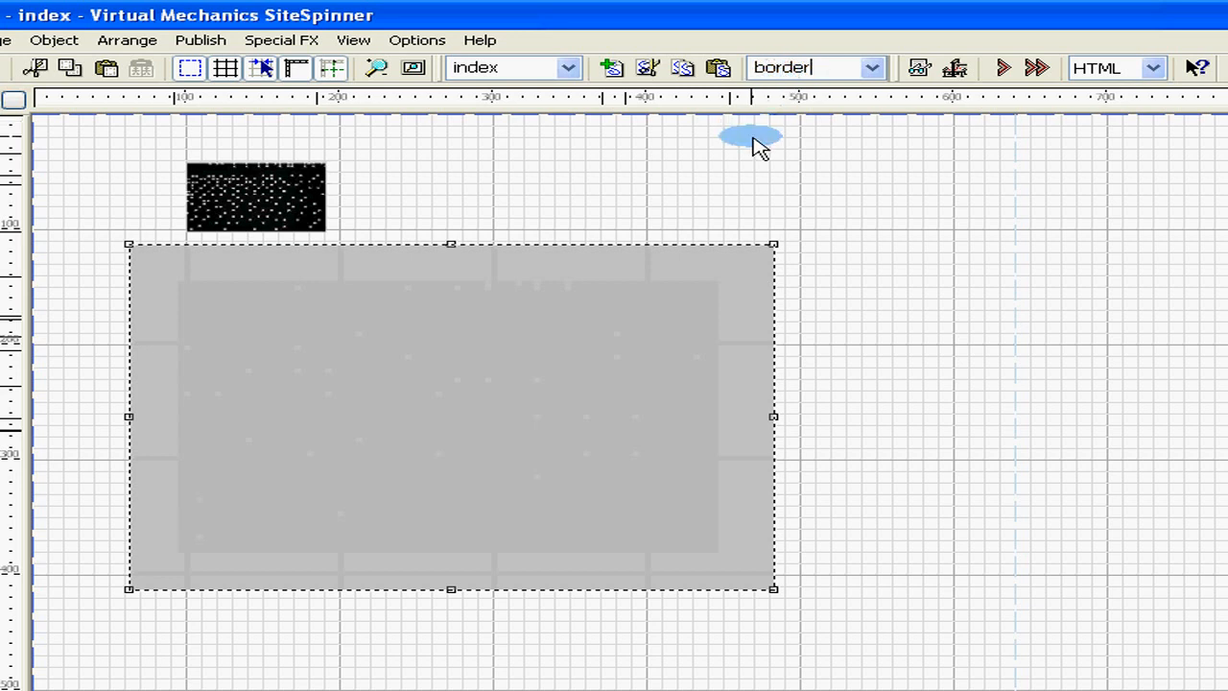
Rename the thumbnail image with a 'th' name and the large image to 'largepic'
{"action": "left_click", "coordinate": [870, 67]}
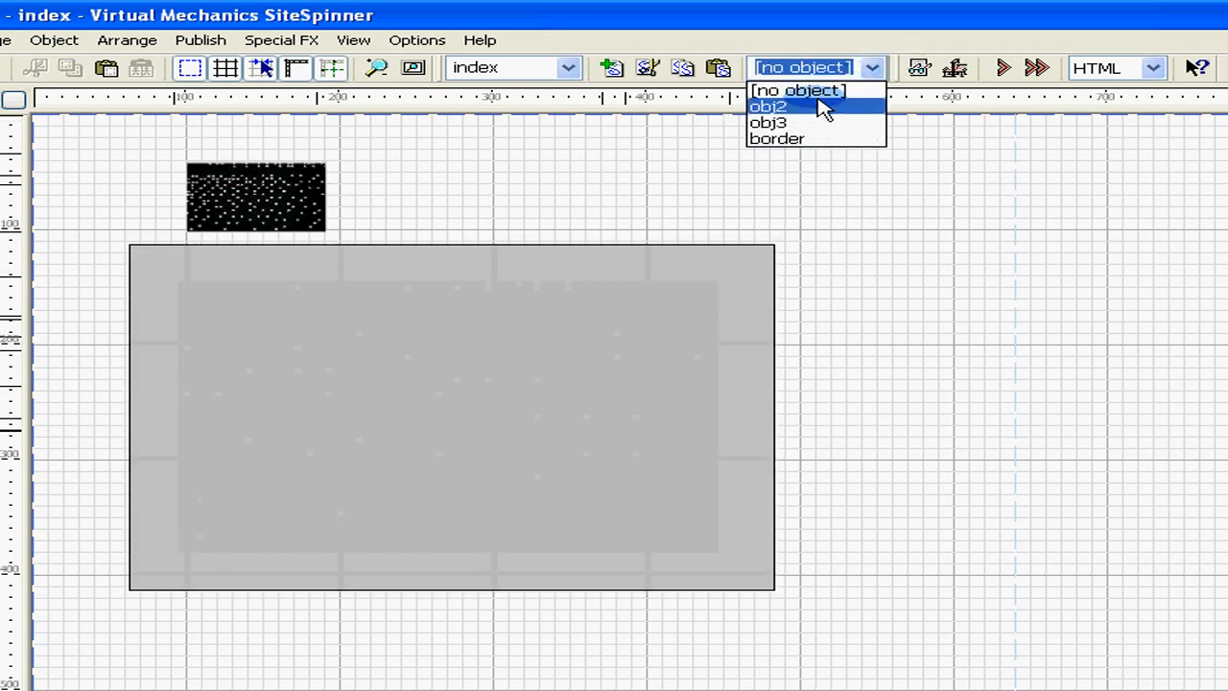
{"action": "left_click", "coordinate": [768, 105]}
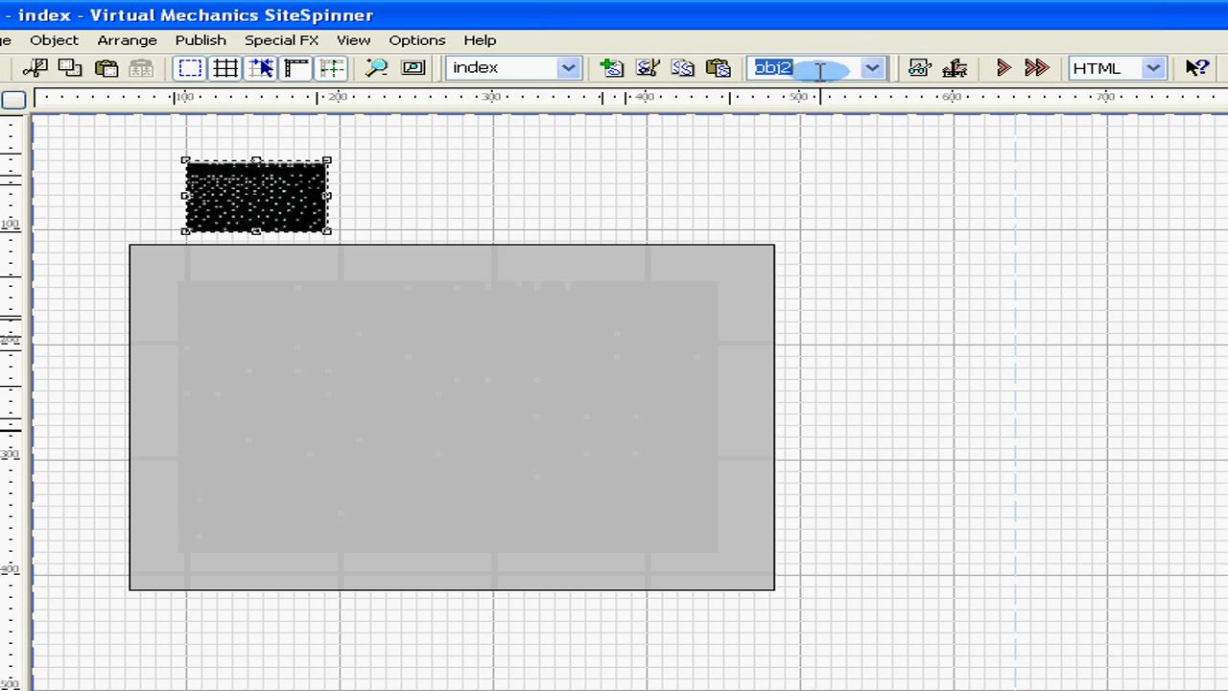
{"action": "type", "text": "th"}
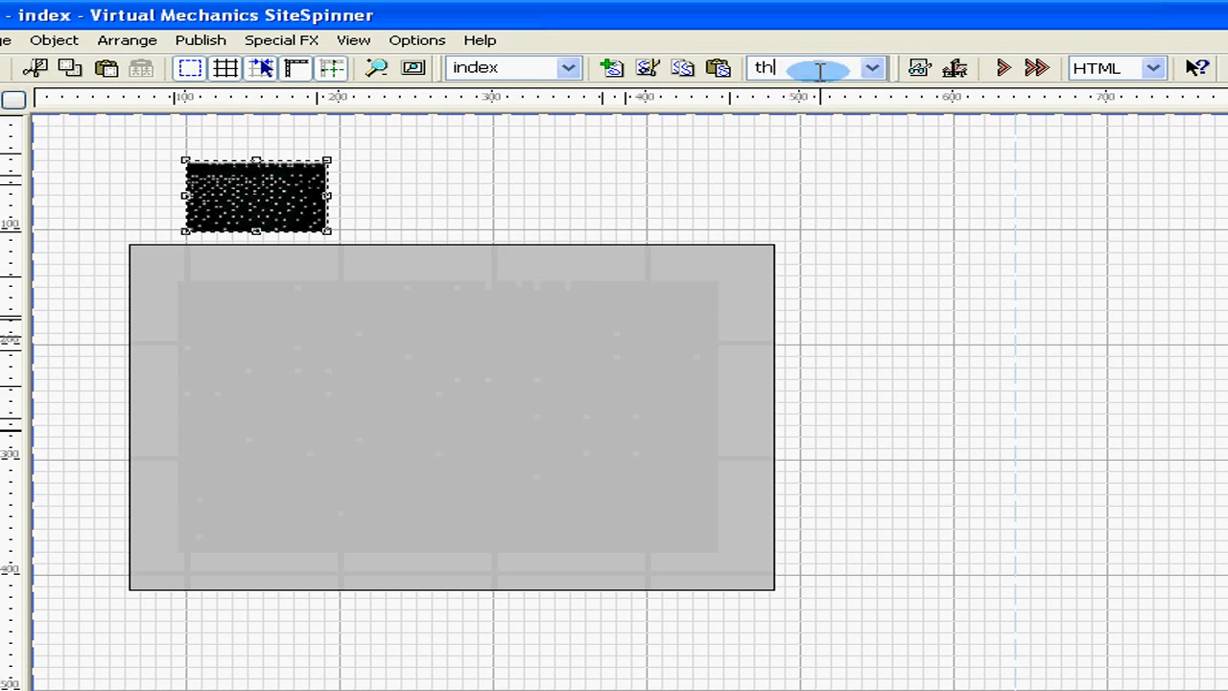
{"action": "left_click", "coordinate": [841, 131]}
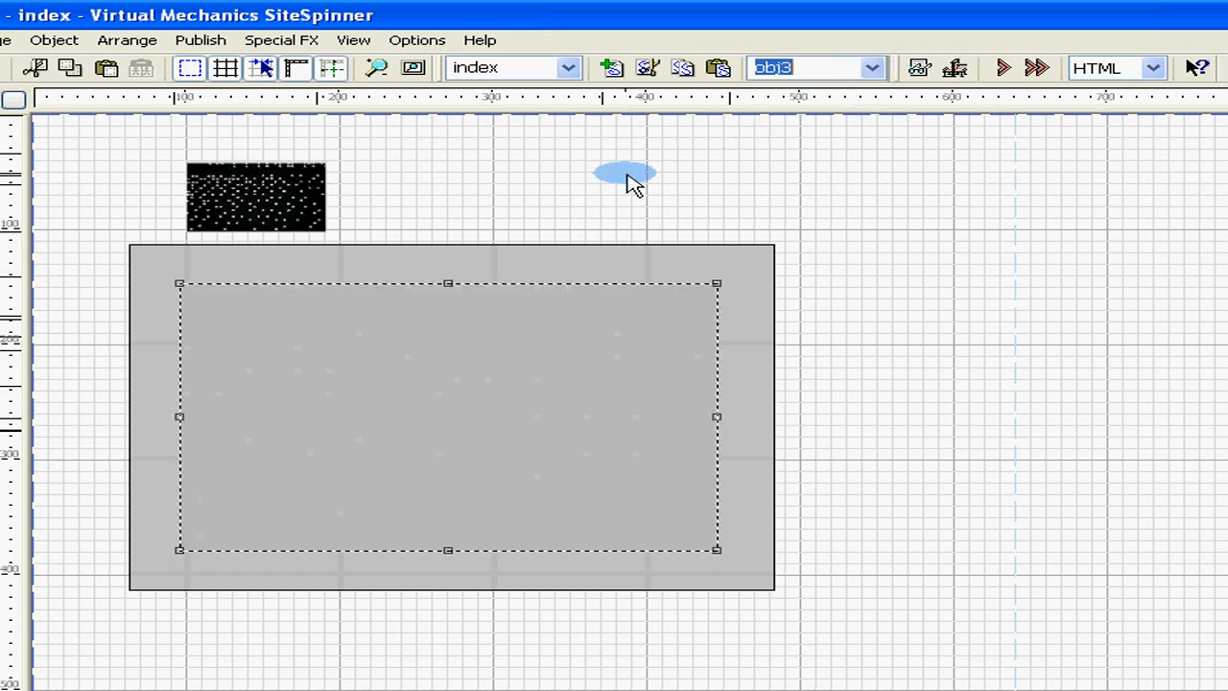
{"action": "left_click", "coordinate": [806, 69]}
{"action": "type", "text": "largepic"}
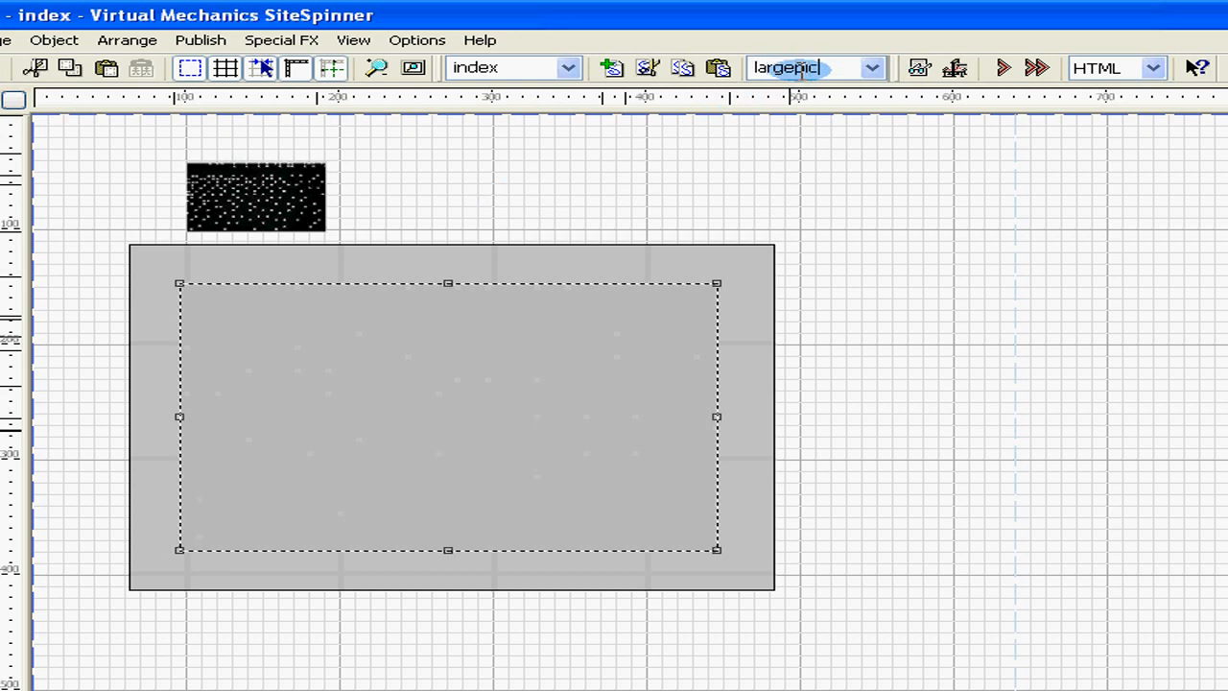
{"action": "left_click", "coordinate": [407, 434]}
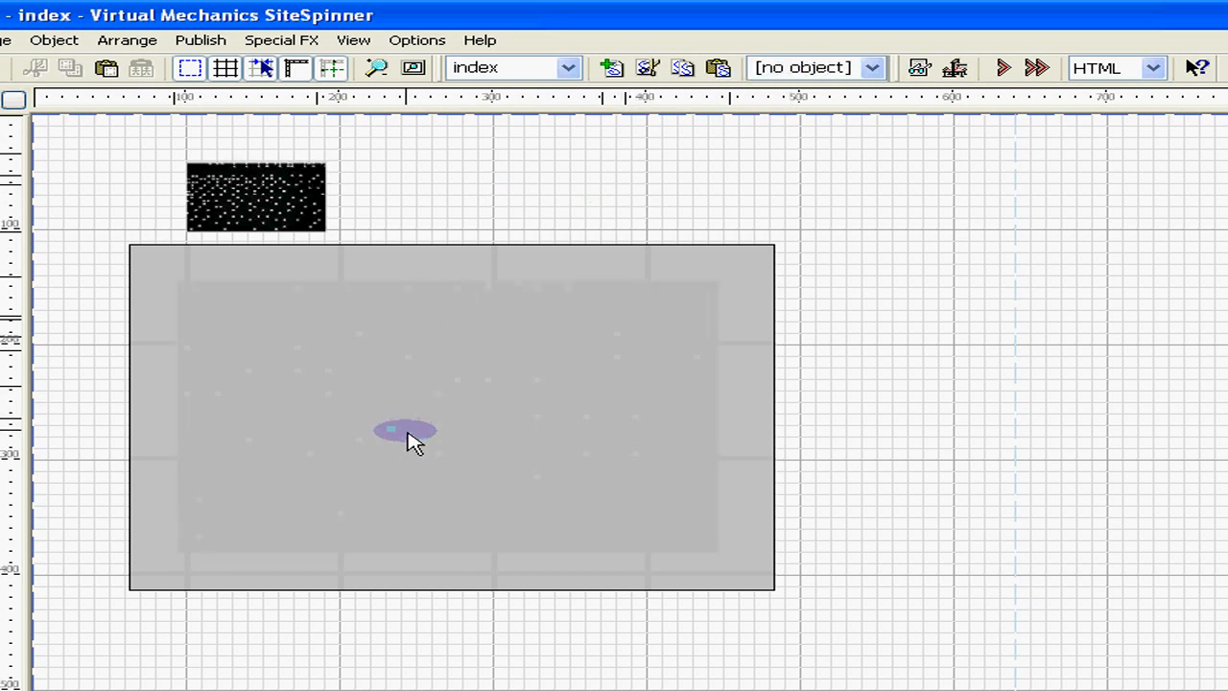
Send the grey border rectangle behind the large image
{"action": "left_click", "coordinate": [407, 430]}
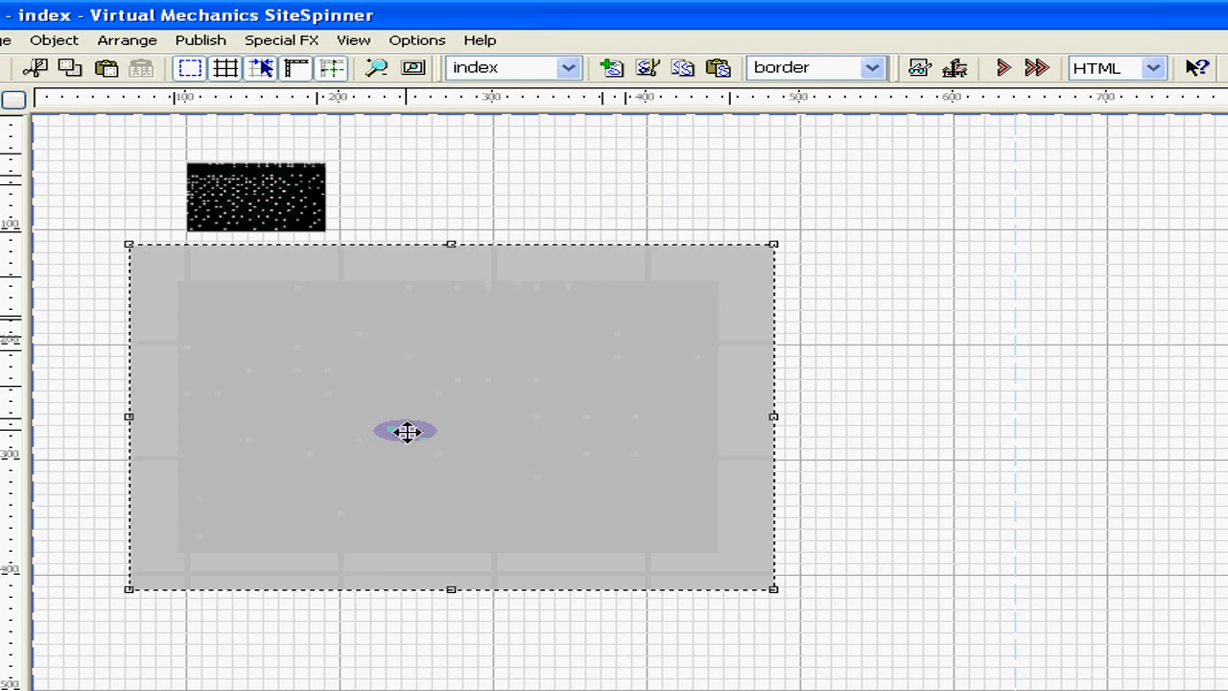
{"action": "mouse_move", "coordinate": [411, 455]}
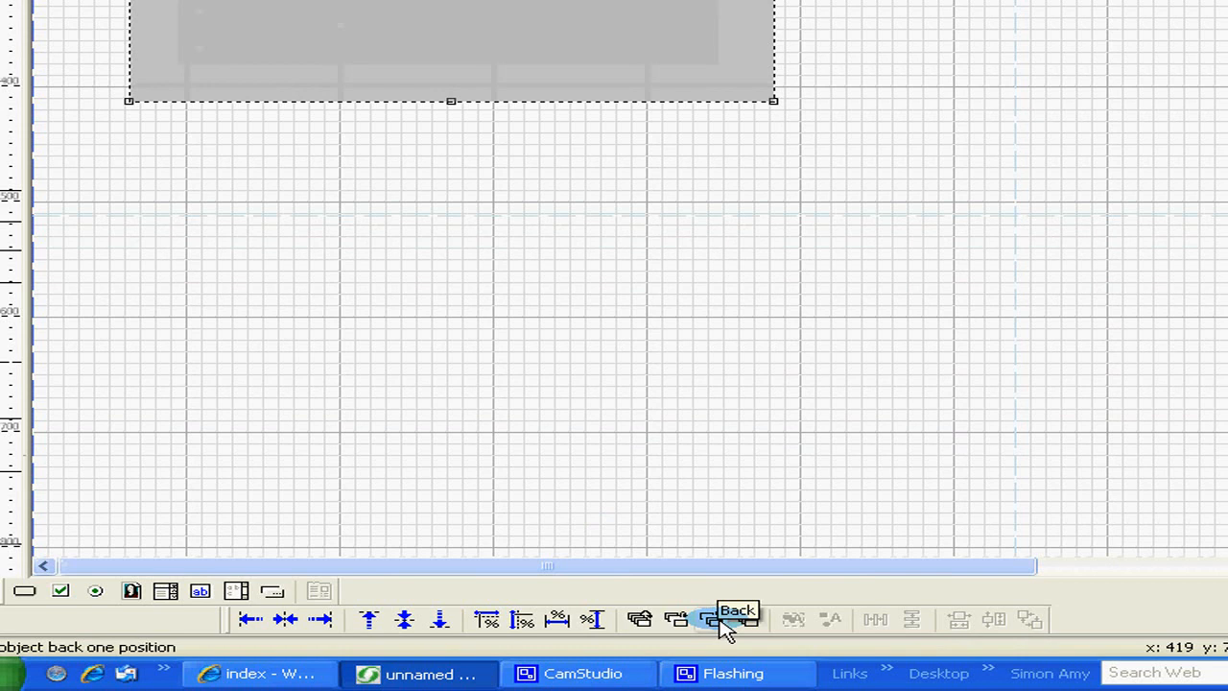
{"action": "left_click", "coordinate": [712, 618]}
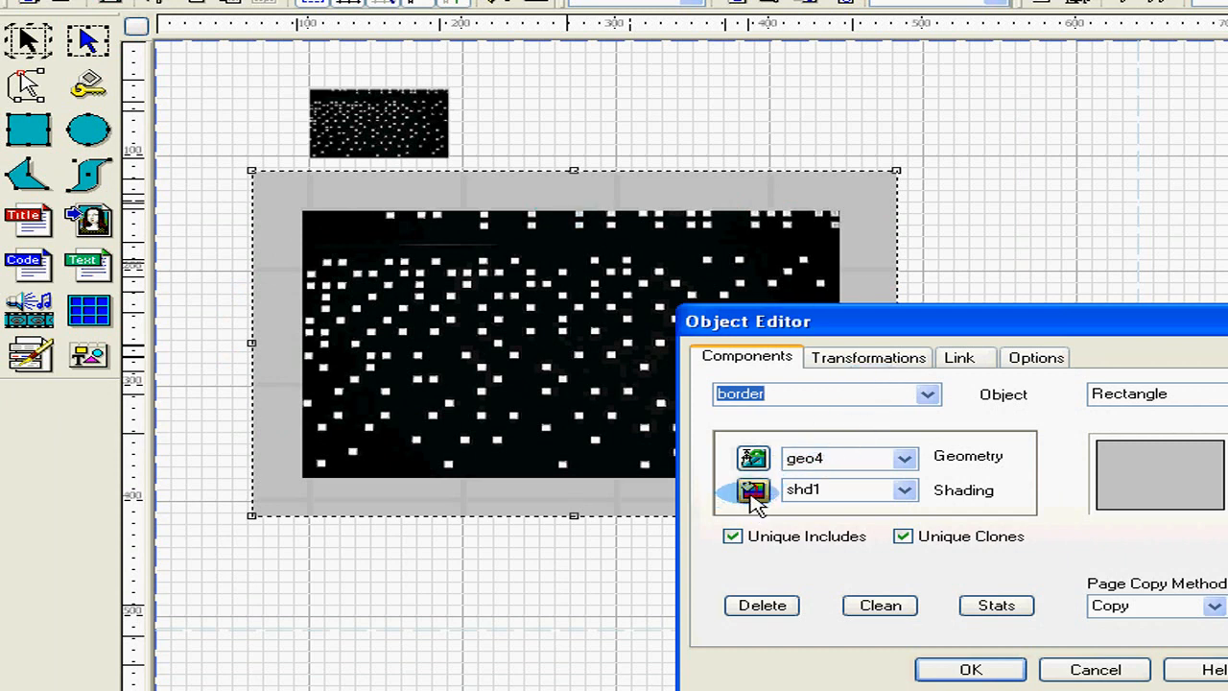
Set the border fill's transparency to 80 with the Trans slider in the Shading Editor
{"action": "double_click", "coordinate": [753, 489]}
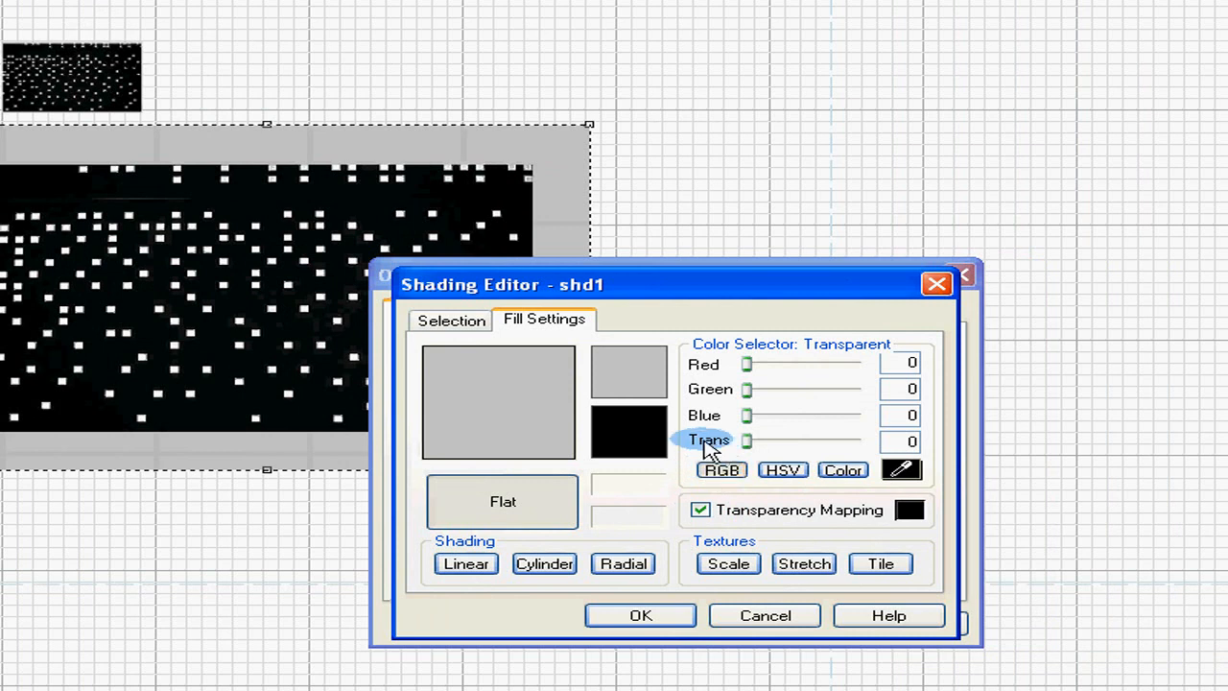
{"action": "left_click_drag", "start_coordinate": [746, 439], "coordinate": [764, 440]}
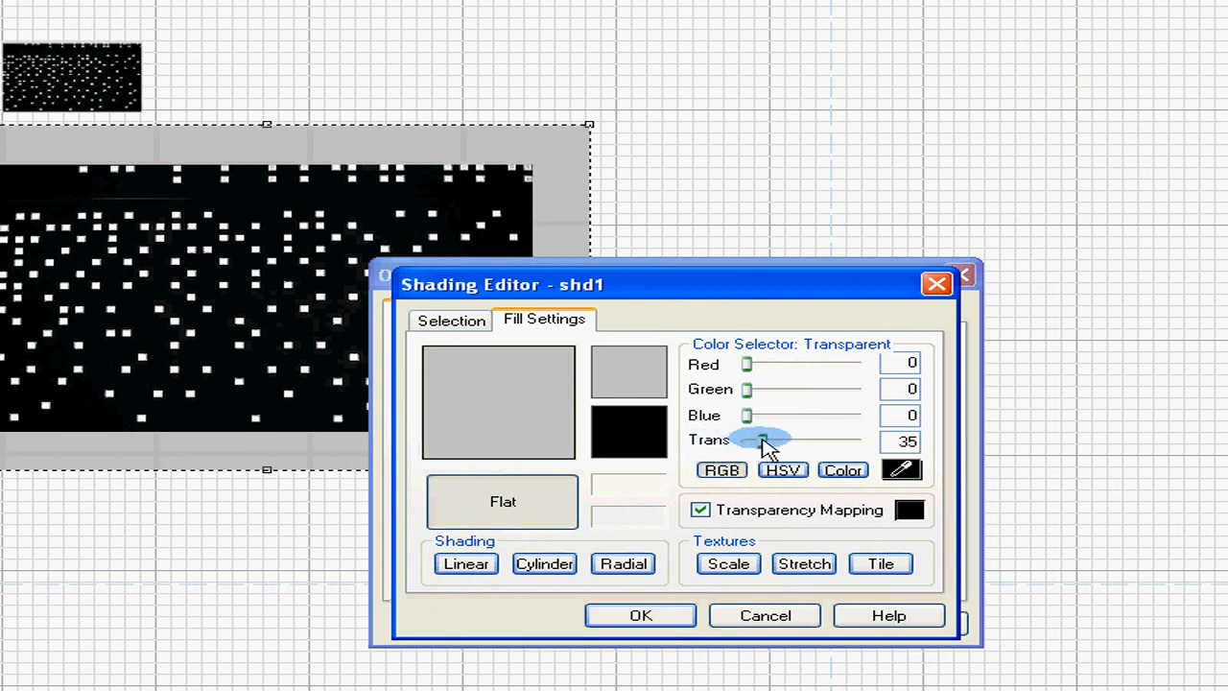
{"action": "left_click_drag", "start_coordinate": [750, 439], "coordinate": [777, 440]}
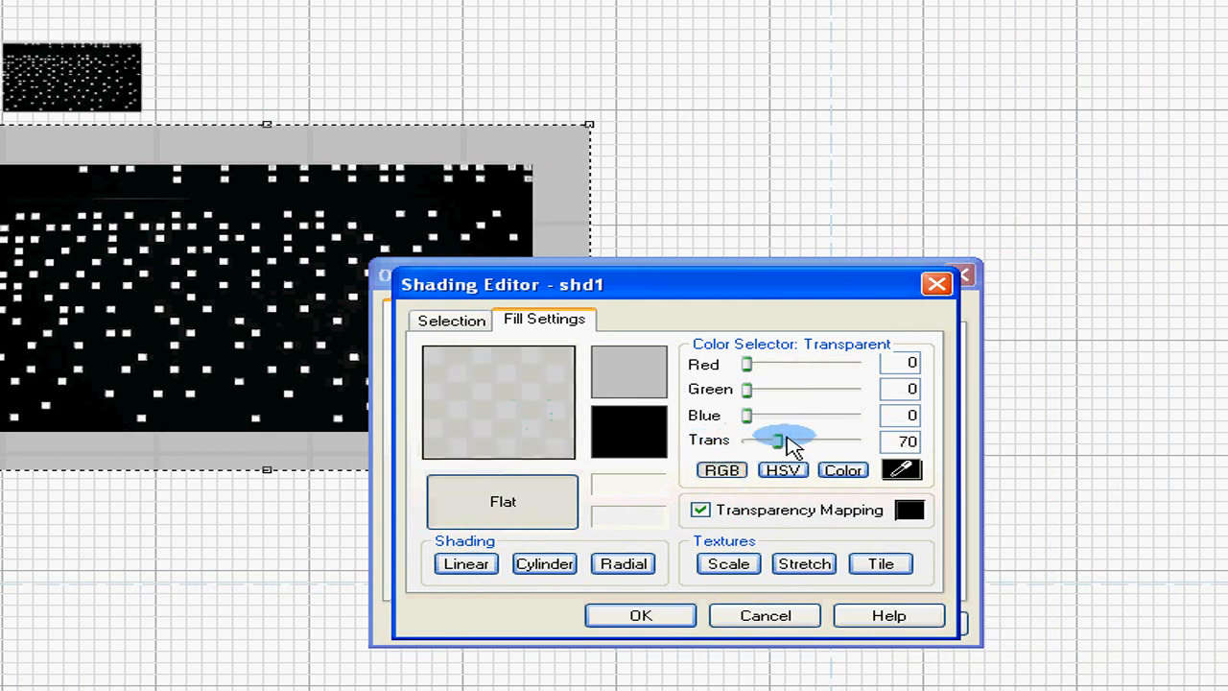
{"action": "left_click_drag", "start_coordinate": [777, 439], "coordinate": [854, 440]}
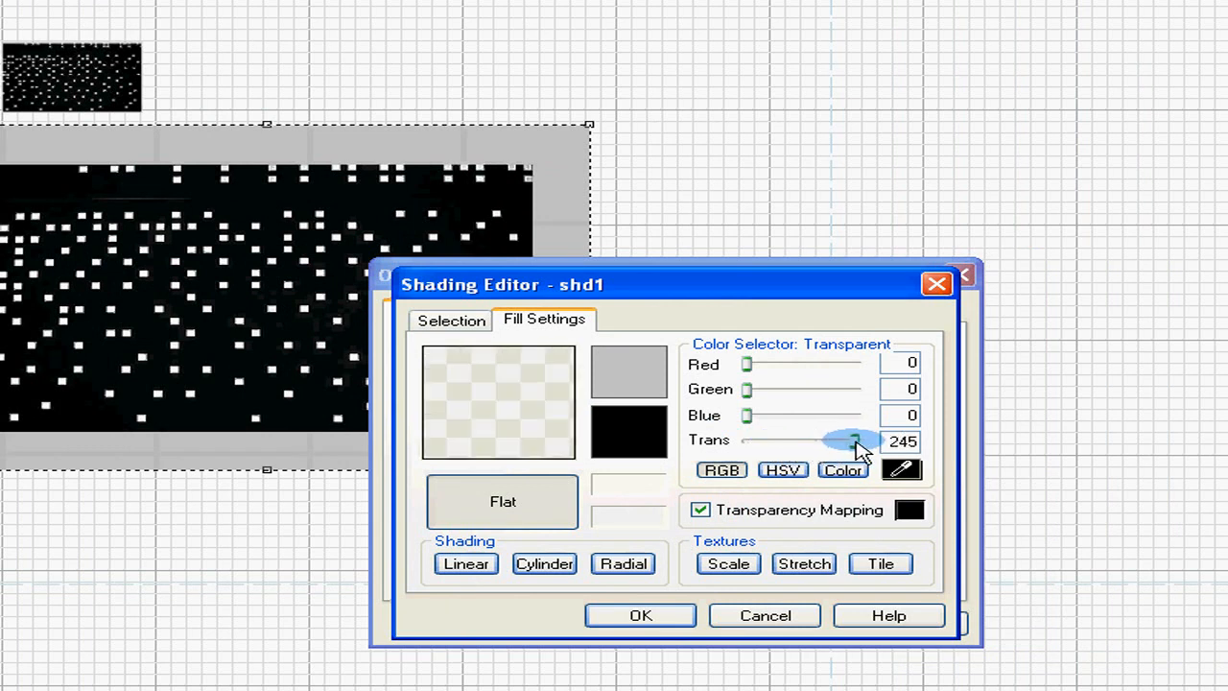
{"action": "left_click_drag", "start_coordinate": [854, 439], "coordinate": [848, 439]}
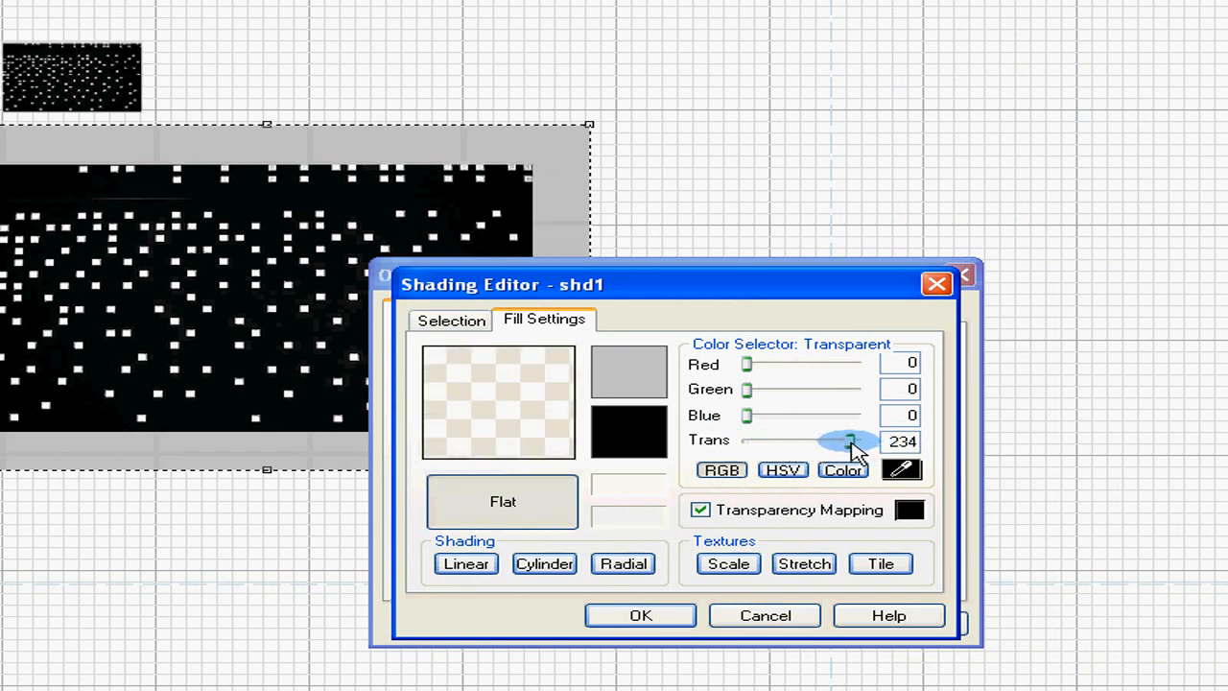
{"action": "left_click_drag", "start_coordinate": [852, 441], "coordinate": [806, 442]}
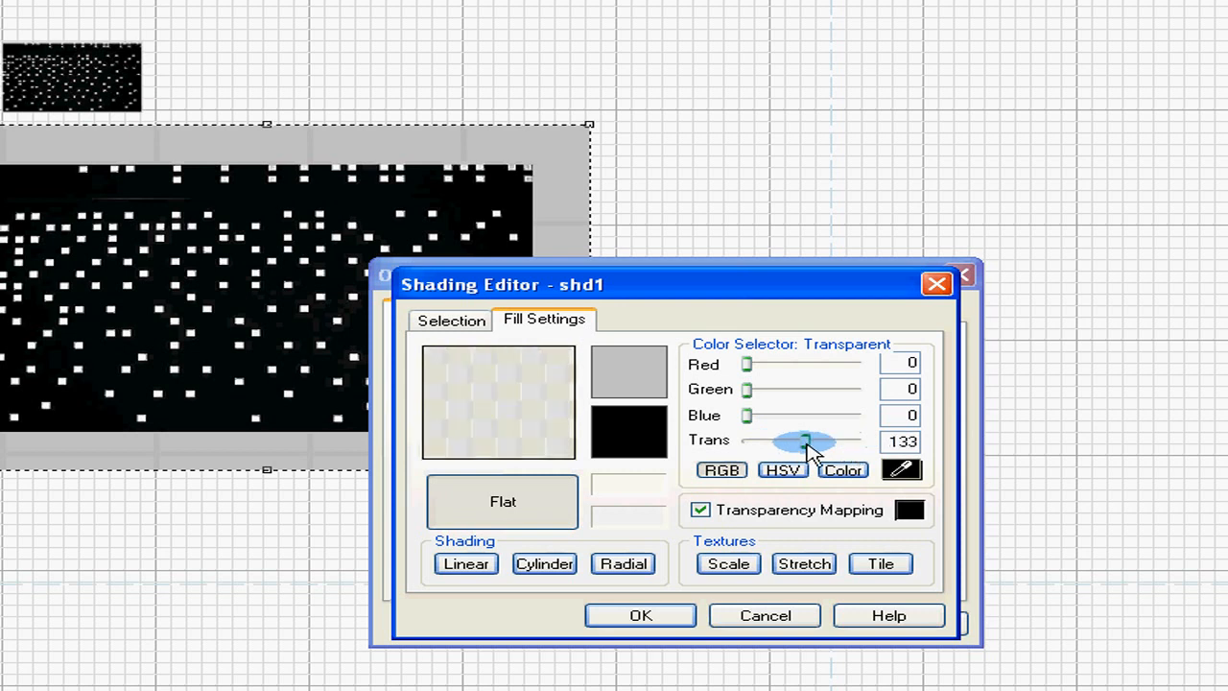
{"action": "left_click_drag", "start_coordinate": [806, 442], "coordinate": [768, 441]}
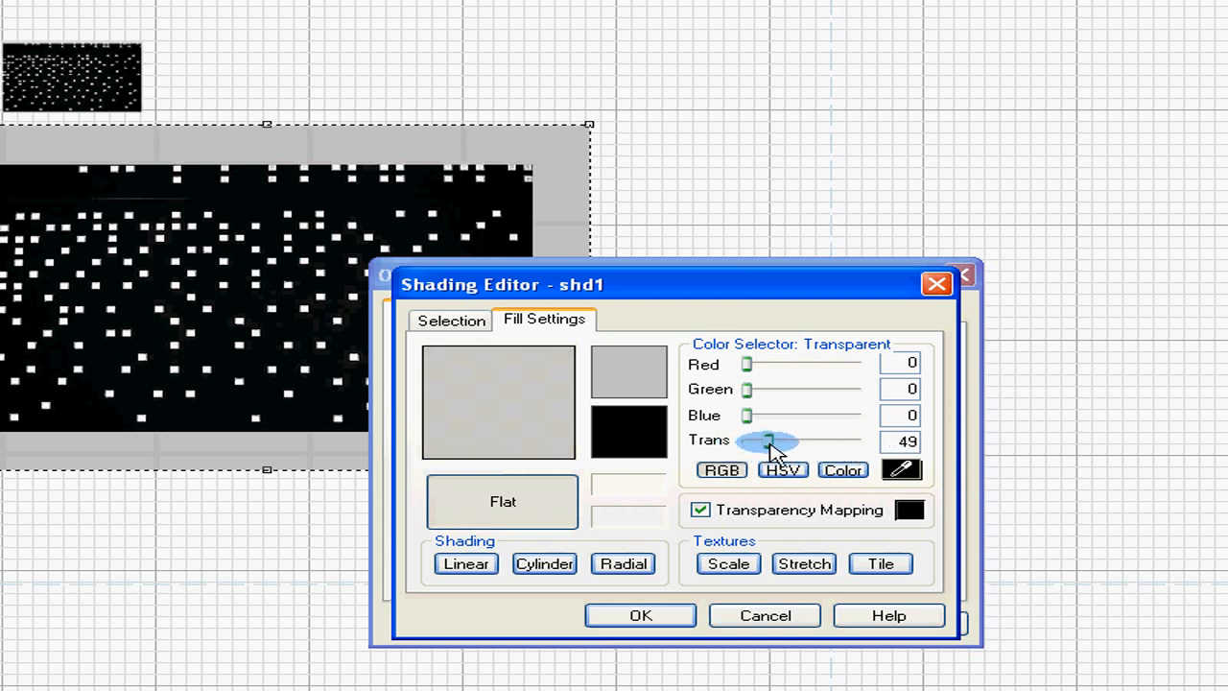
{"action": "left_click_drag", "start_coordinate": [771, 441], "coordinate": [785, 442]}
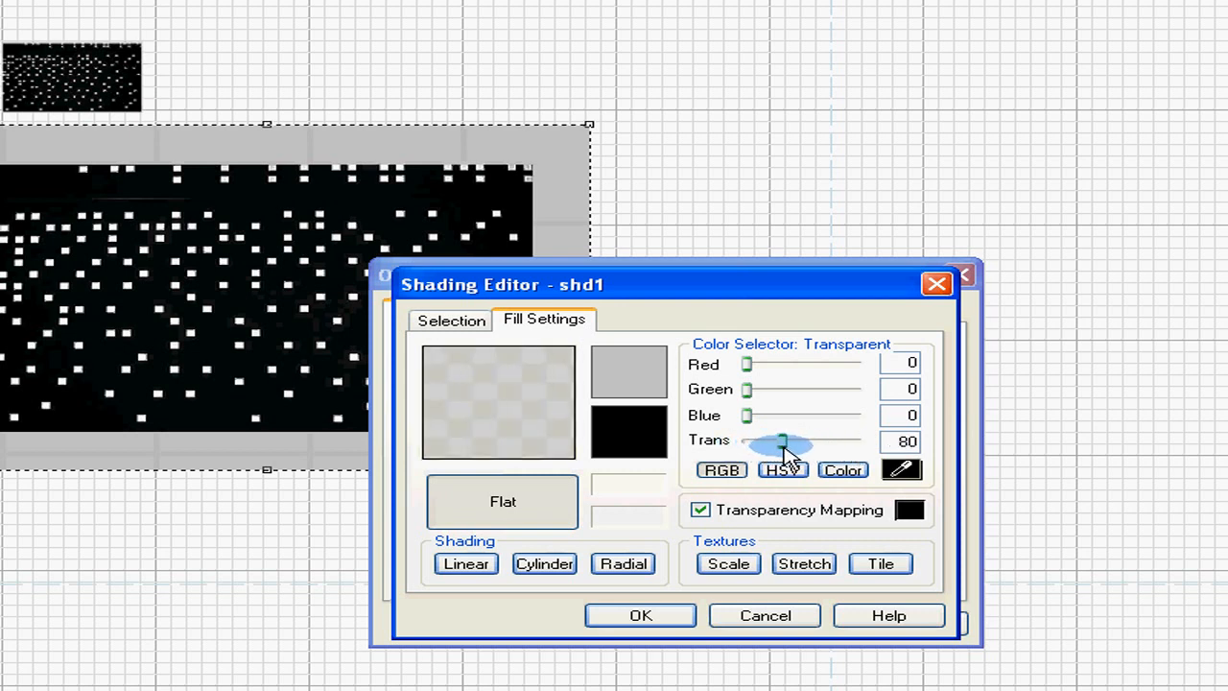
{"action": "left_click_drag", "start_coordinate": [791, 444], "coordinate": [777, 444]}
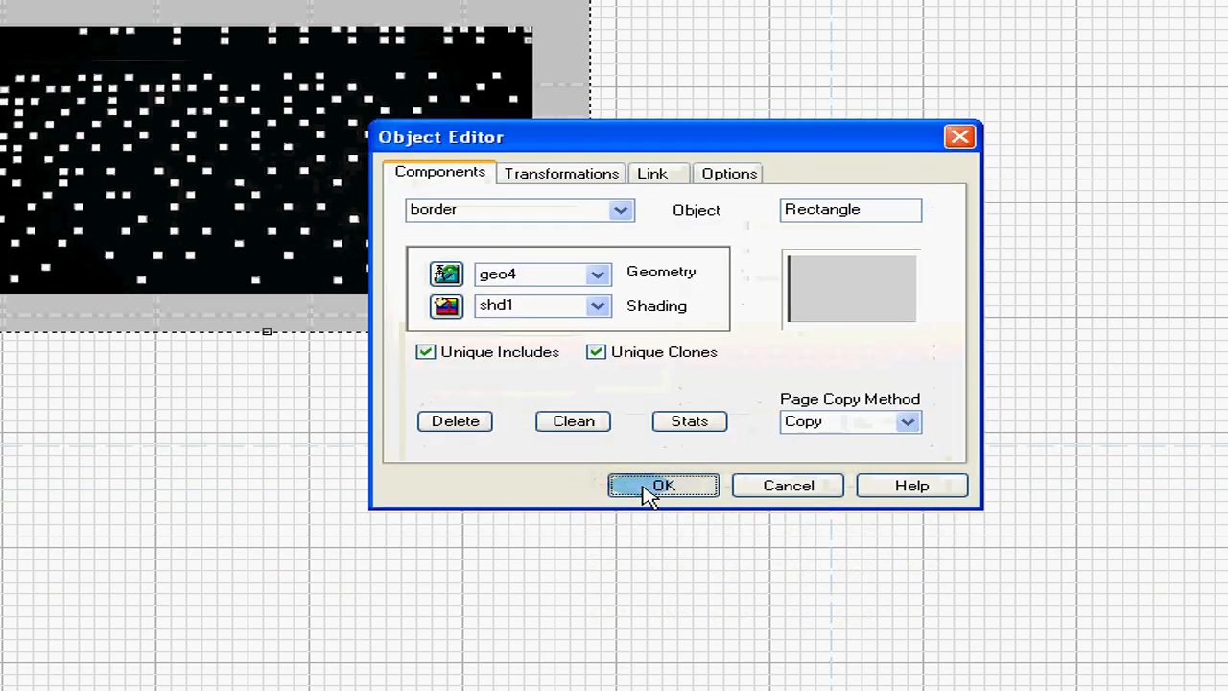
Apply the border settings and drag the bordered large image down and to the right
{"action": "left_click", "coordinate": [664, 484]}
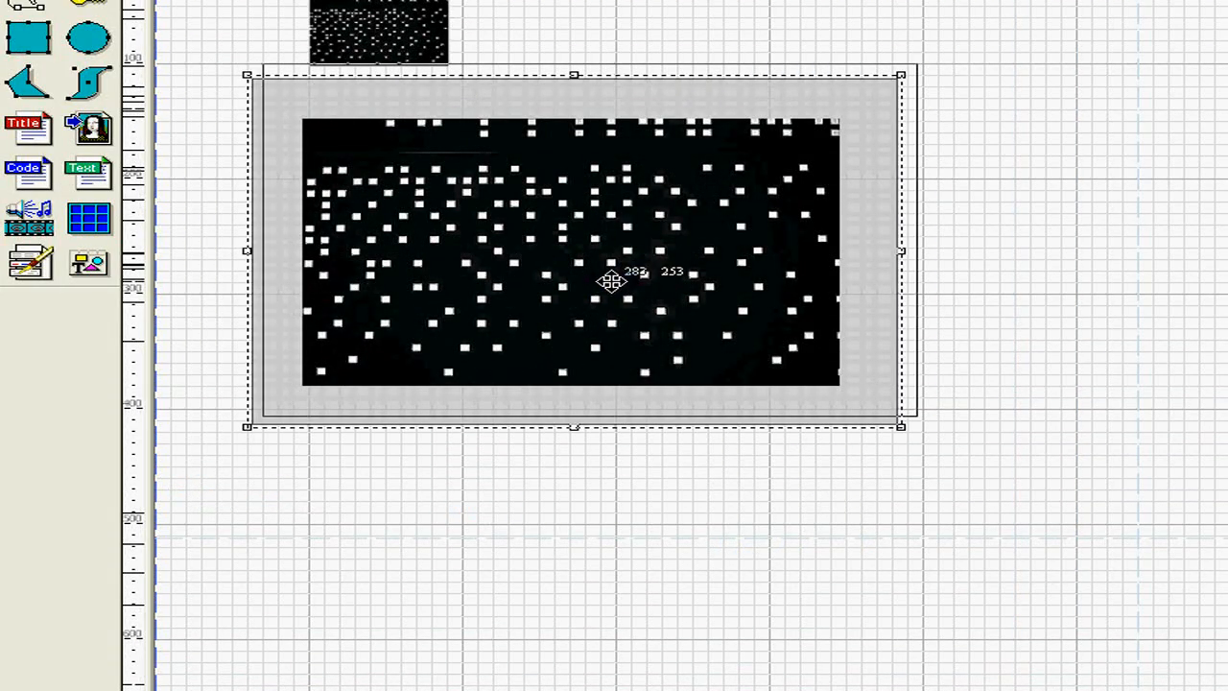
{"action": "left_click_drag", "start_coordinate": [611, 280], "coordinate": [716, 268]}
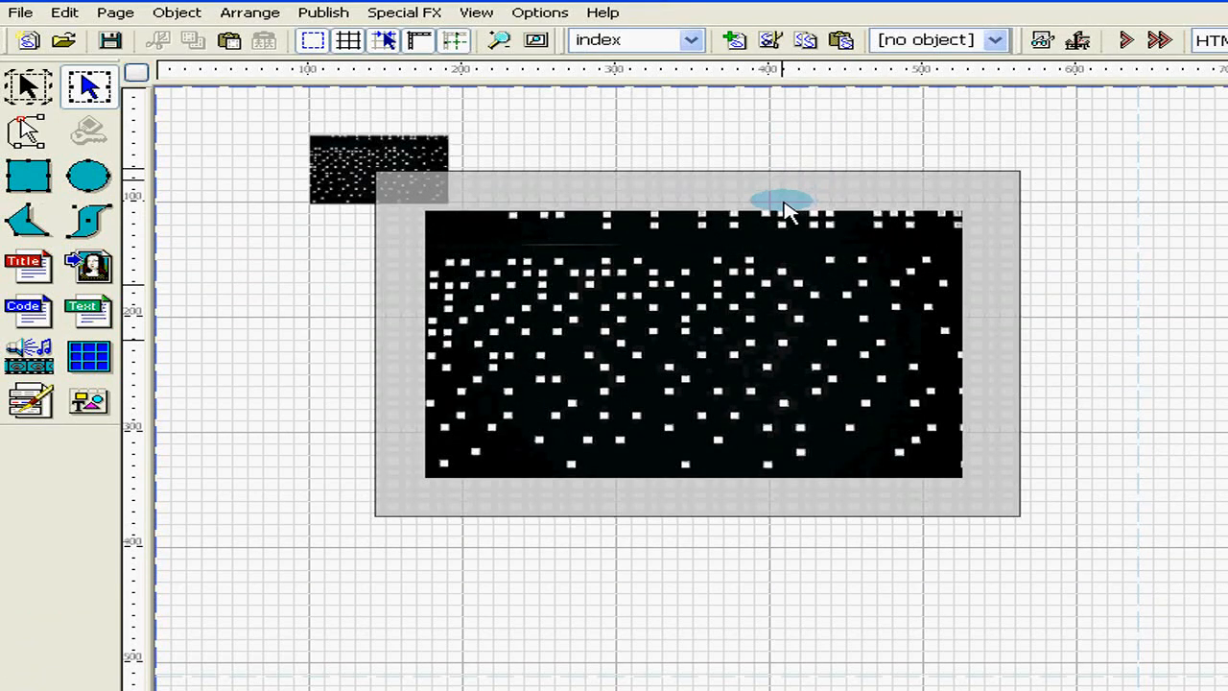
{"action": "mouse_move", "coordinate": [88, 309]}
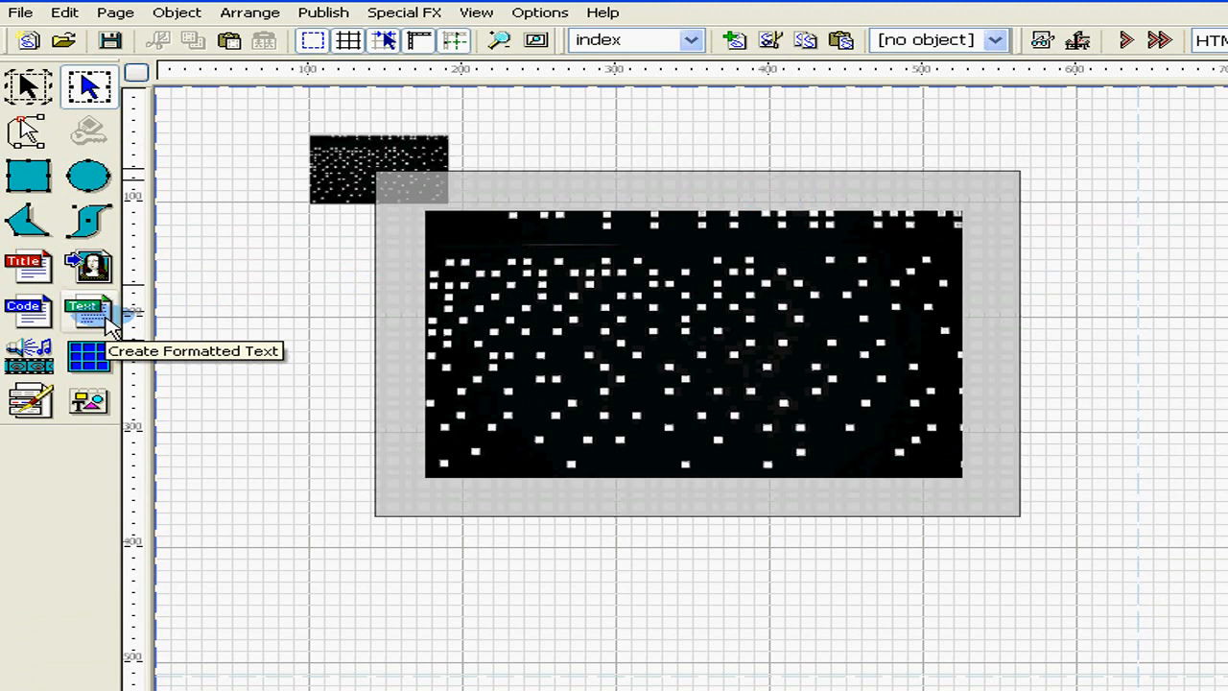
Create a formatted text object reading 'Close X'
{"action": "left_click", "coordinate": [88, 309]}
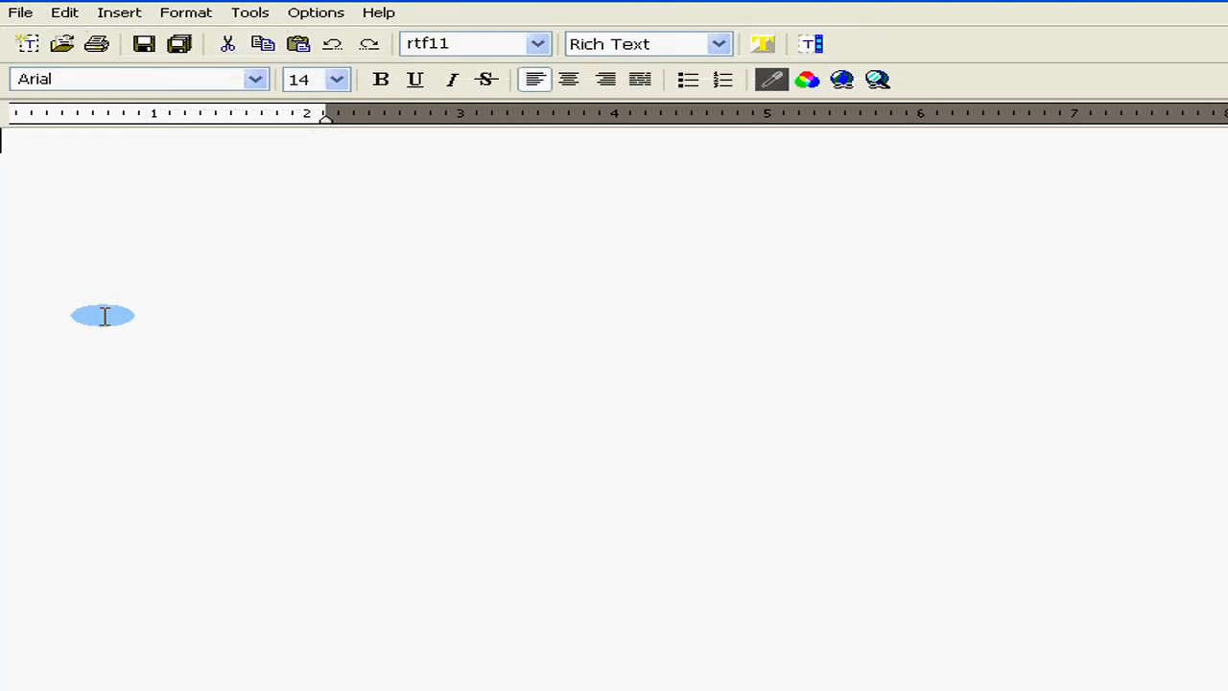
{"action": "type", "text": "Clo"}
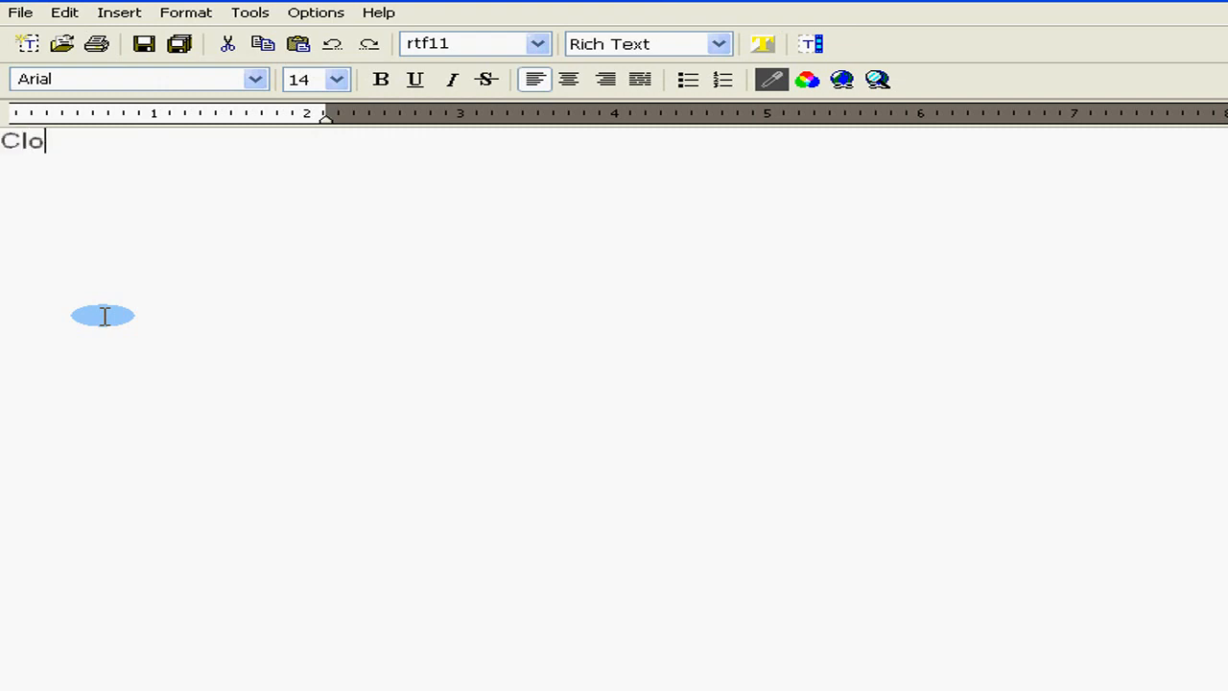
{"action": "type", "text": "se"}
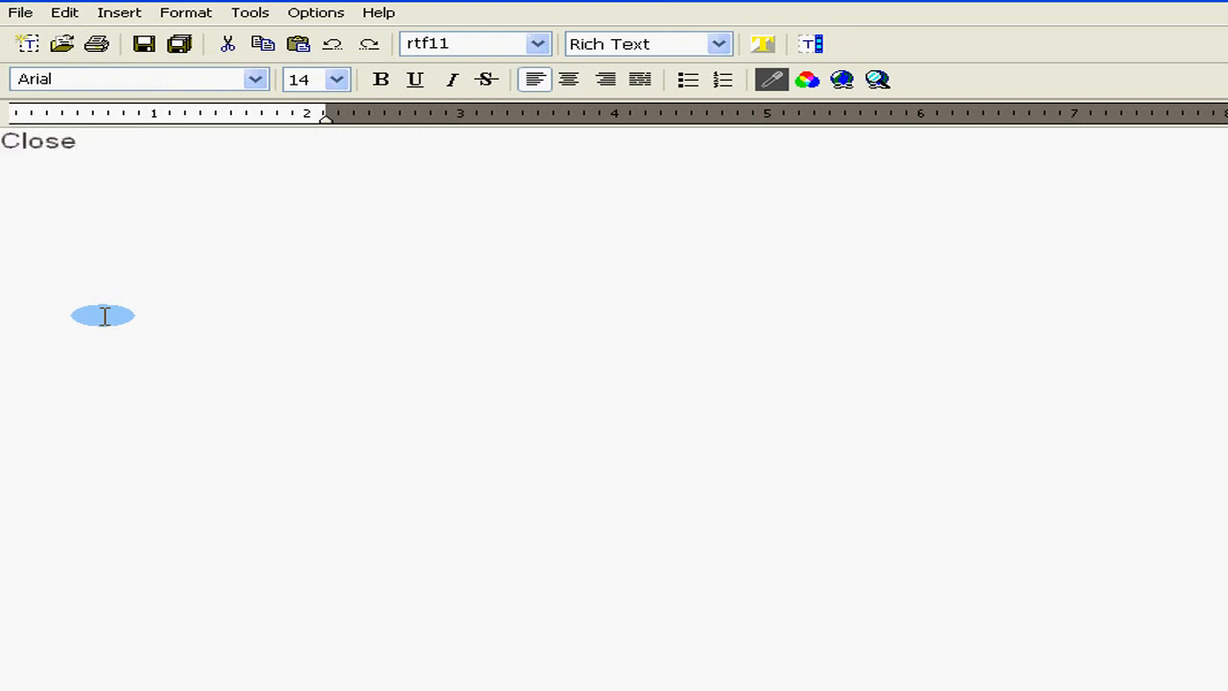
{"action": "type", "text": "X"}
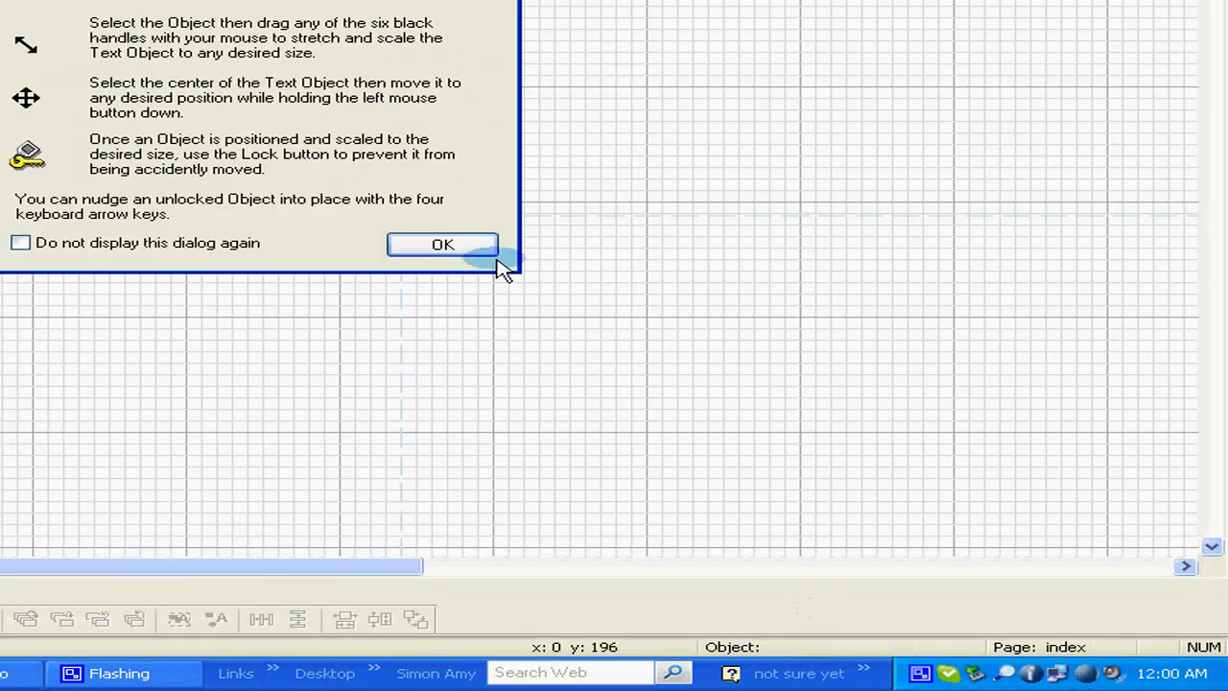
Dismiss the tips and drag the Close X text to the border's top-right corner
{"action": "left_click", "coordinate": [441, 244]}
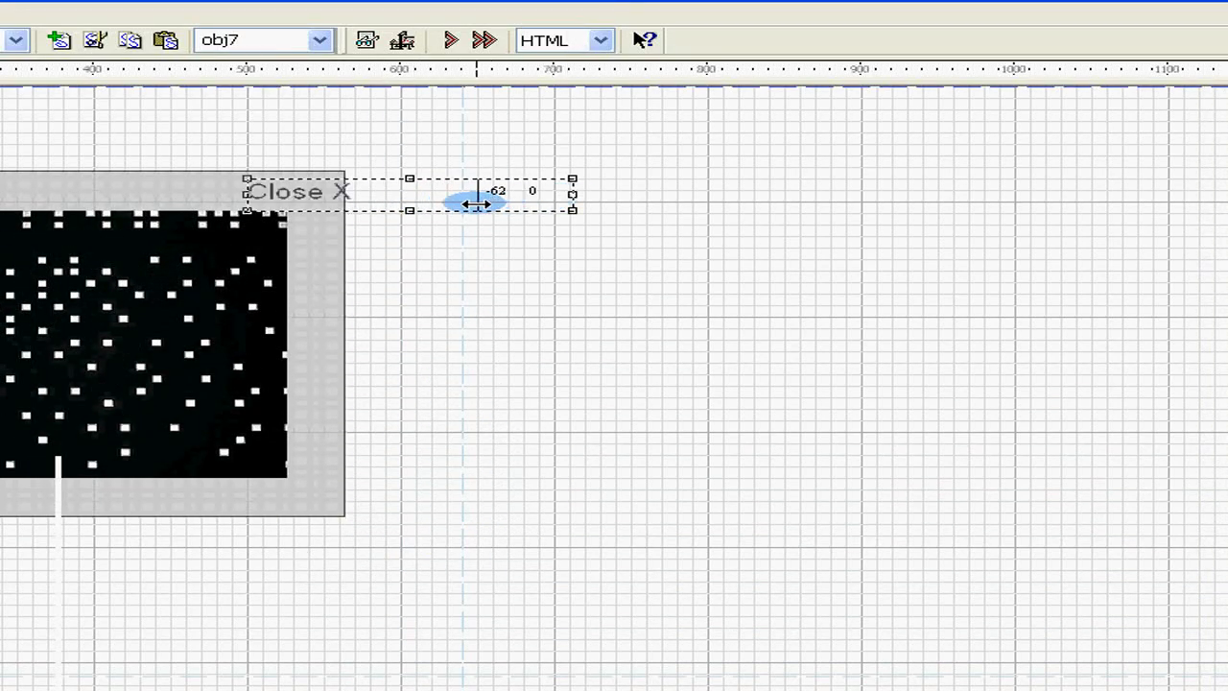
{"action": "left_click_drag", "start_coordinate": [479, 201], "coordinate": [347, 196]}
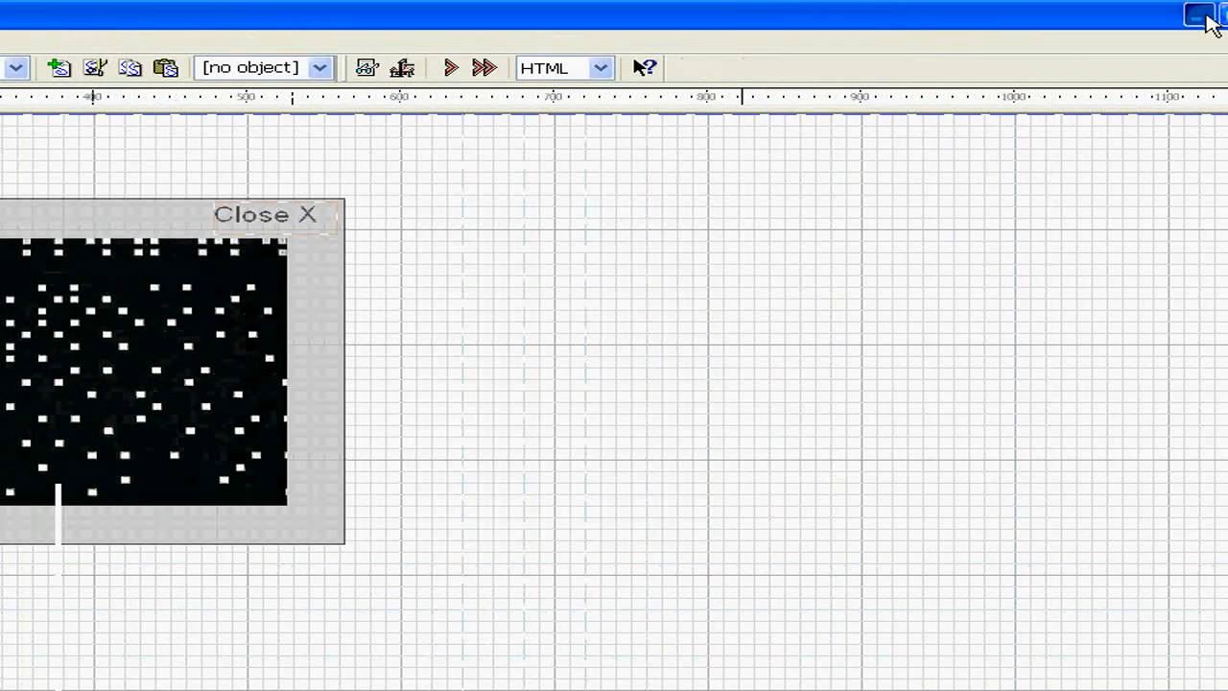
{"action": "left_click", "coordinate": [1200, 13]}
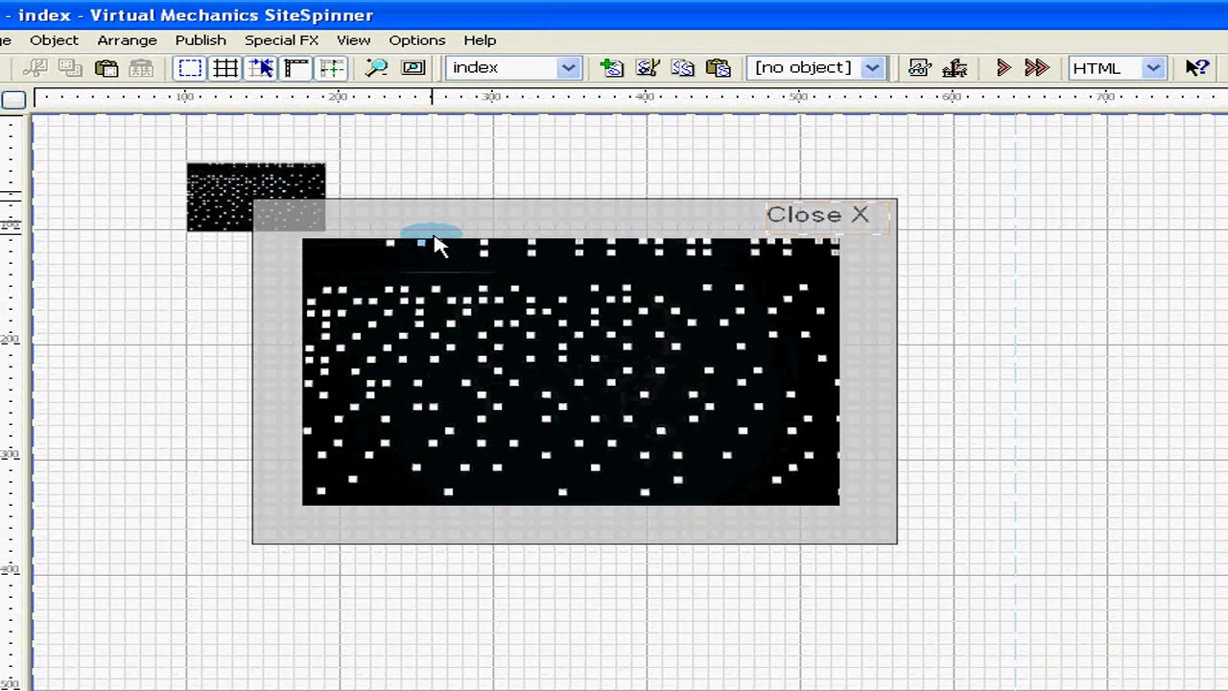
{"action": "mouse_move", "coordinate": [470, 384]}
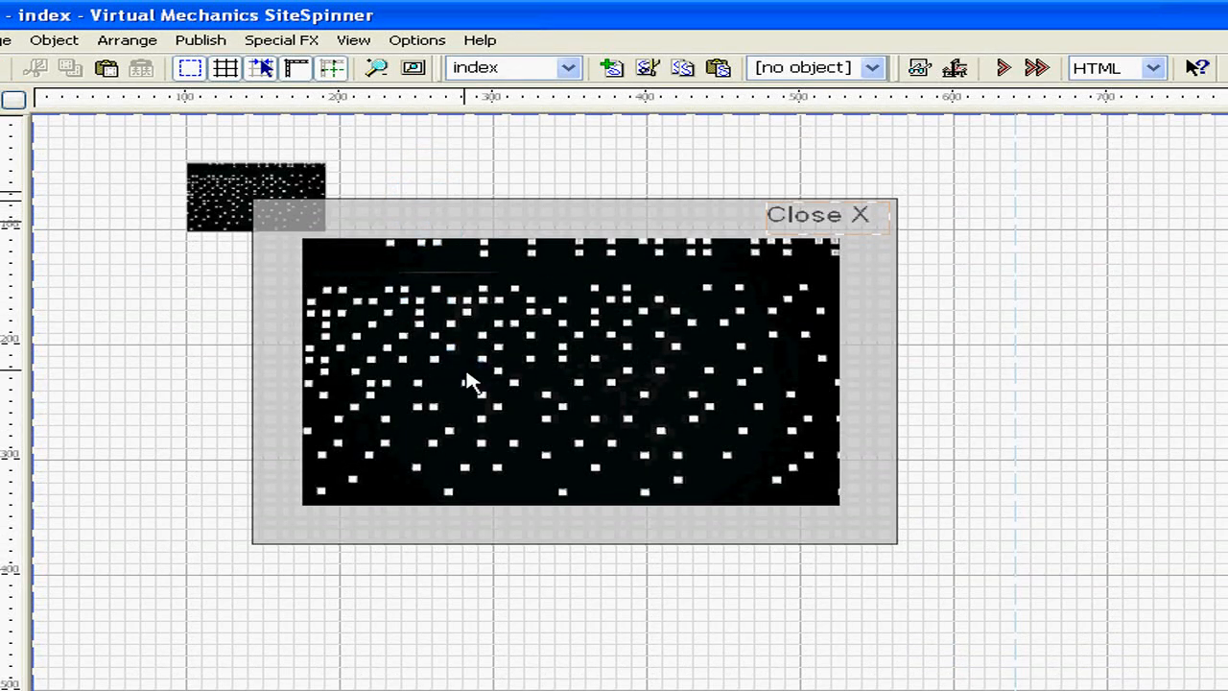
{"action": "mouse_move", "coordinate": [470, 387]}
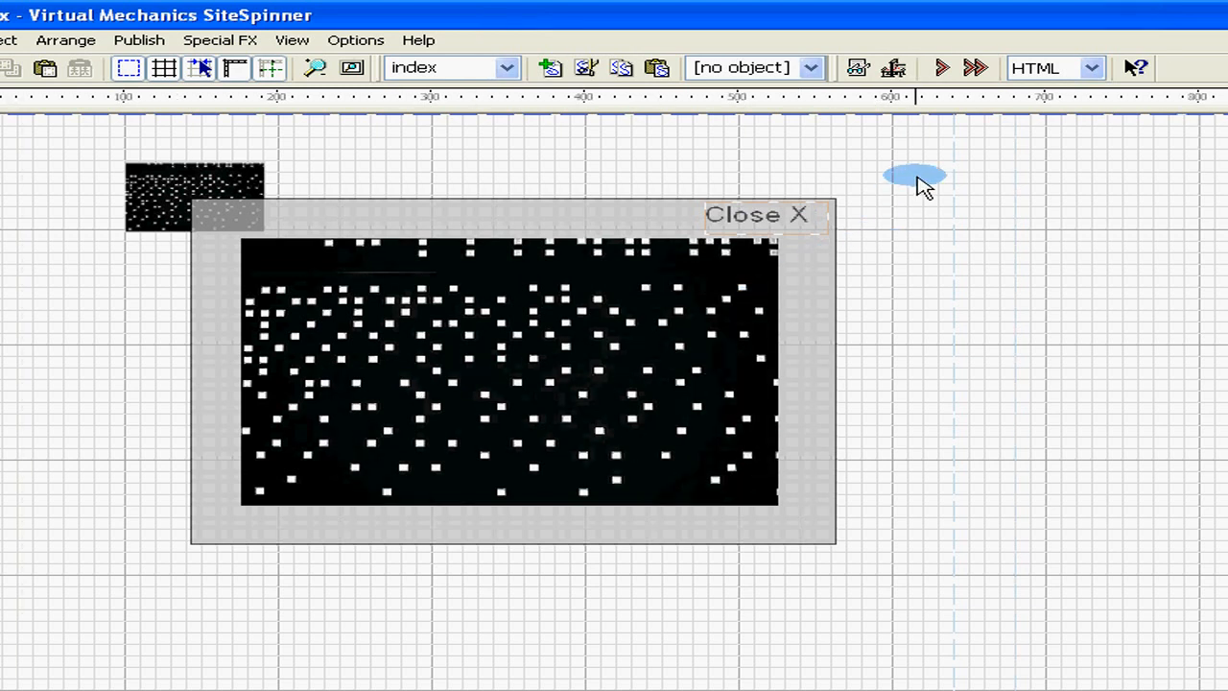
Group the large picture, border and Close X into one object named 'group', then deselect
{"action": "left_click_drag", "start_coordinate": [917, 177], "coordinate": [912, 495]}
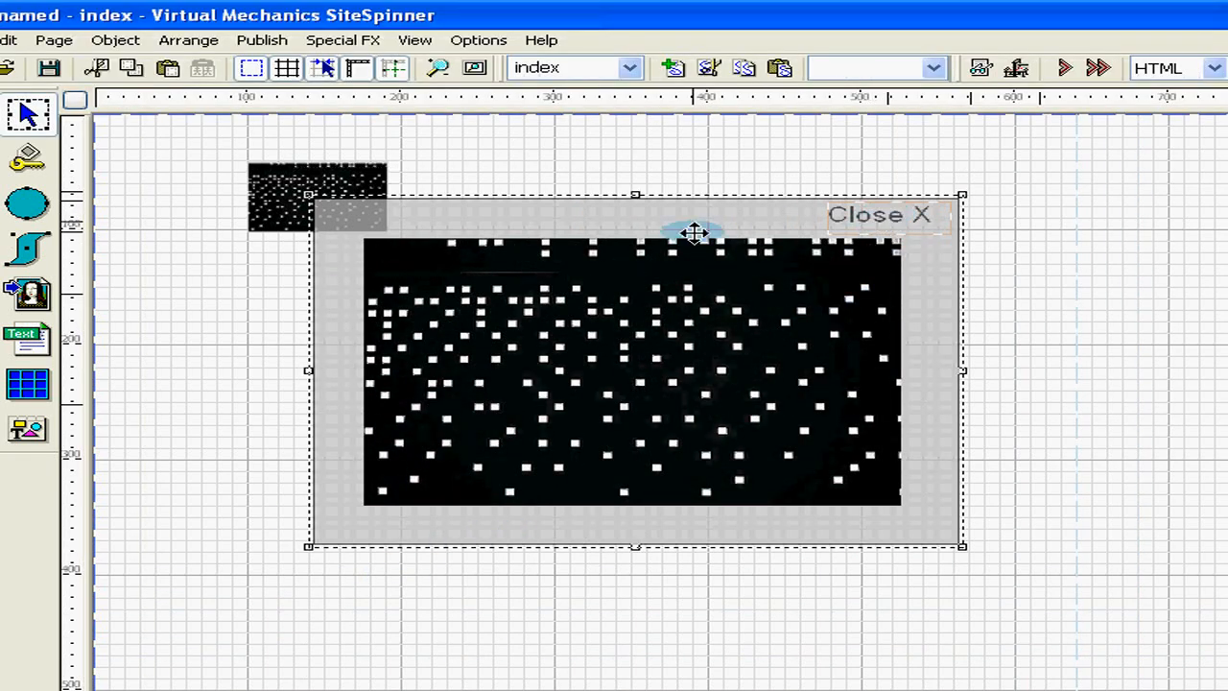
{"action": "mouse_move", "coordinate": [507, 372]}
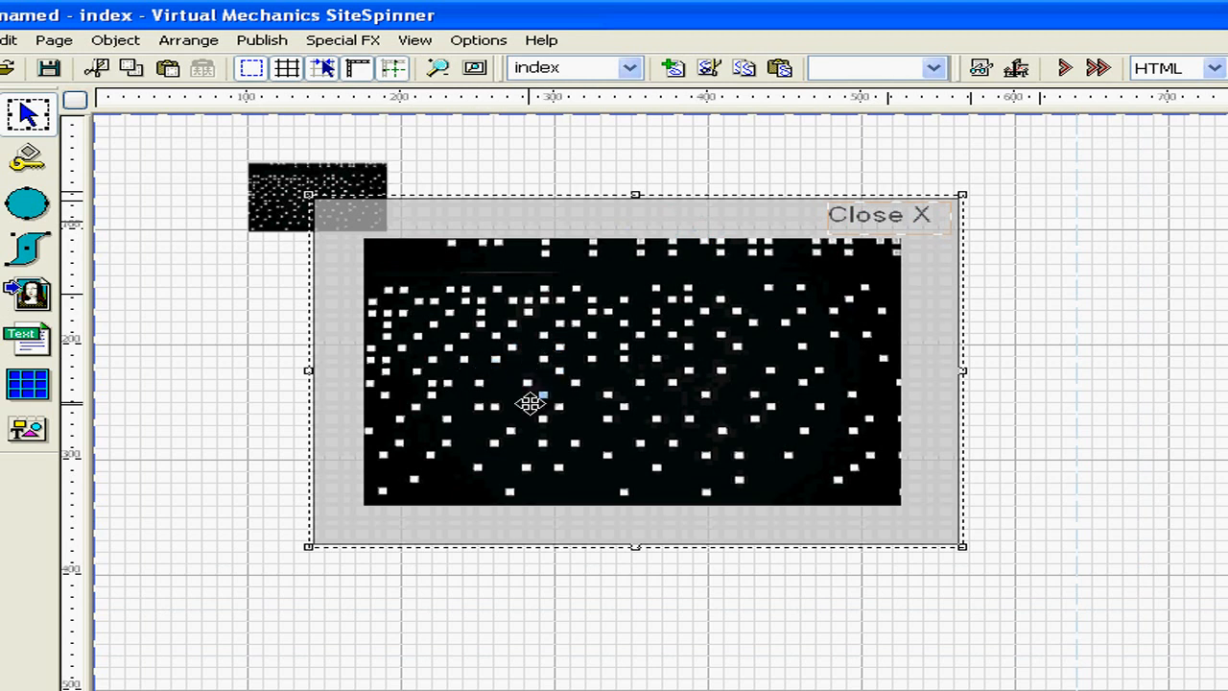
{"action": "right_click", "coordinate": [530, 404]}
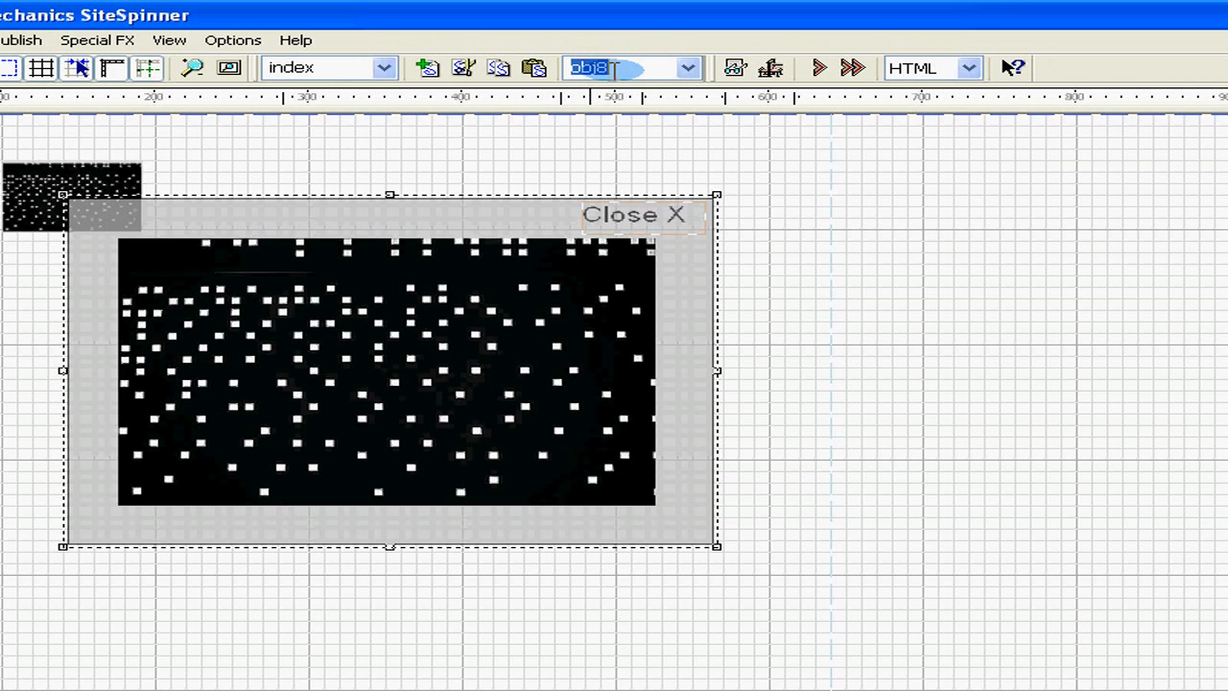
{"action": "type", "text": "grol"}
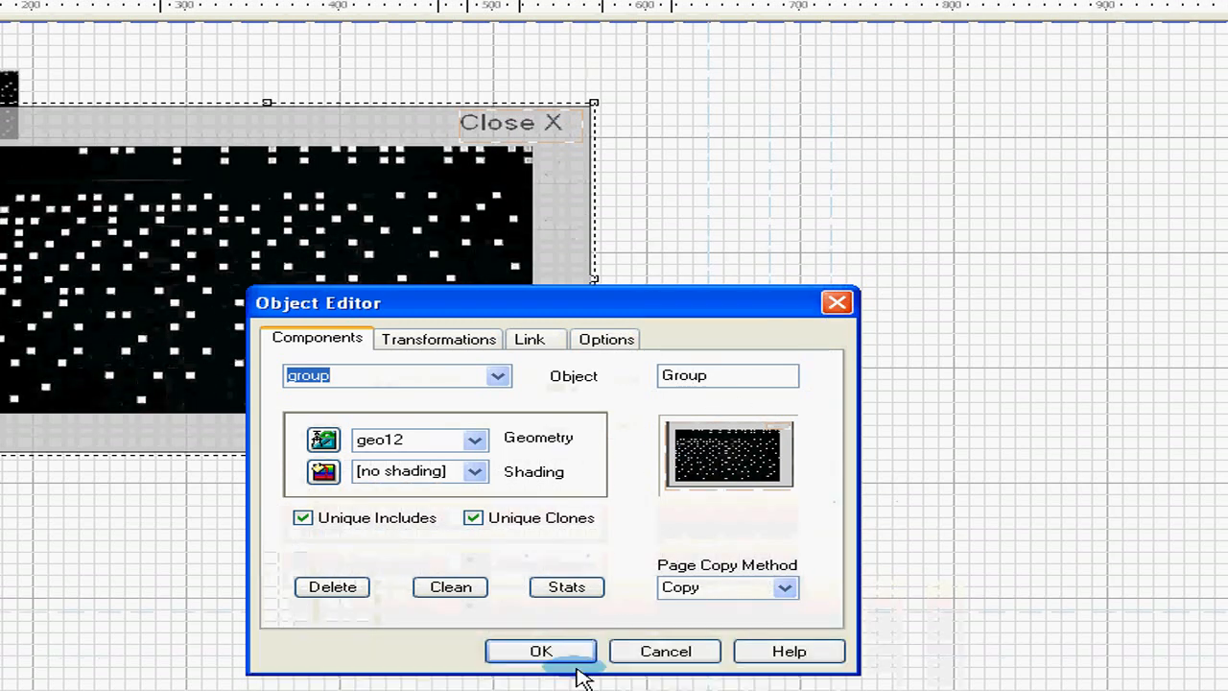
{"action": "left_click", "coordinate": [542, 650]}
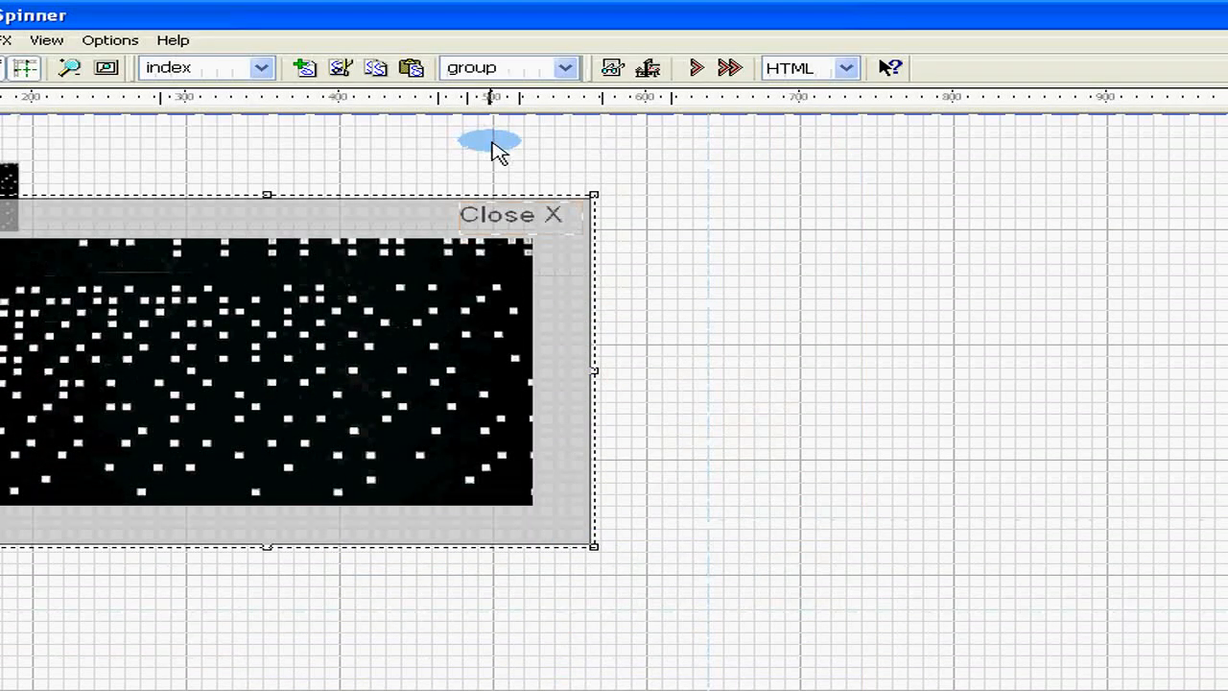
{"action": "left_click", "coordinate": [565, 67]}
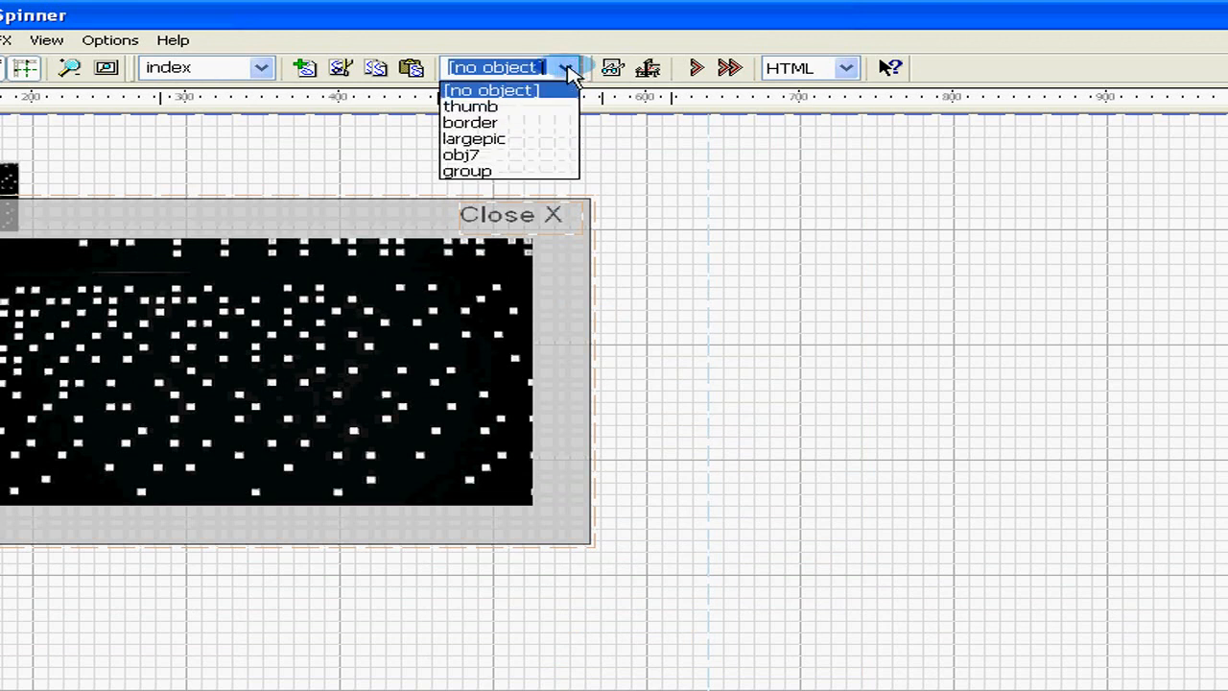
{"action": "left_click", "coordinate": [461, 154]}
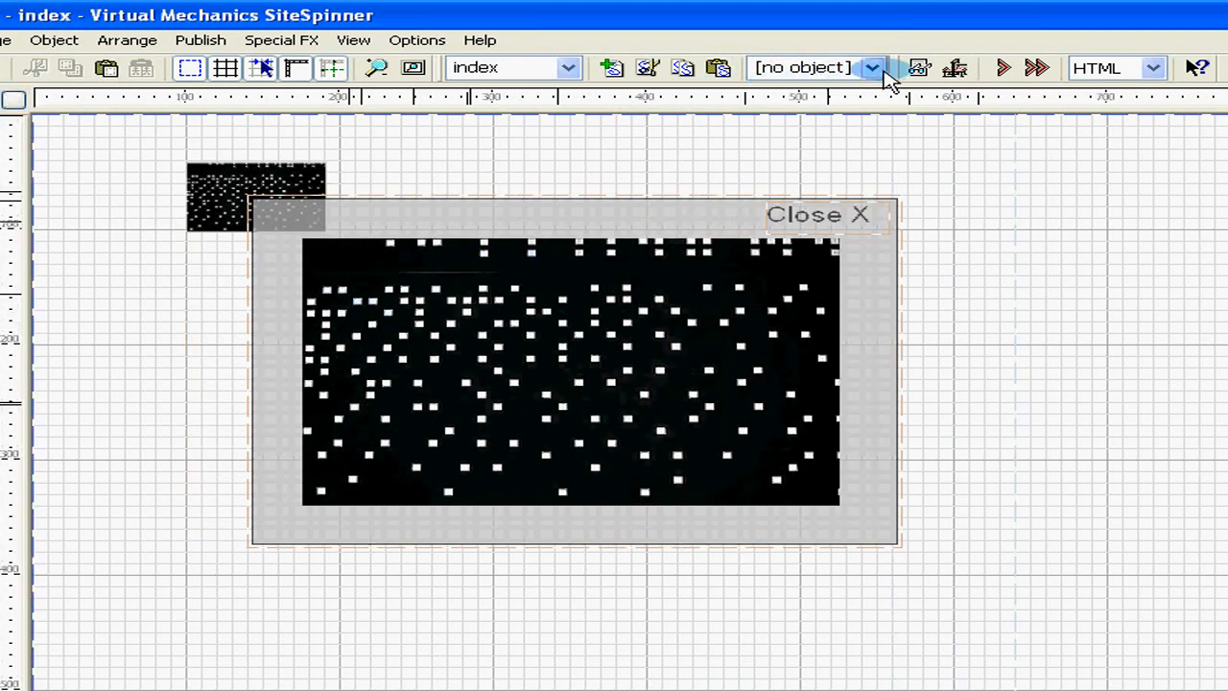
Select the star-field thumbnail named thumb and bring up the Special FX choices
{"action": "left_click", "coordinate": [872, 67]}
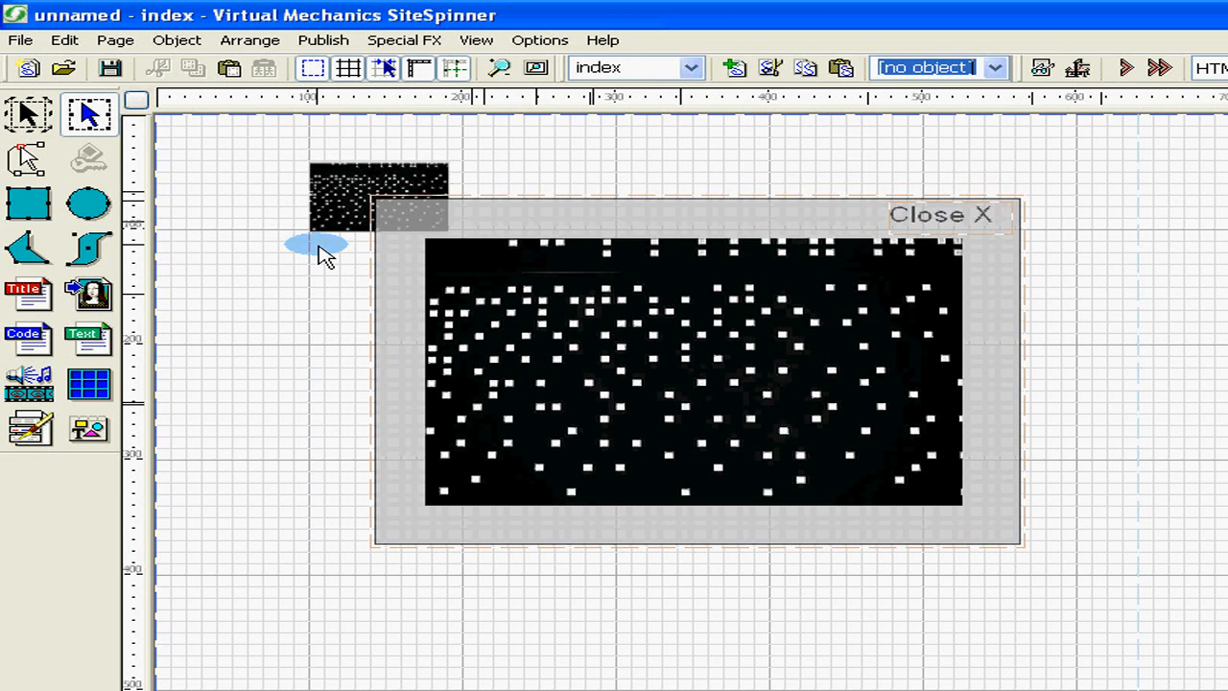
{"action": "mouse_move", "coordinate": [604, 303]}
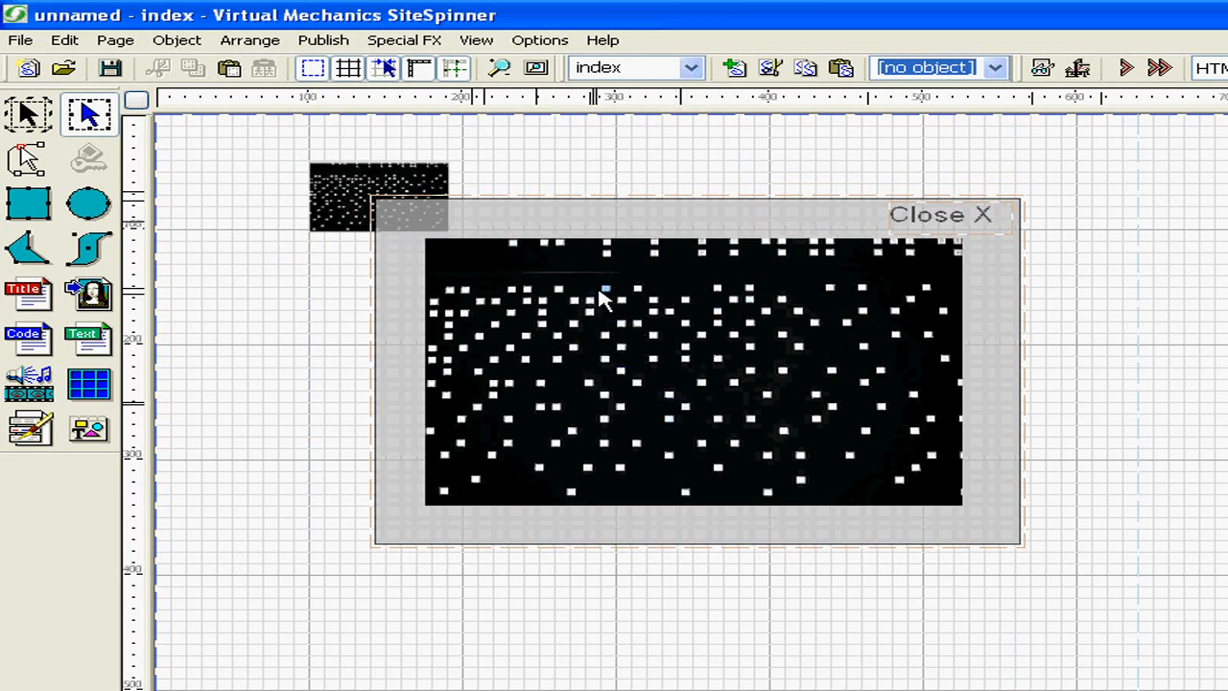
{"action": "mouse_move", "coordinate": [561, 297]}
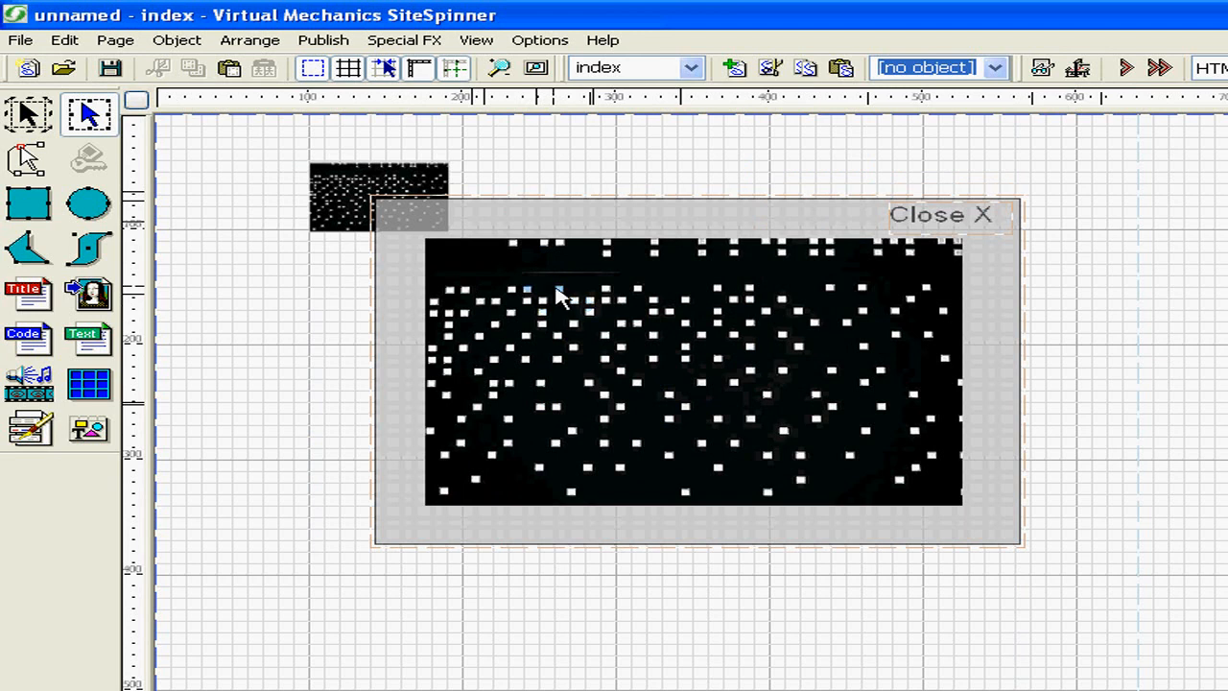
{"action": "left_click", "coordinate": [338, 192]}
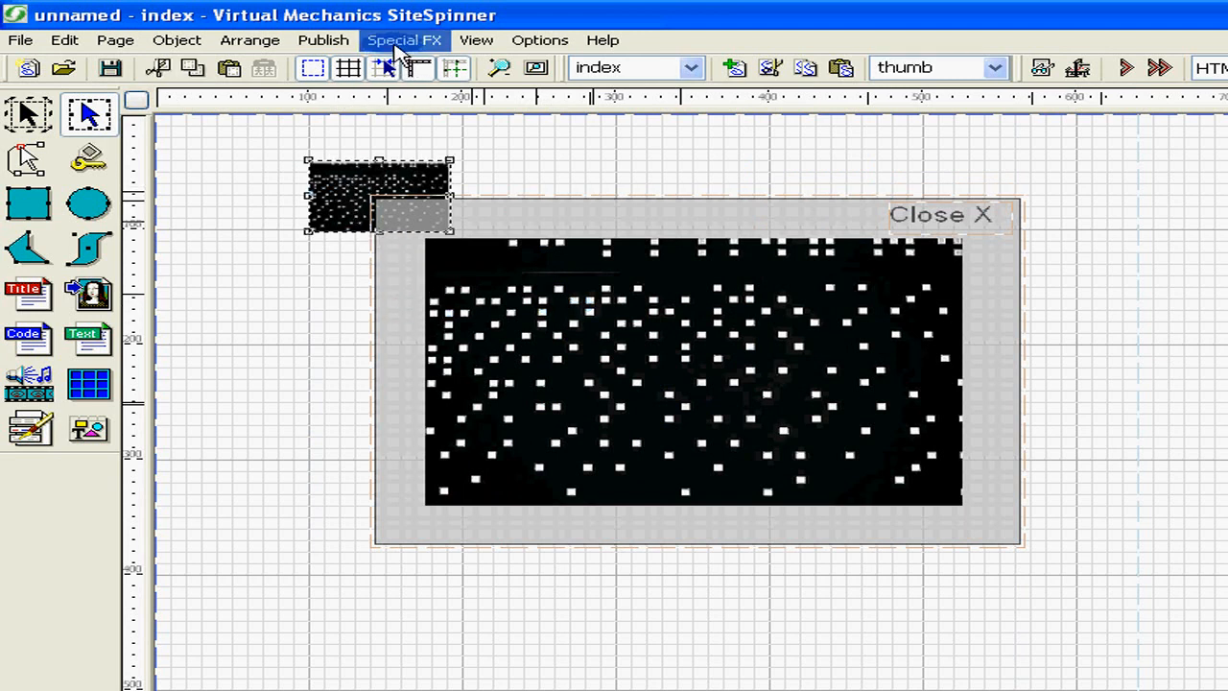
{"action": "left_click", "coordinate": [403, 39]}
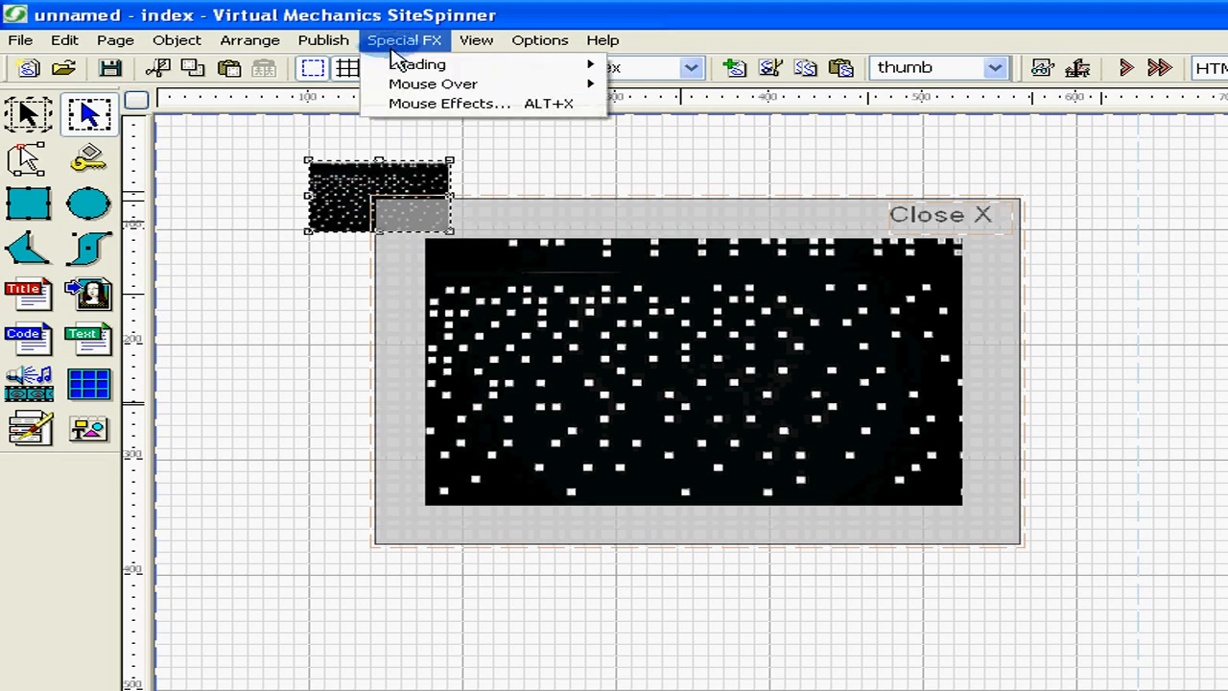
{"action": "mouse_move", "coordinate": [449, 104]}
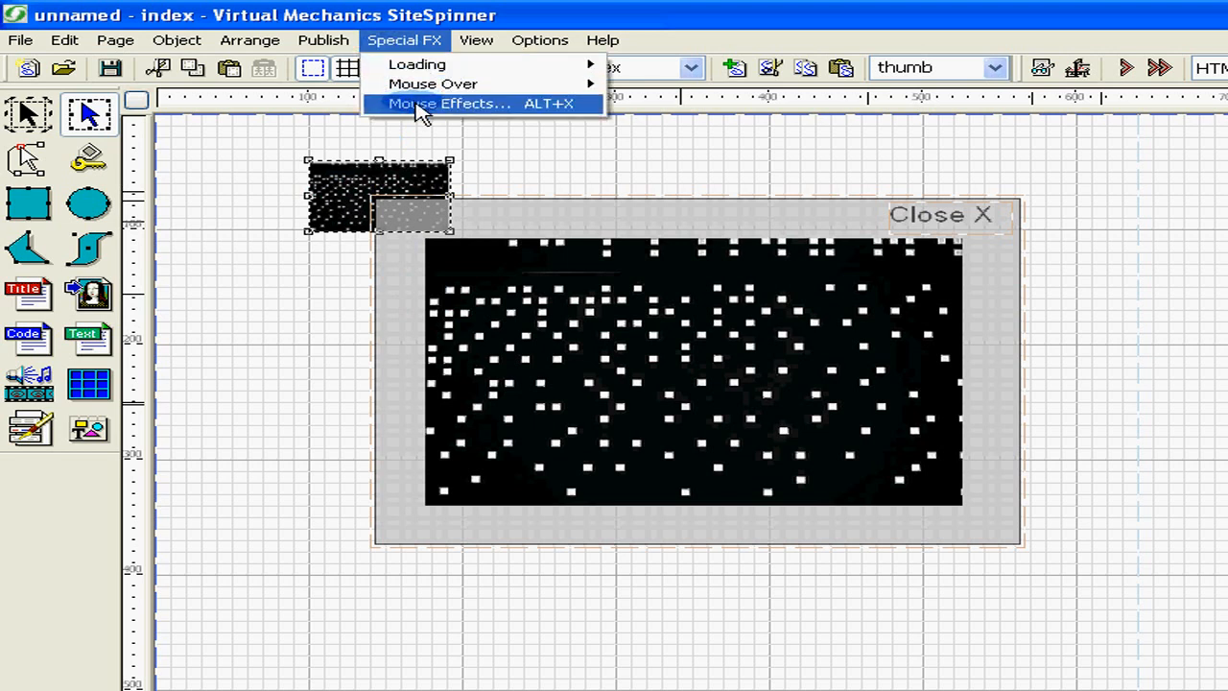
In Mouse Effects, keep thumb as trigger object with a mouse press as the event
{"action": "left_click", "coordinate": [450, 104]}
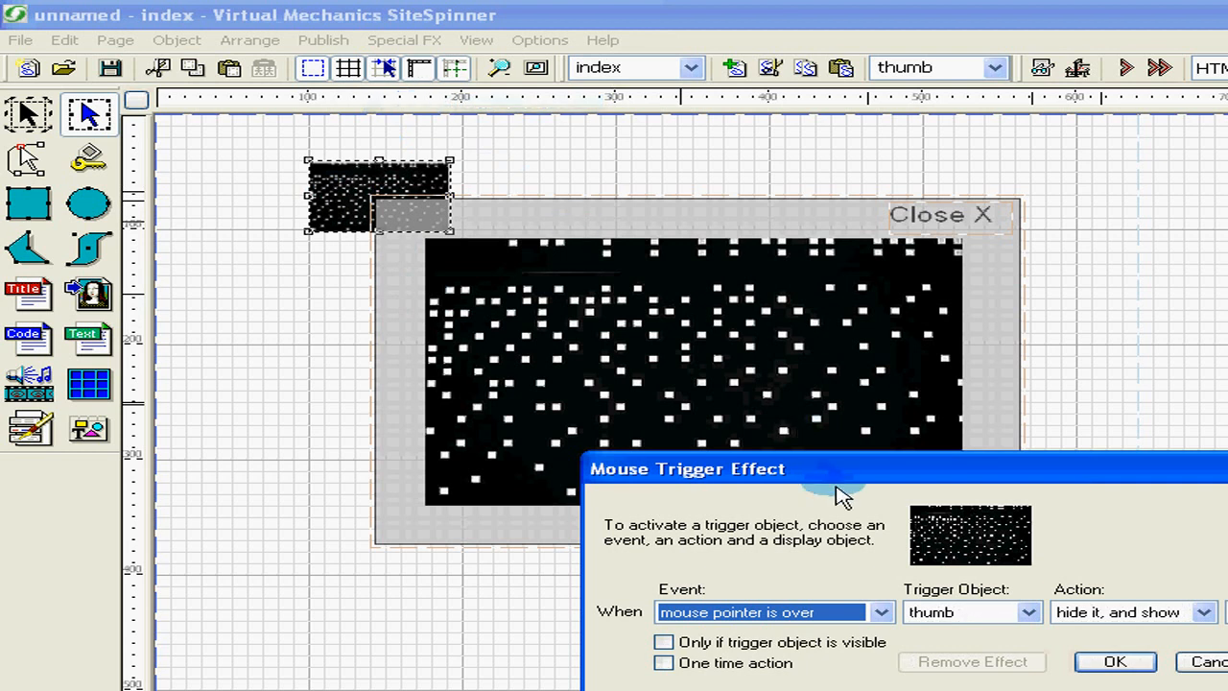
{"action": "left_click_drag", "start_coordinate": [841, 468], "coordinate": [545, 326]}
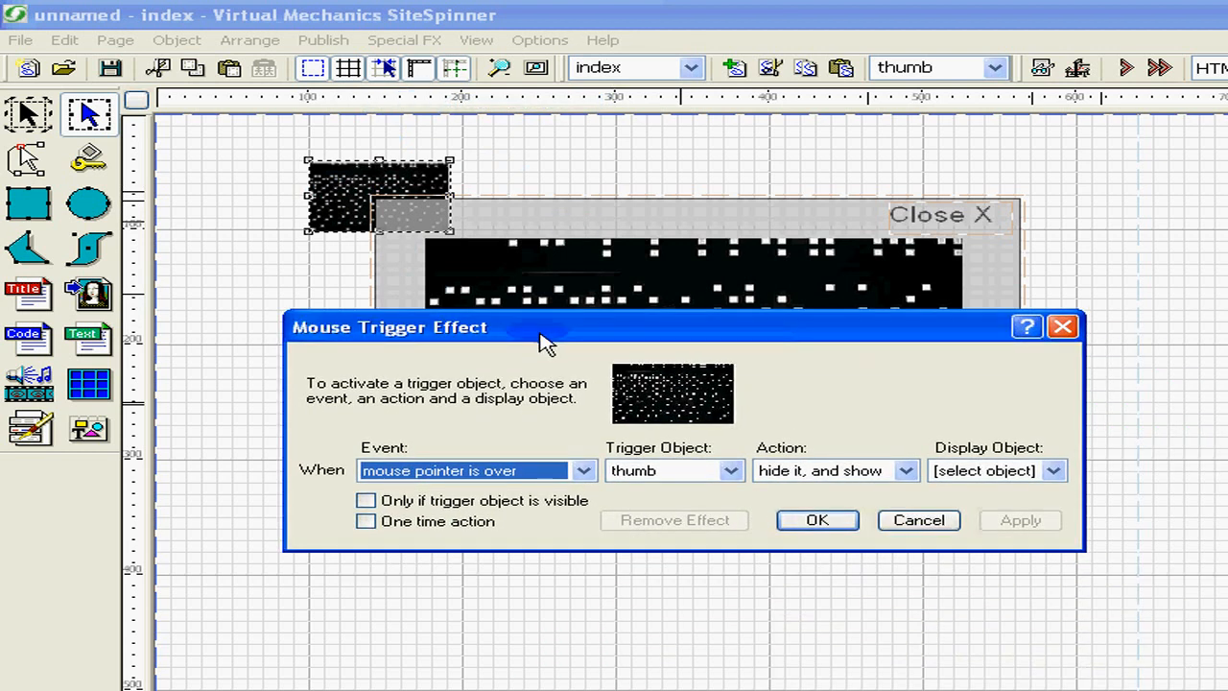
{"action": "mouse_move", "coordinate": [668, 388]}
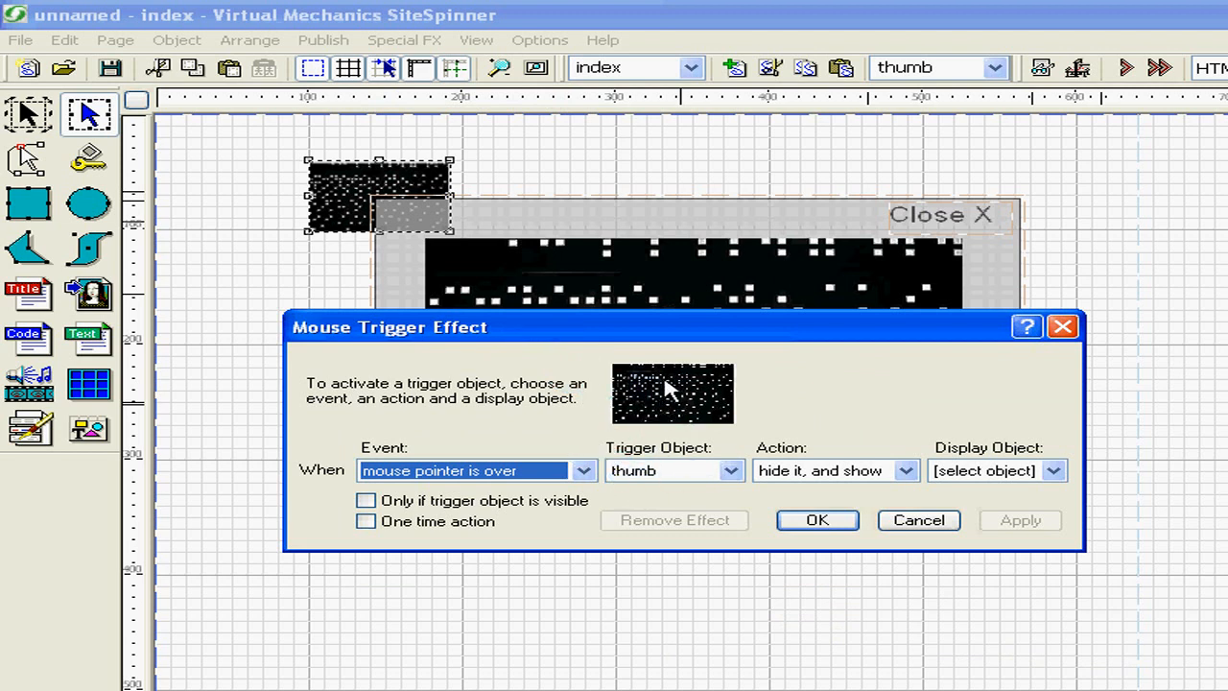
{"action": "mouse_move", "coordinate": [670, 401]}
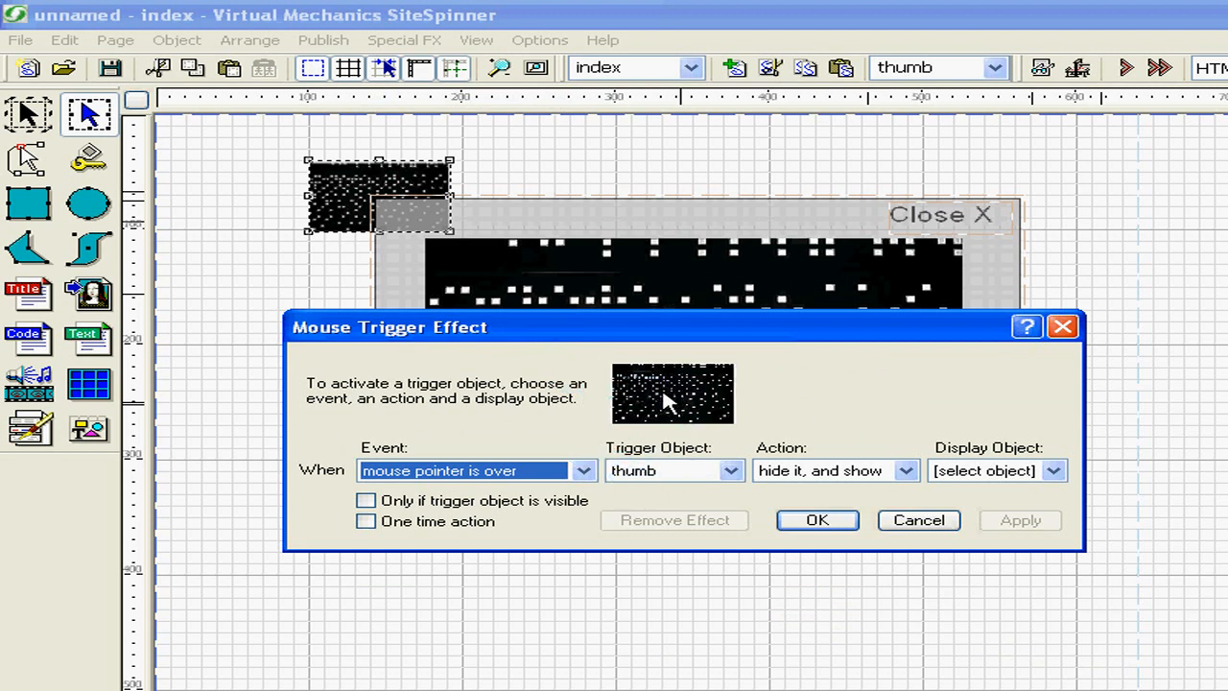
{"action": "mouse_move", "coordinate": [632, 419]}
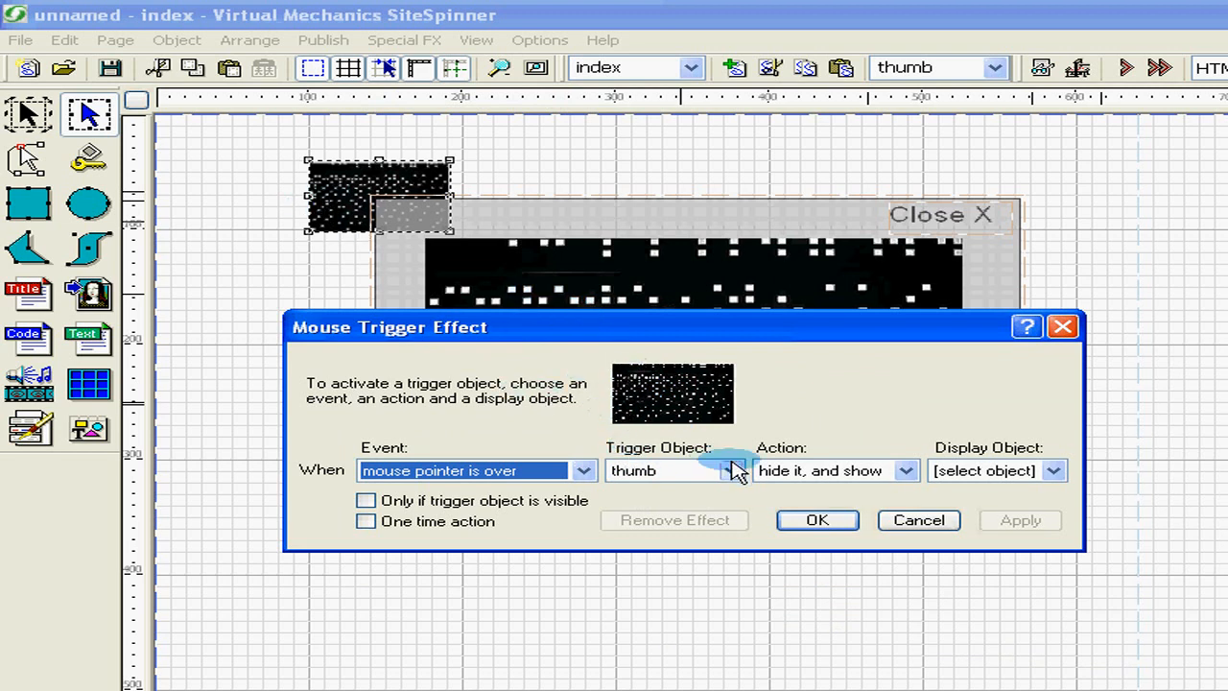
{"action": "left_click", "coordinate": [729, 470]}
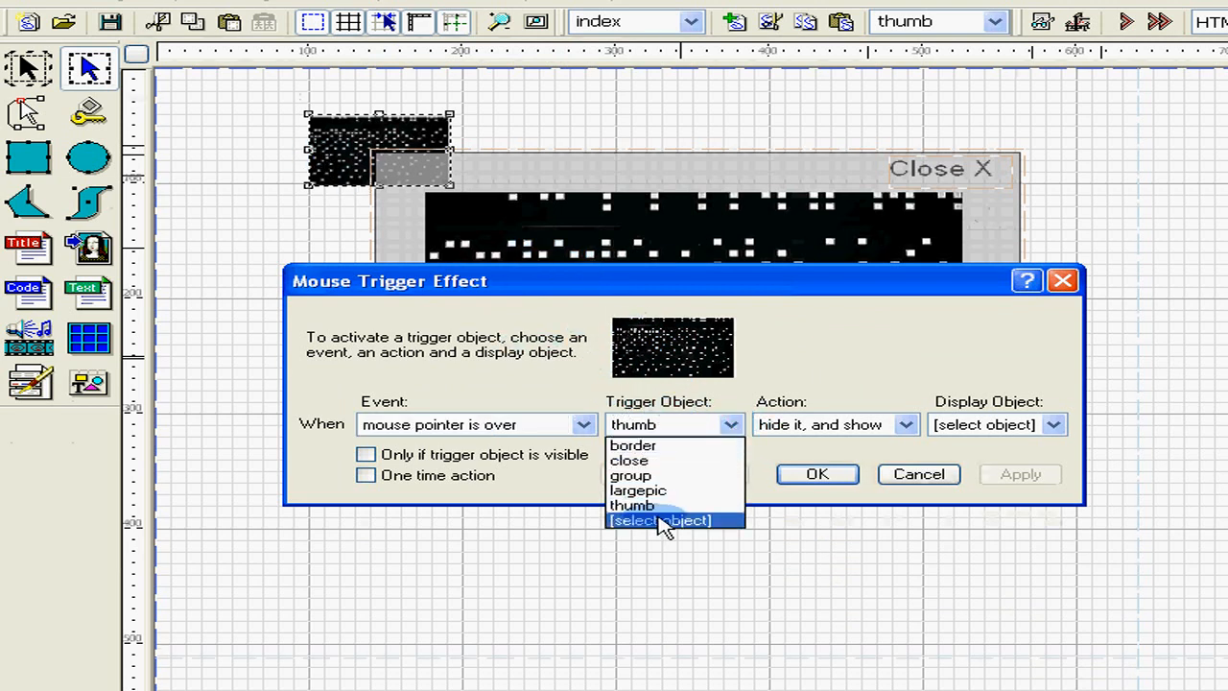
{"action": "mouse_move", "coordinate": [637, 491]}
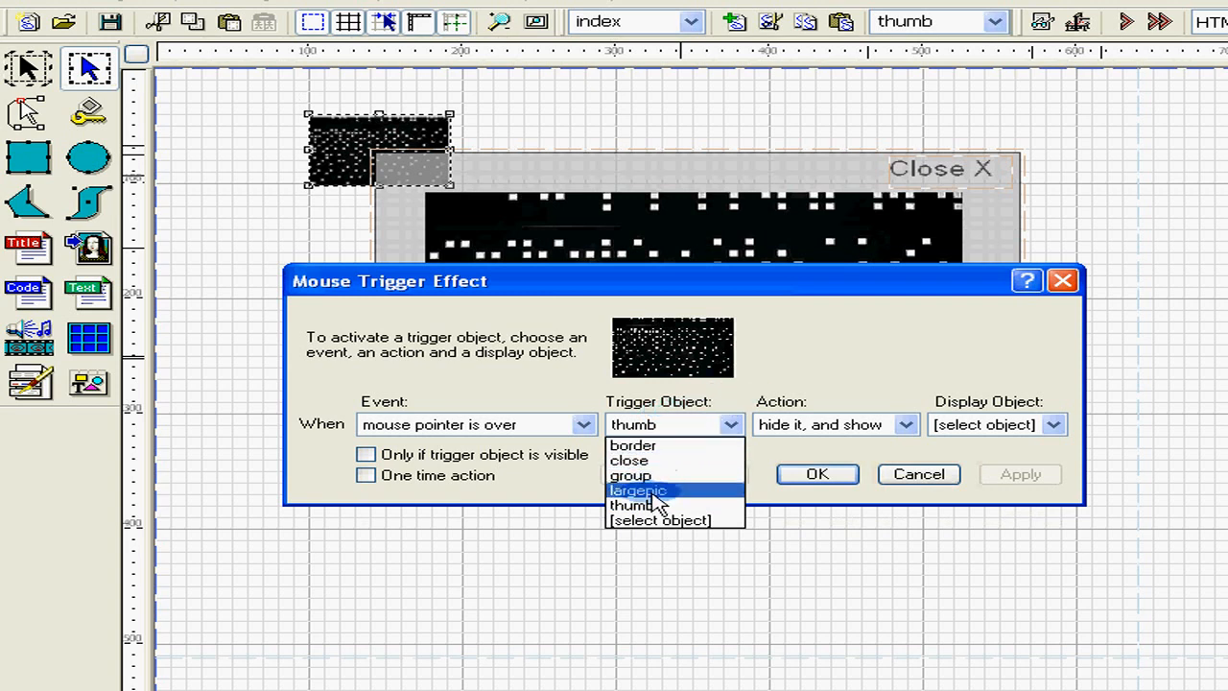
{"action": "left_click", "coordinate": [633, 504]}
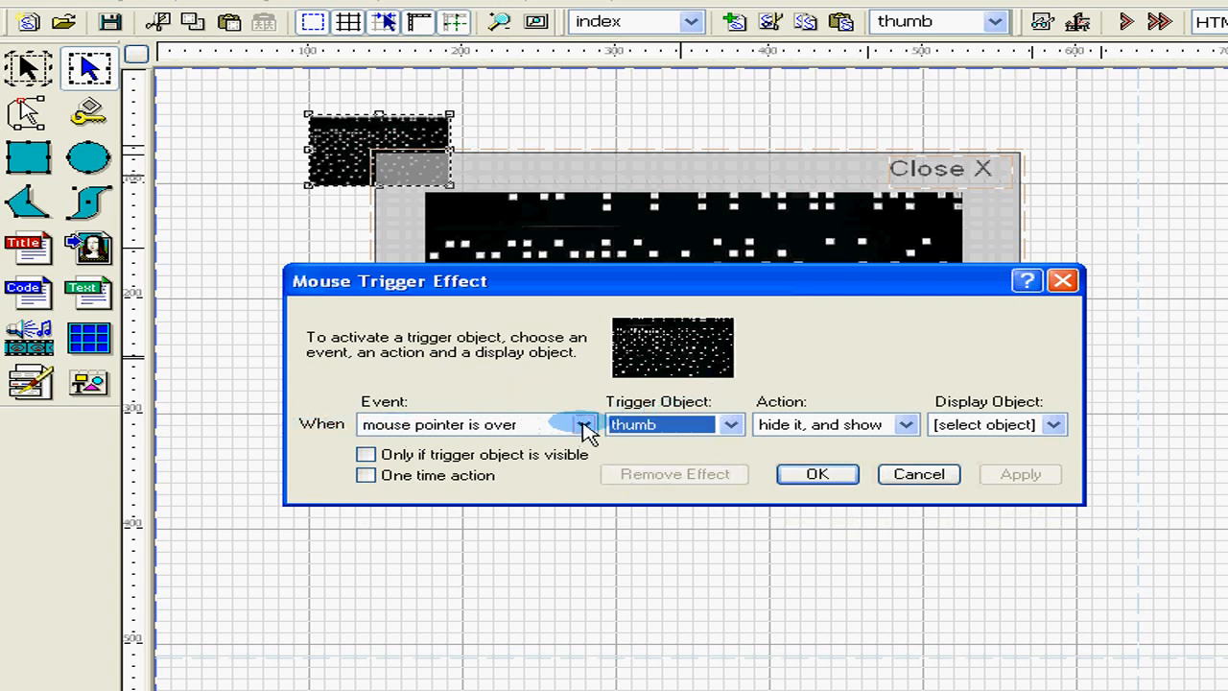
{"action": "left_click", "coordinate": [583, 425]}
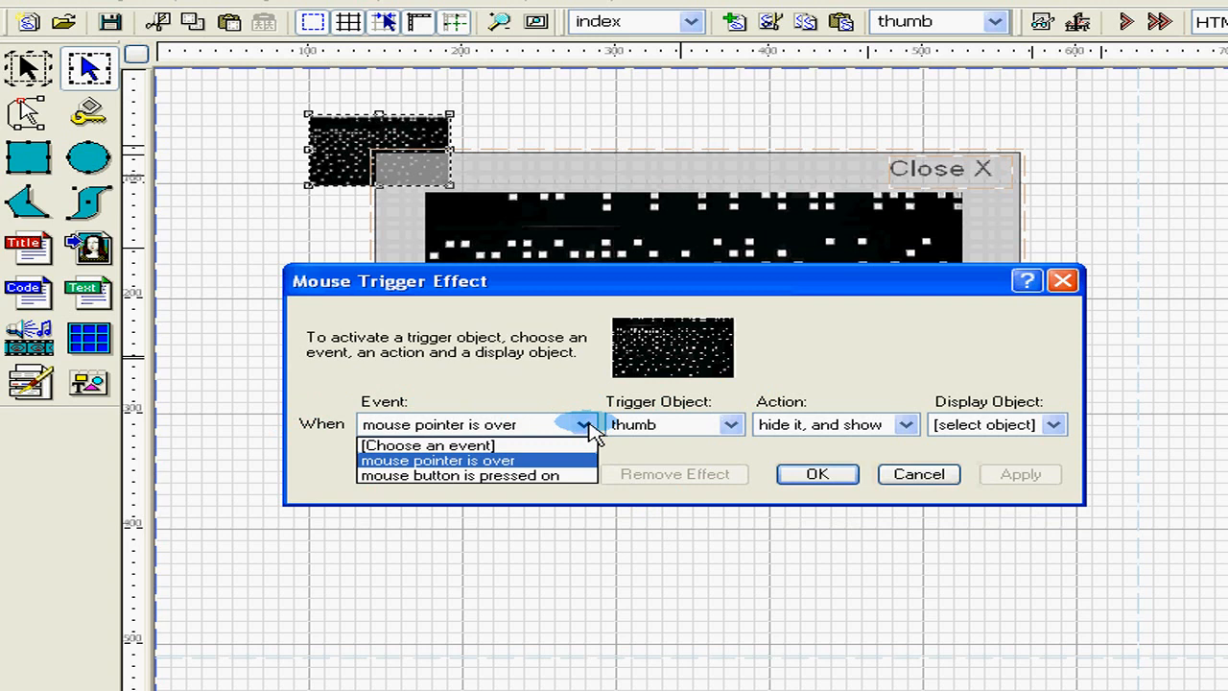
{"action": "left_click", "coordinate": [476, 476]}
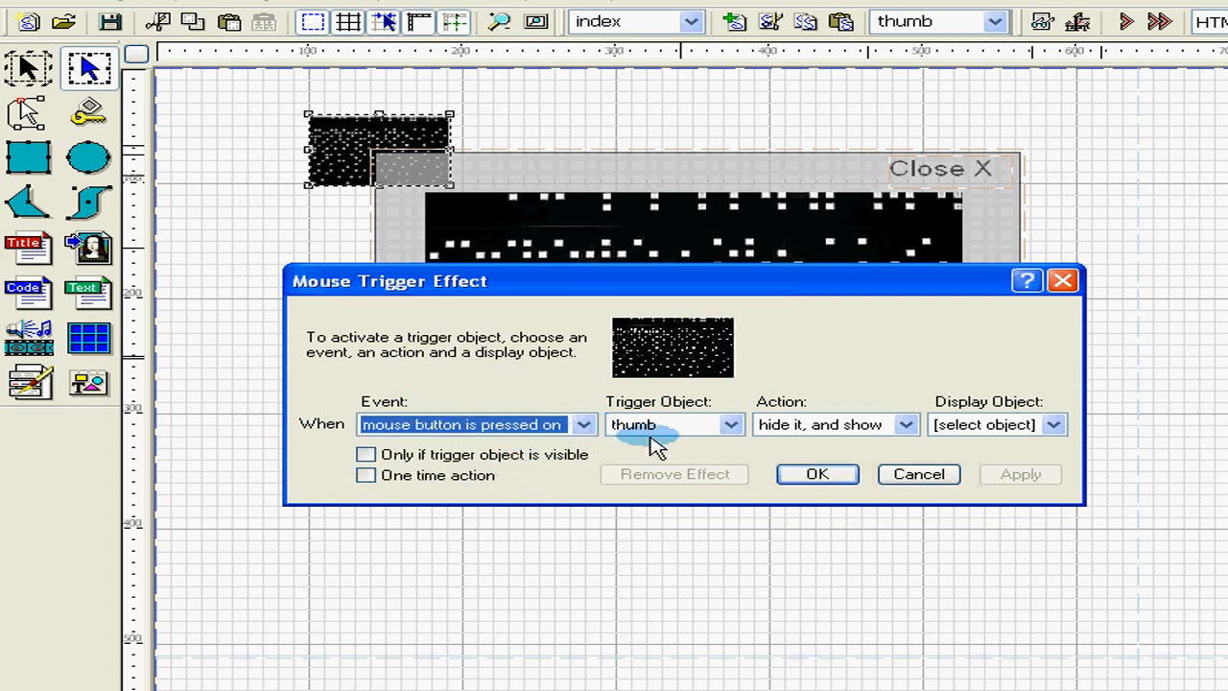
{"action": "mouse_move", "coordinate": [814, 459]}
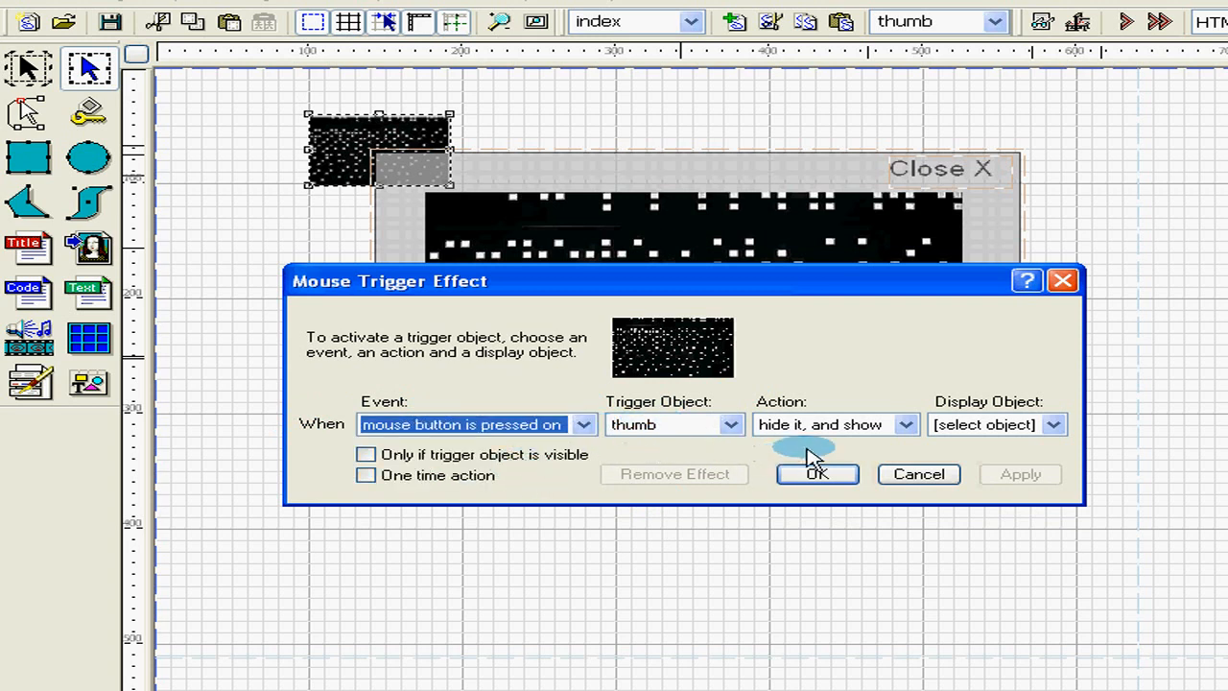
Set action 'then show' on object group as a one-time action and confirm
{"action": "left_click", "coordinate": [902, 424]}
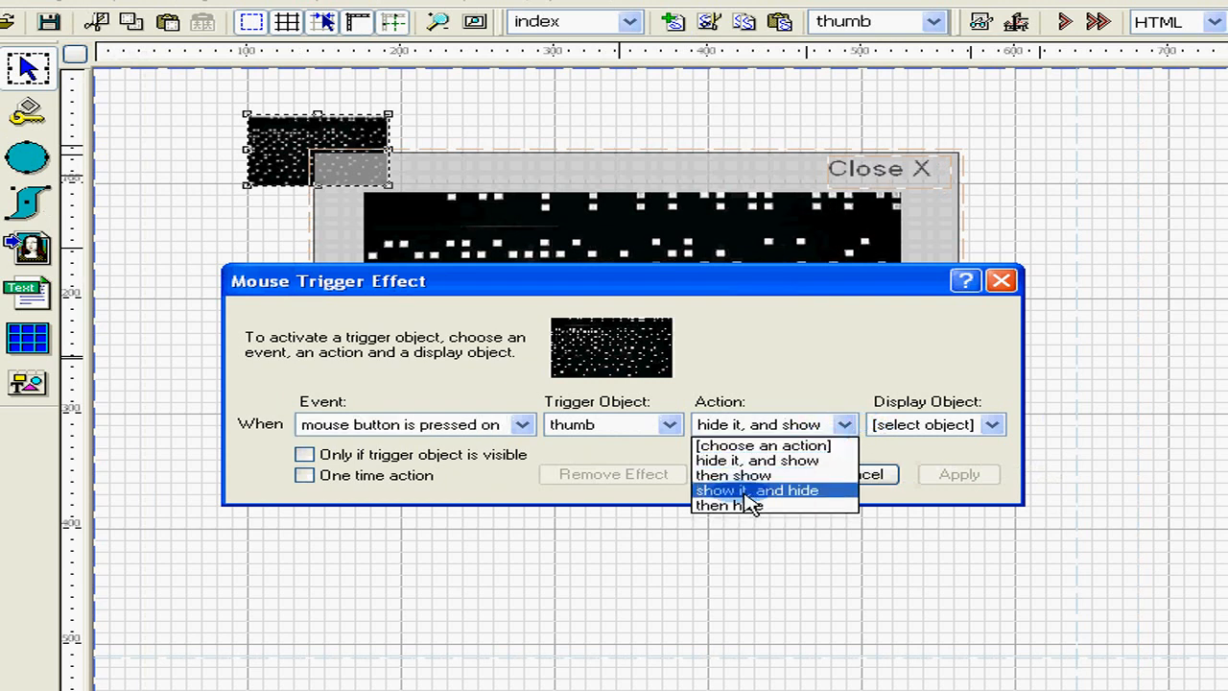
{"action": "left_click", "coordinate": [734, 476]}
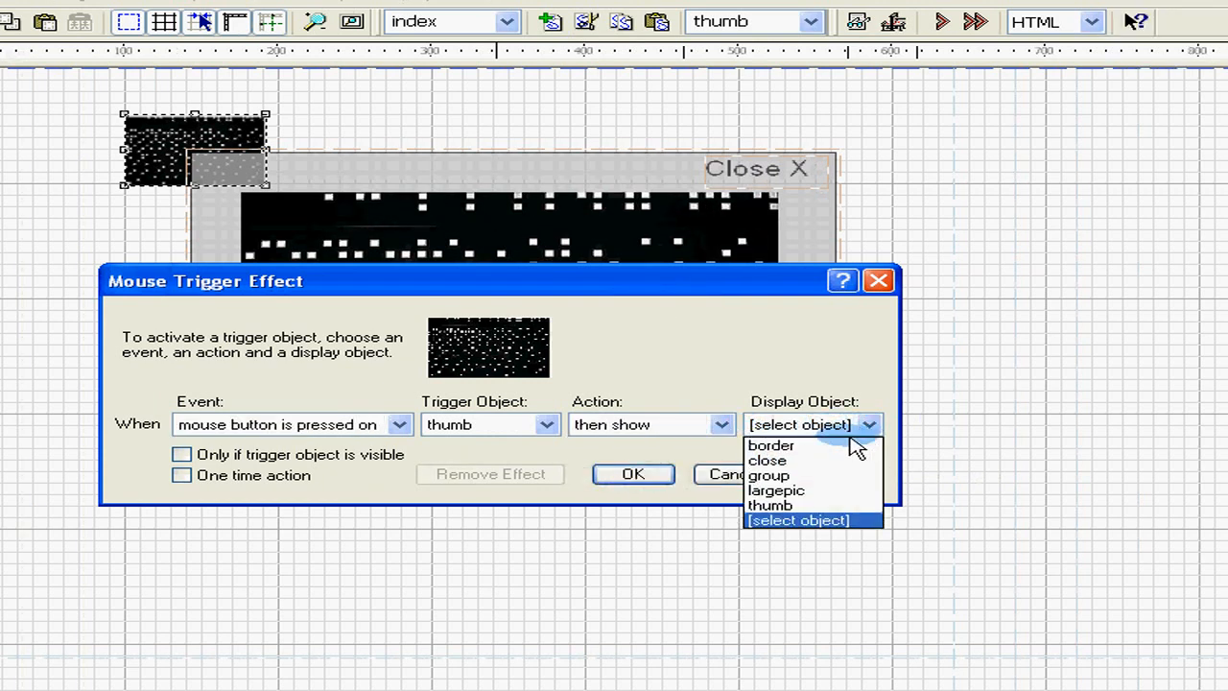
{"action": "left_click", "coordinate": [767, 476]}
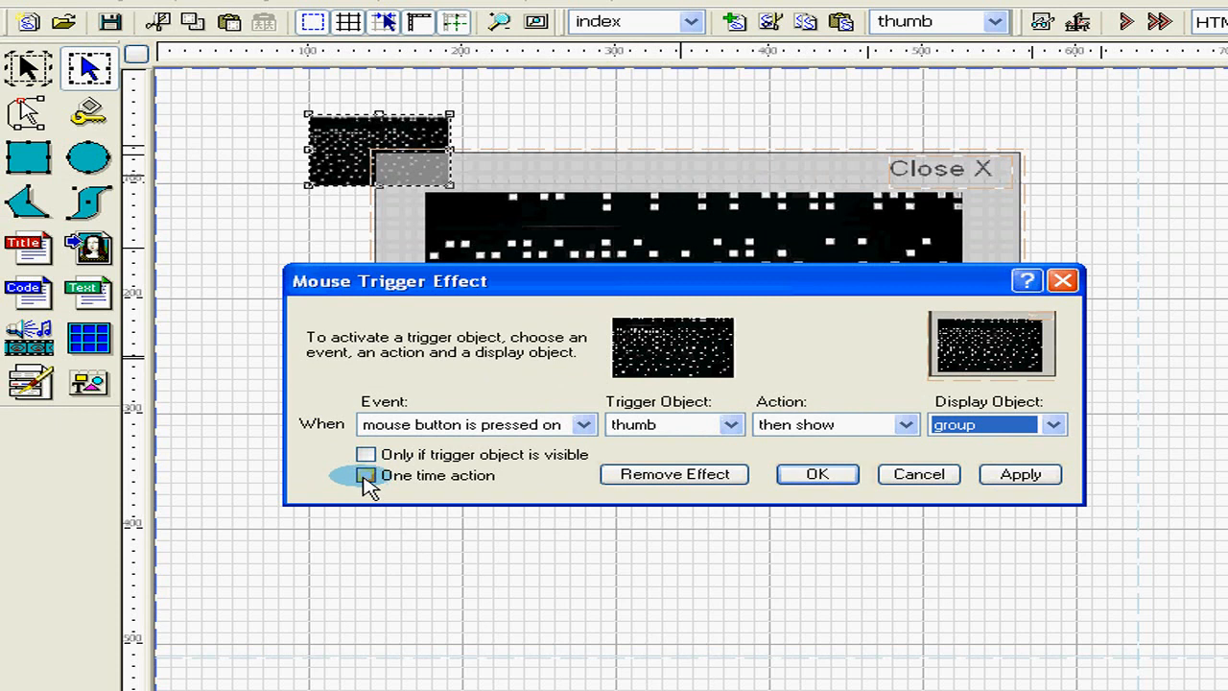
{"action": "left_click", "coordinate": [365, 476]}
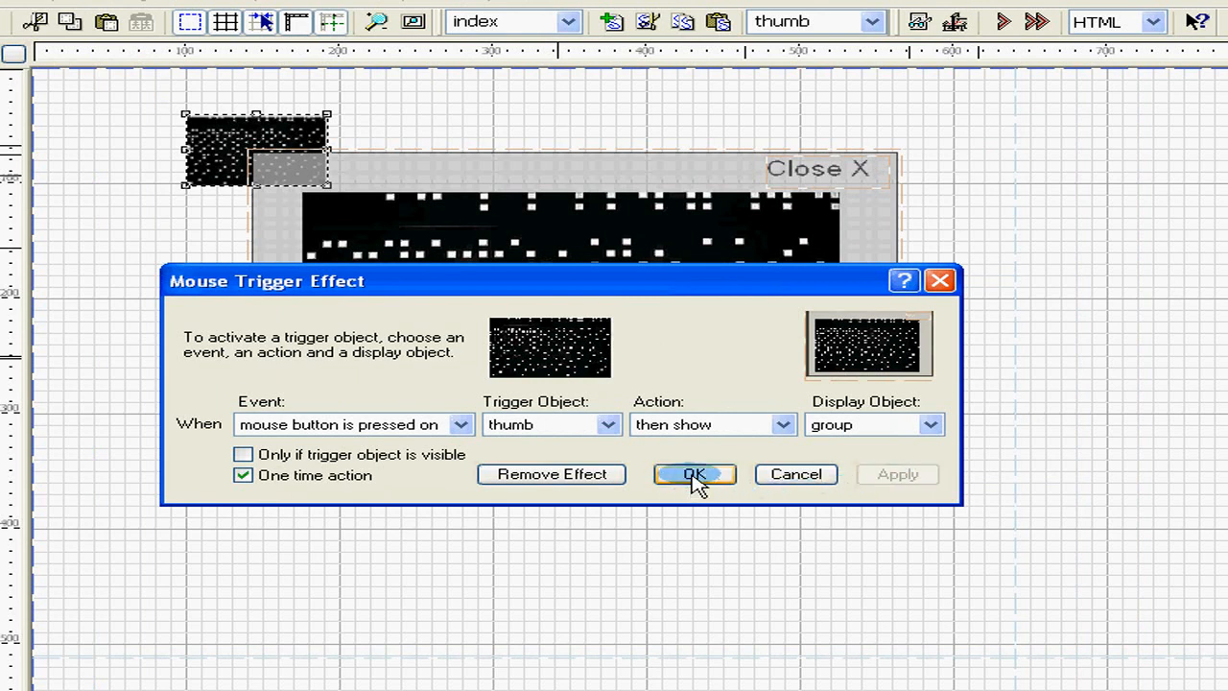
{"action": "left_click", "coordinate": [694, 474]}
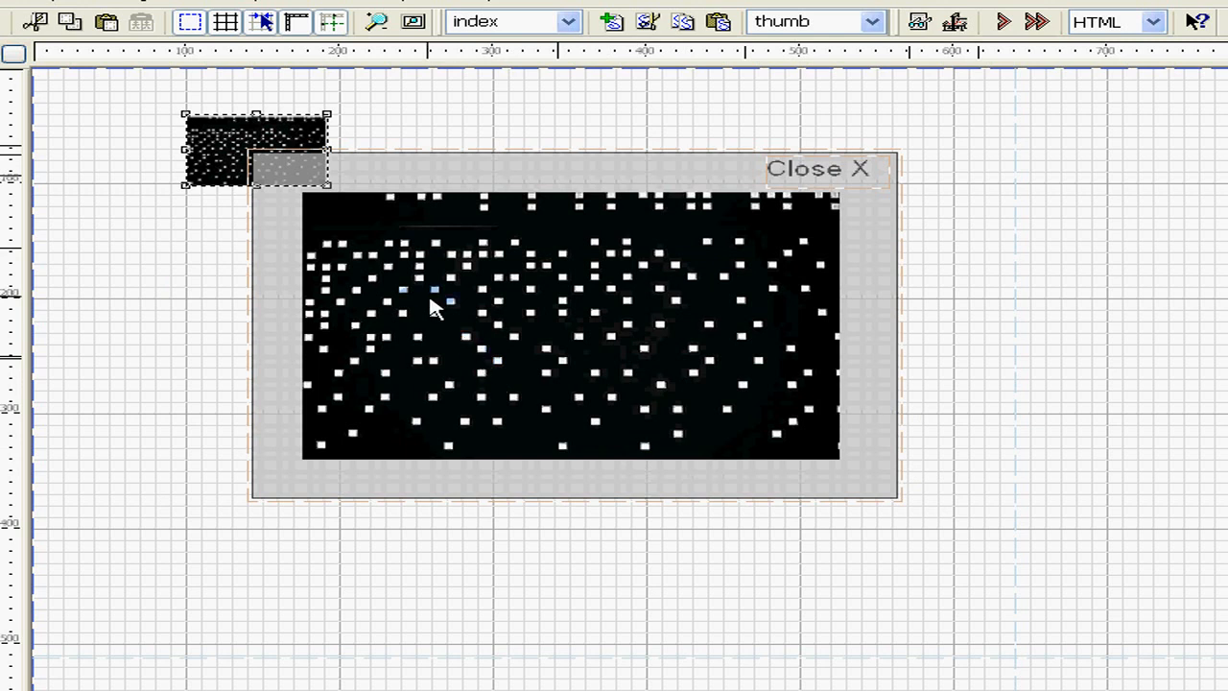
Start a second Mouse Effect with the close object as the trigger
{"action": "left_click", "coordinate": [403, 39]}
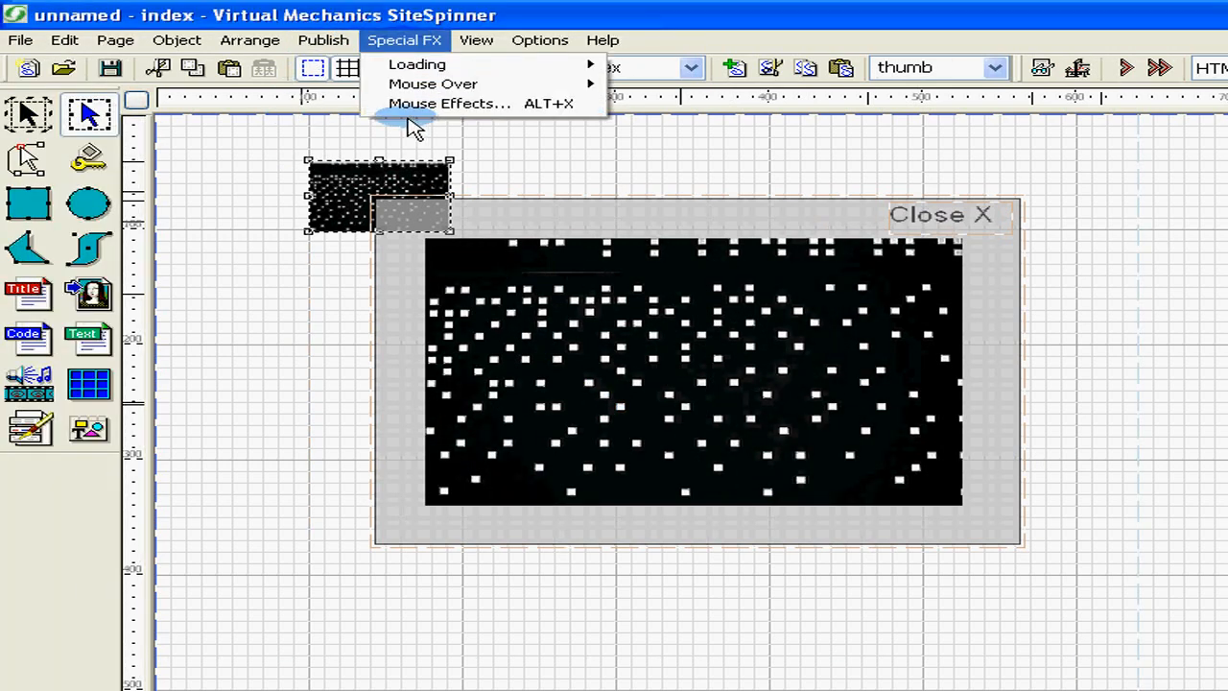
{"action": "left_click", "coordinate": [449, 103]}
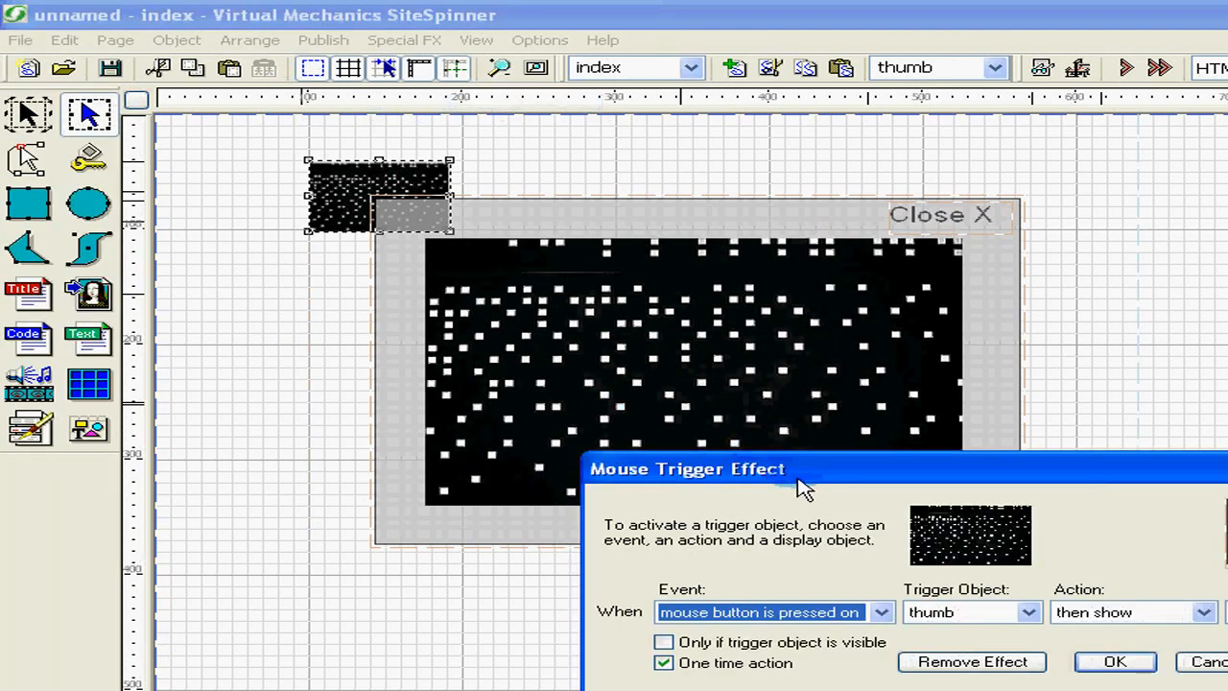
{"action": "left_click_drag", "start_coordinate": [802, 487], "coordinate": [561, 359]}
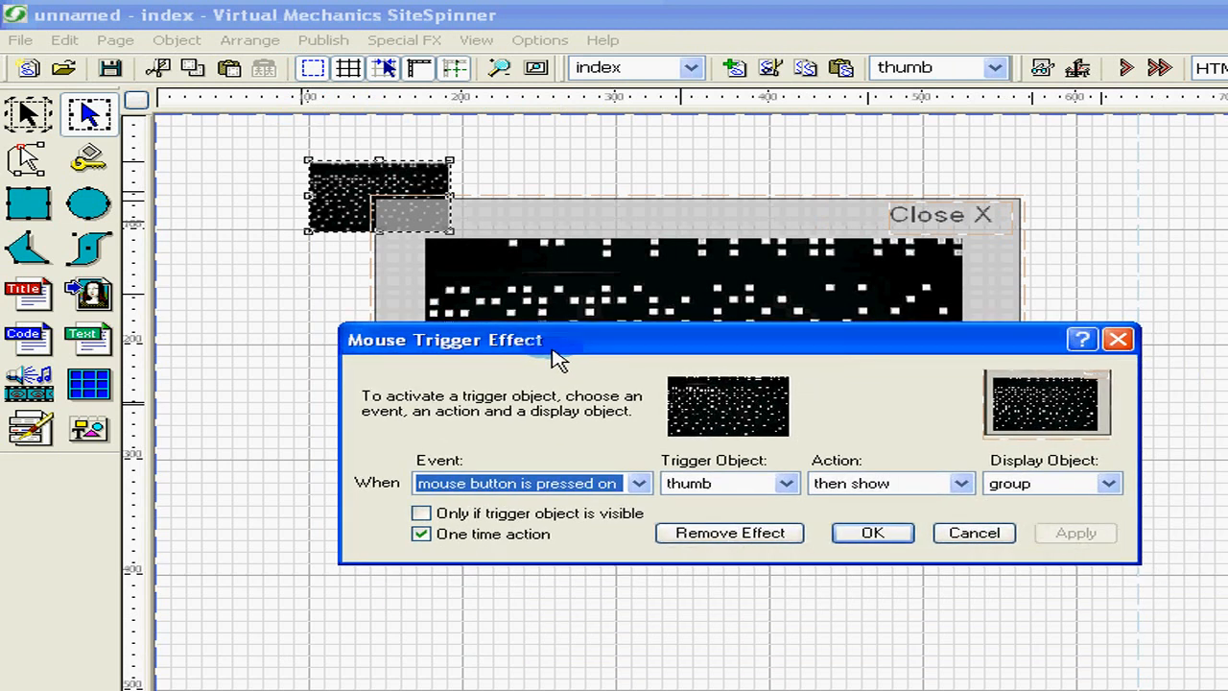
{"action": "left_click", "coordinate": [787, 484]}
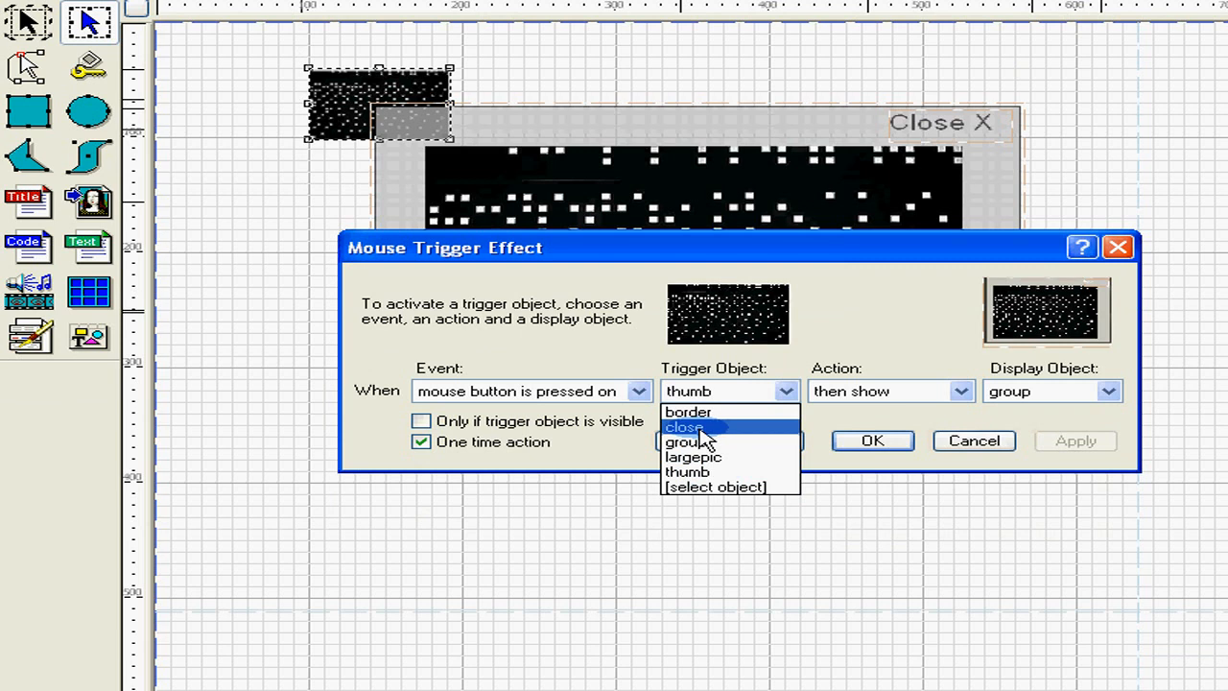
{"action": "left_click", "coordinate": [683, 426]}
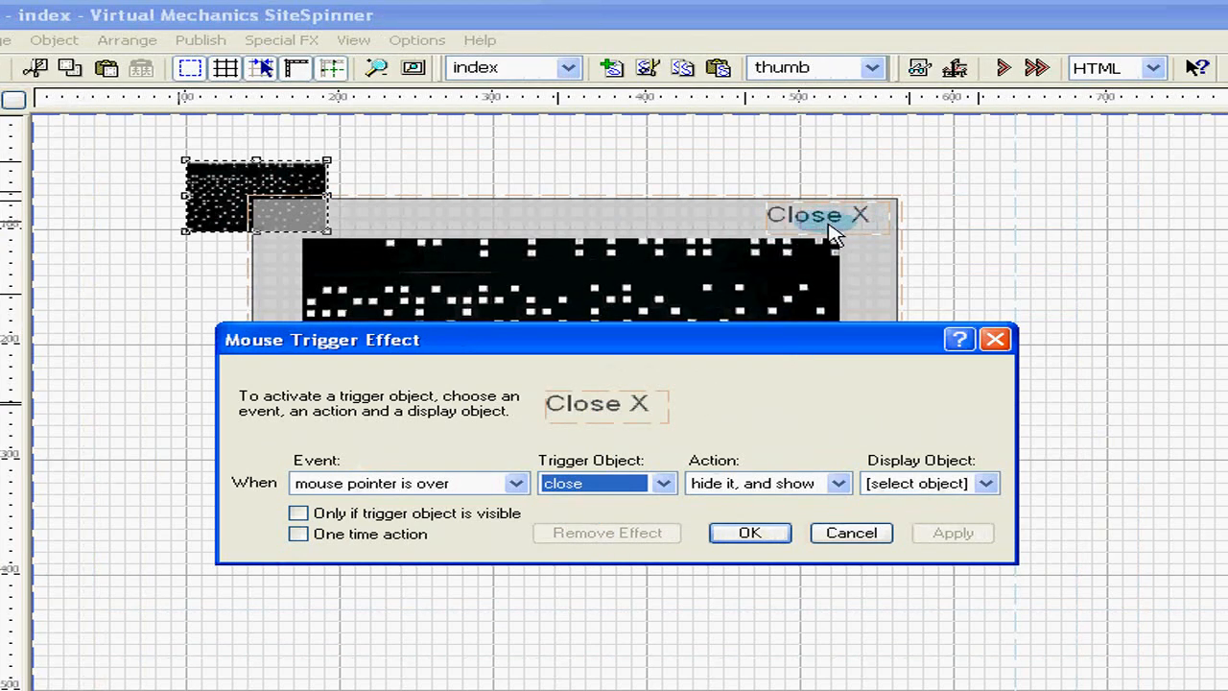
{"action": "mouse_move", "coordinate": [747, 334]}
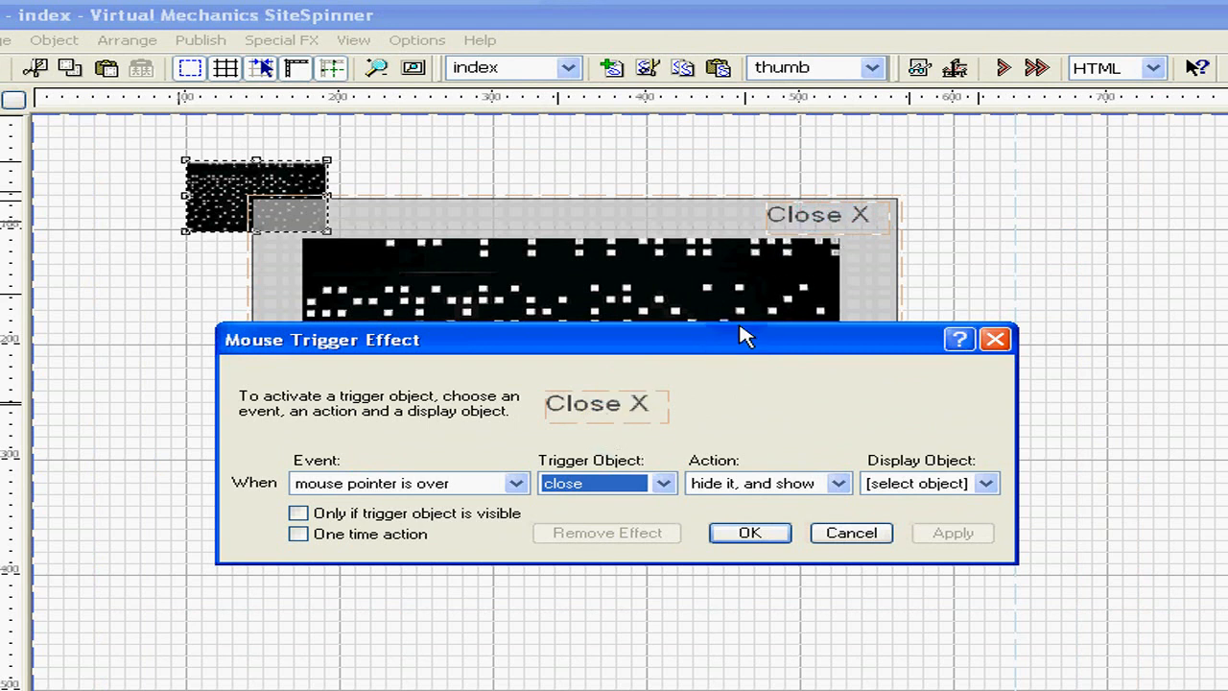
{"action": "mouse_move", "coordinate": [641, 449]}
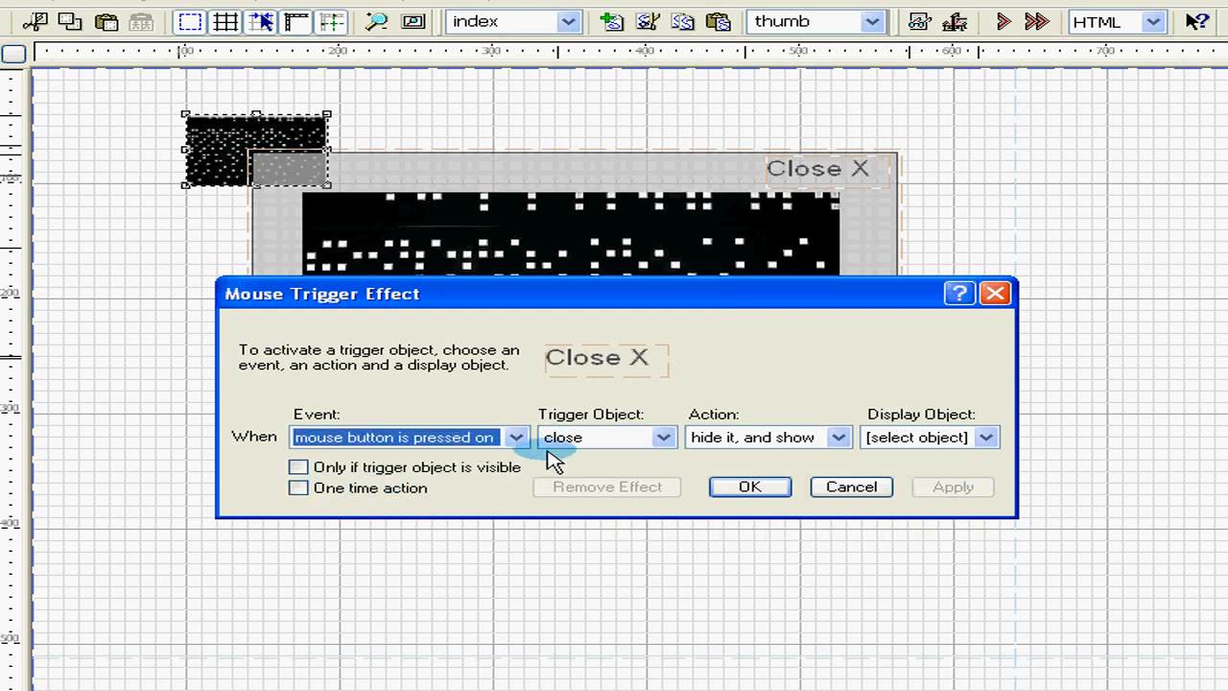
{"action": "mouse_move", "coordinate": [632, 471]}
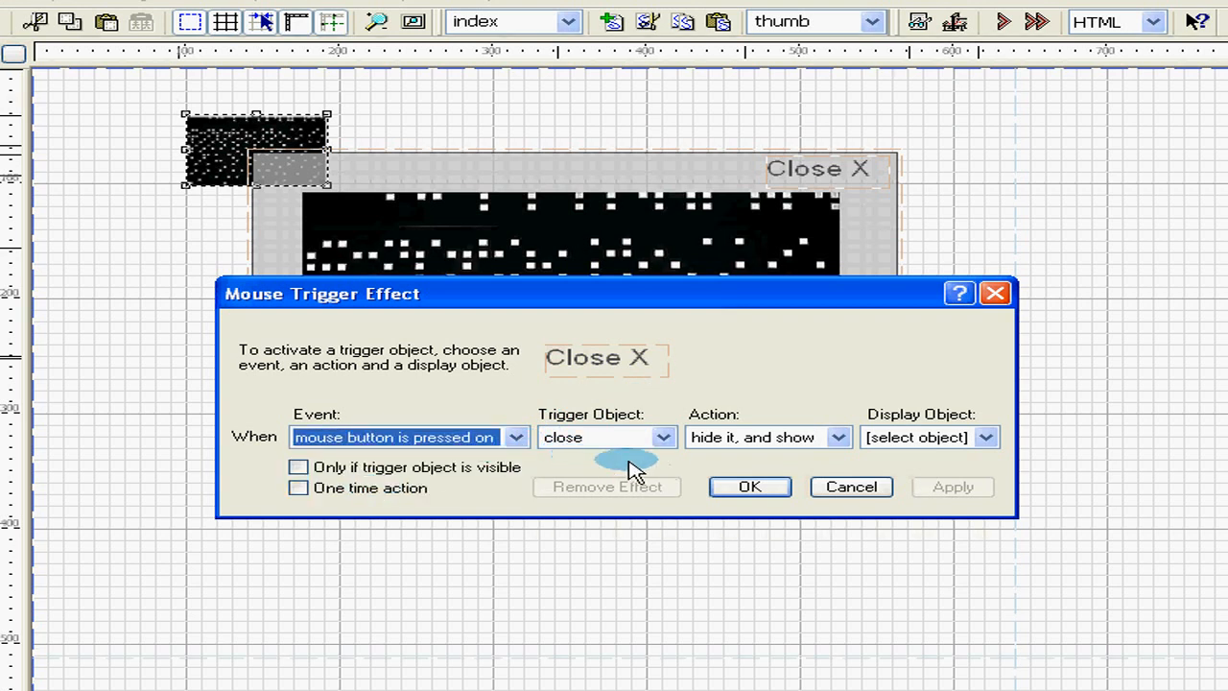
{"action": "mouse_move", "coordinate": [734, 466]}
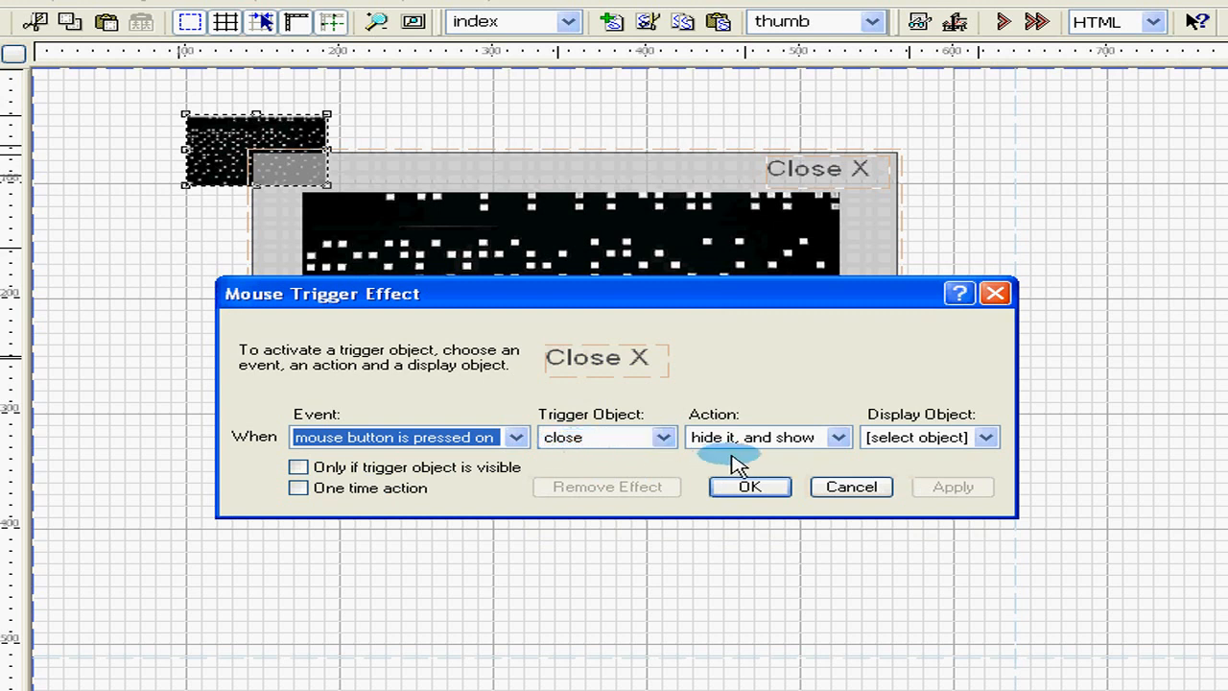
Set action 'then hide' on group, once and only while visible, then apply and confirm
{"action": "left_click", "coordinate": [837, 437]}
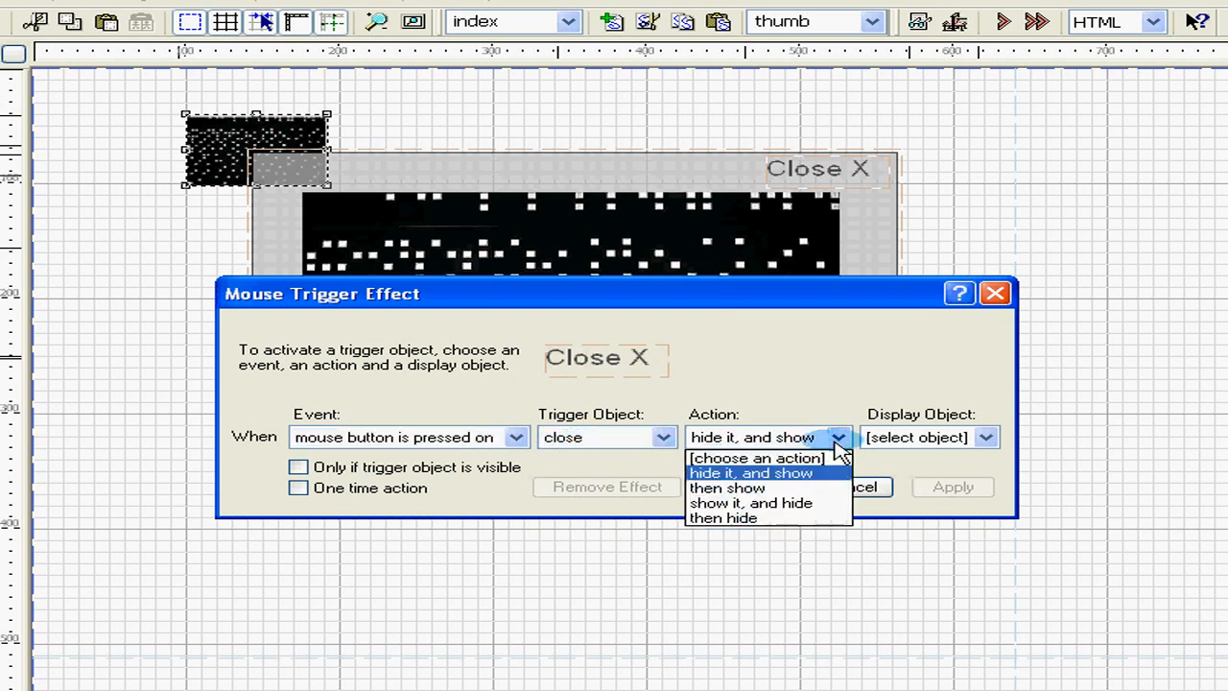
{"action": "left_click", "coordinate": [721, 518]}
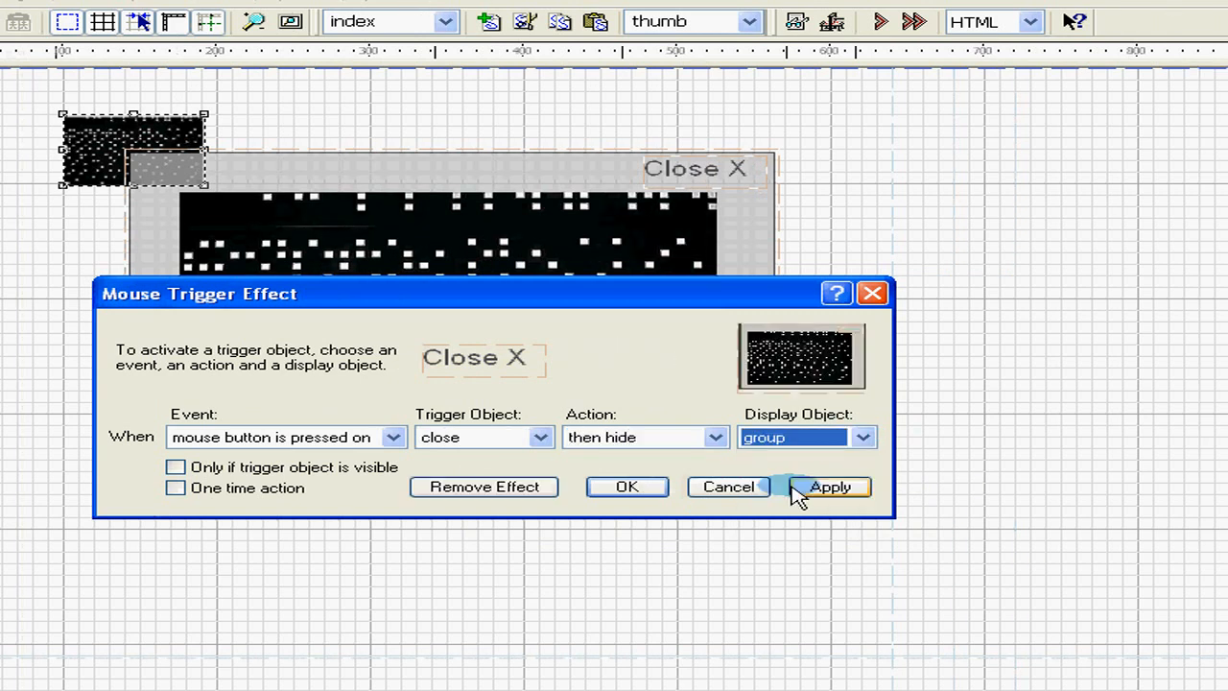
{"action": "left_click", "coordinate": [829, 487]}
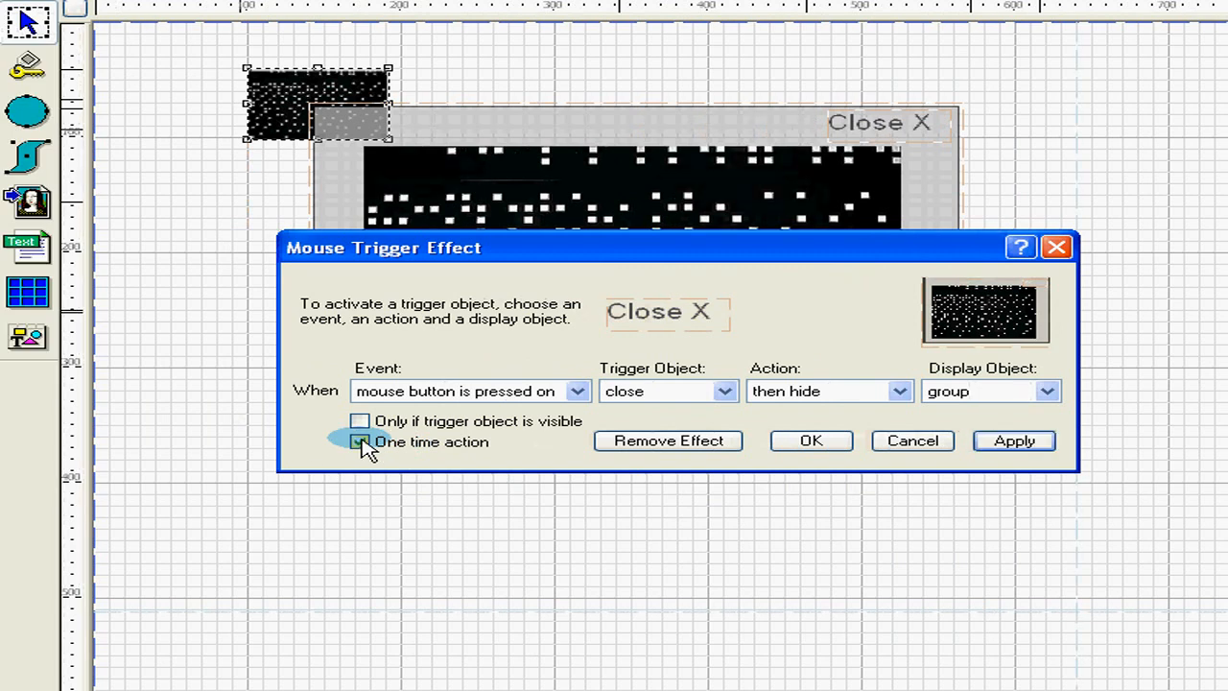
{"action": "left_click", "coordinate": [359, 441]}
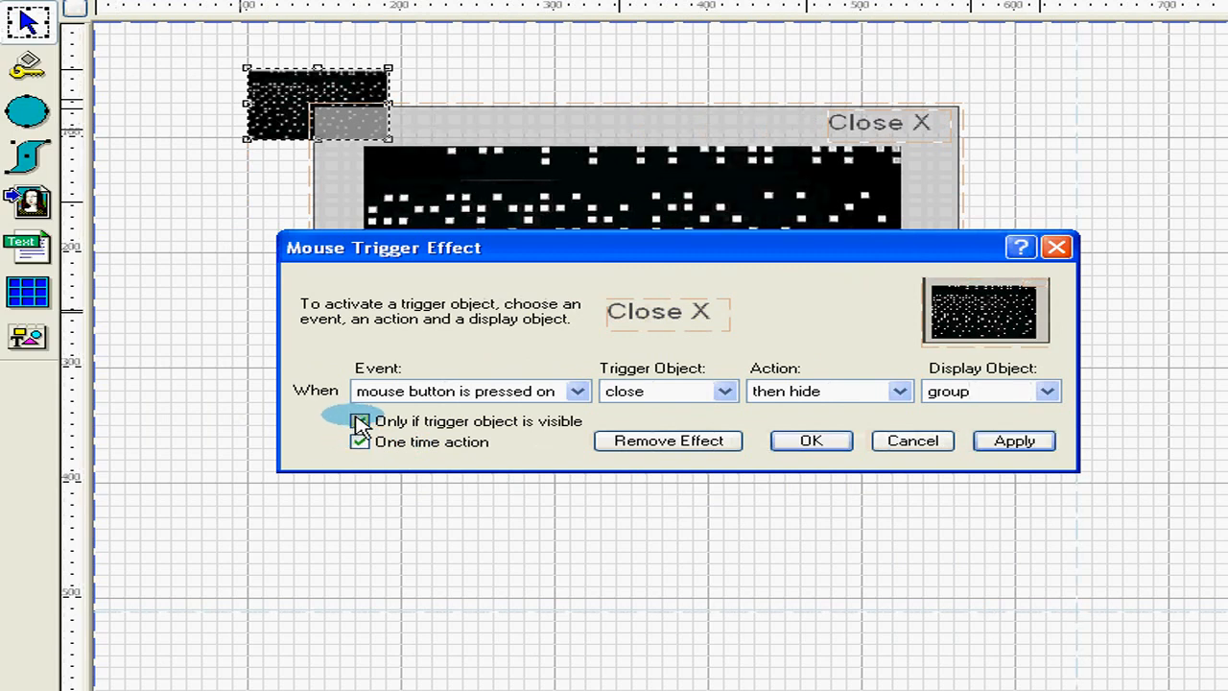
{"action": "left_click", "coordinate": [361, 423]}
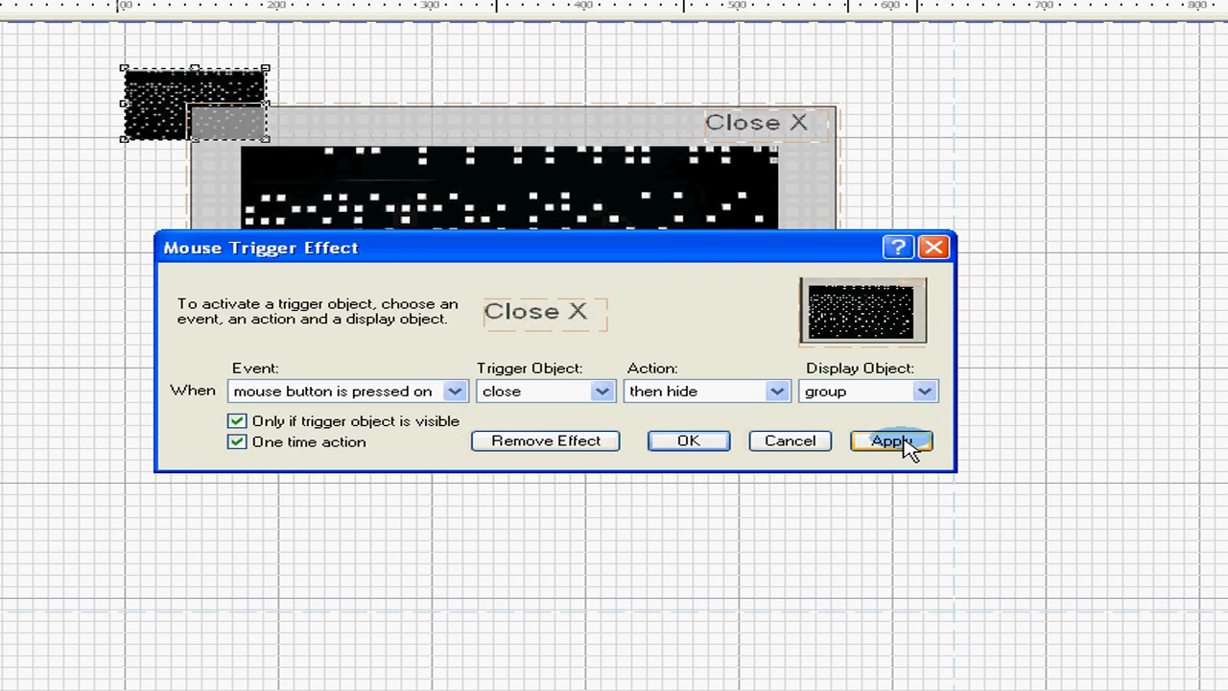
{"action": "left_click", "coordinate": [891, 440]}
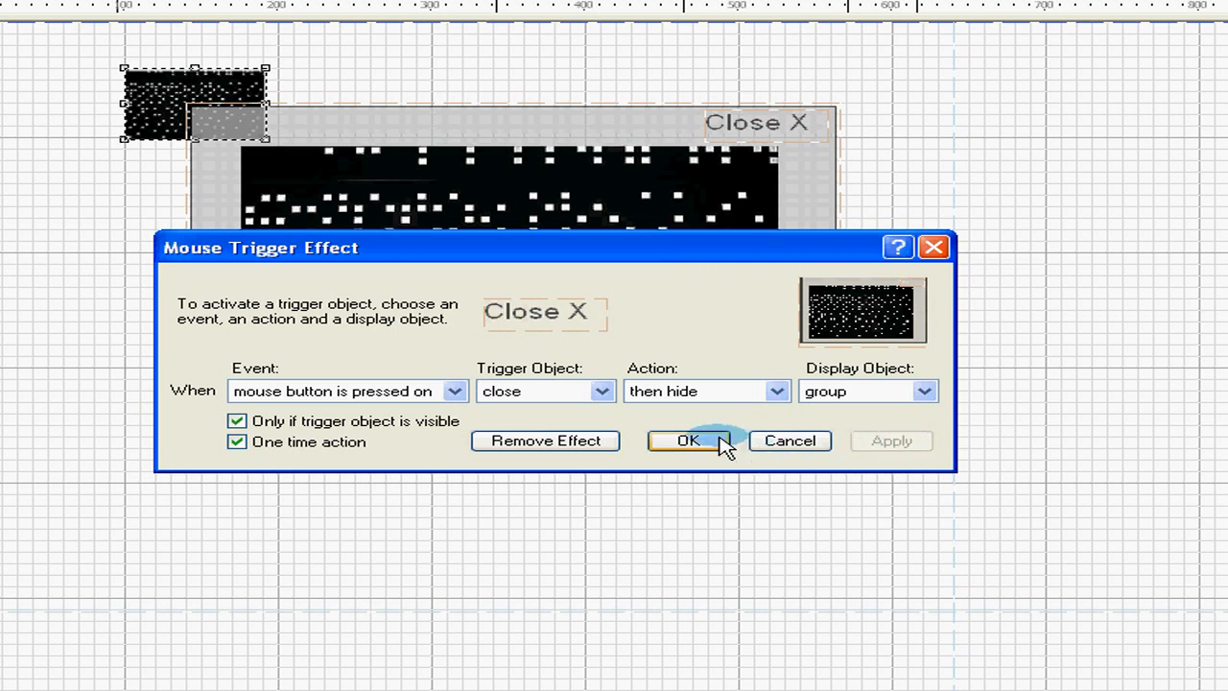
{"action": "left_click", "coordinate": [687, 440]}
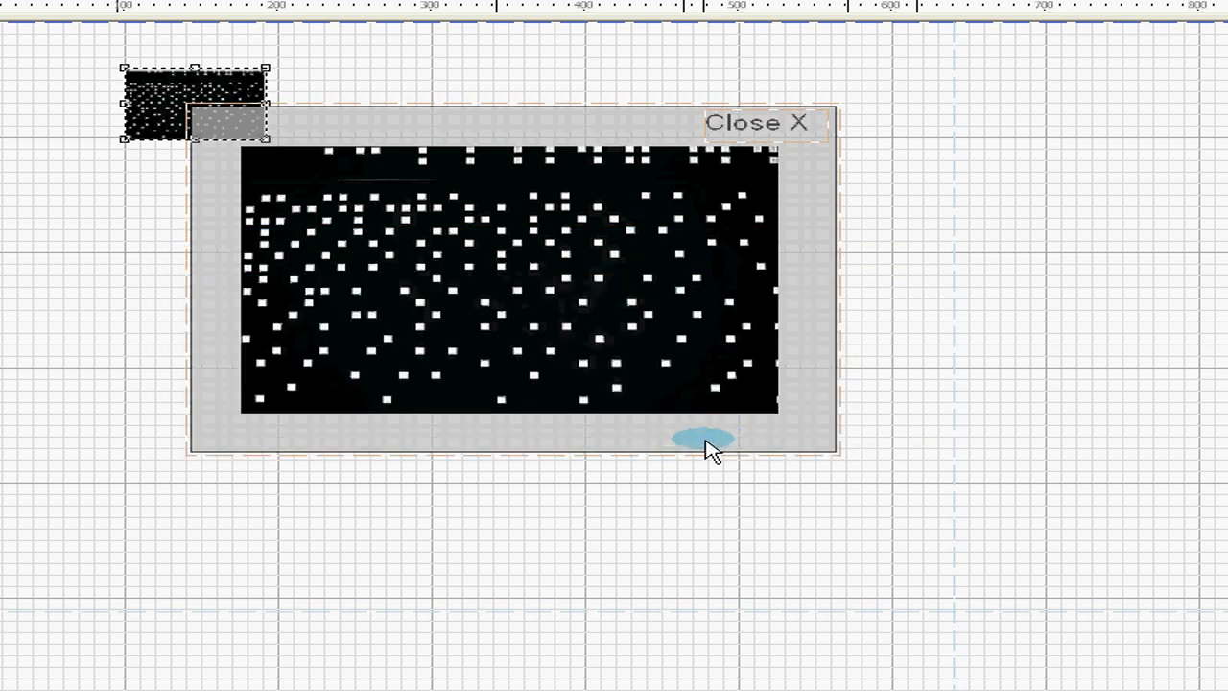
{"action": "mouse_move", "coordinate": [672, 457]}
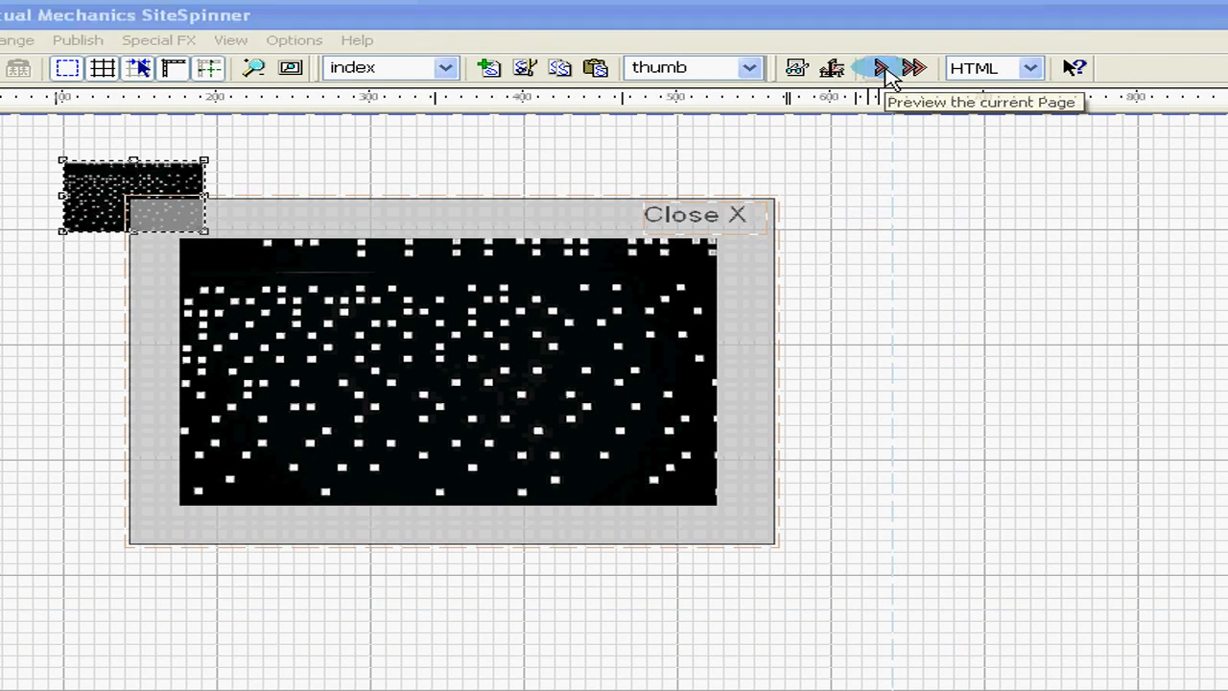
Preview the index page in Internet Explorer
{"action": "left_click", "coordinate": [885, 67]}
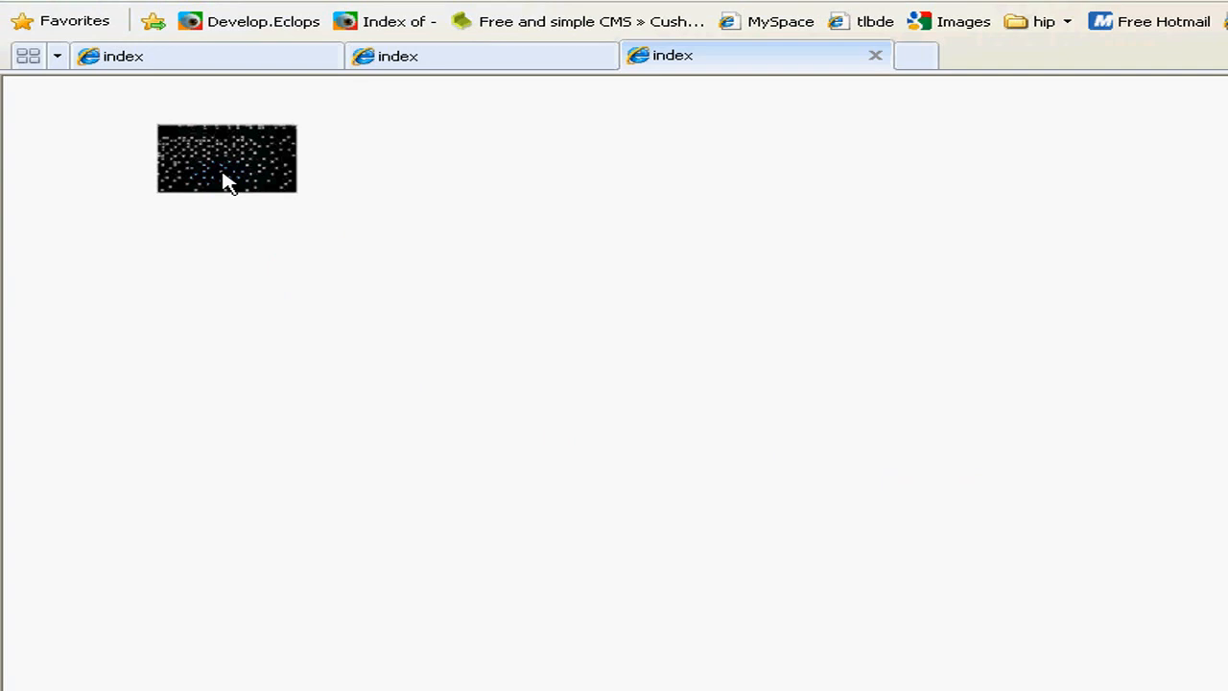
Verify the thumbnail shows the framed image and Close X hides it, twice, then return to SiteSpinner
{"action": "left_click", "coordinate": [227, 157]}
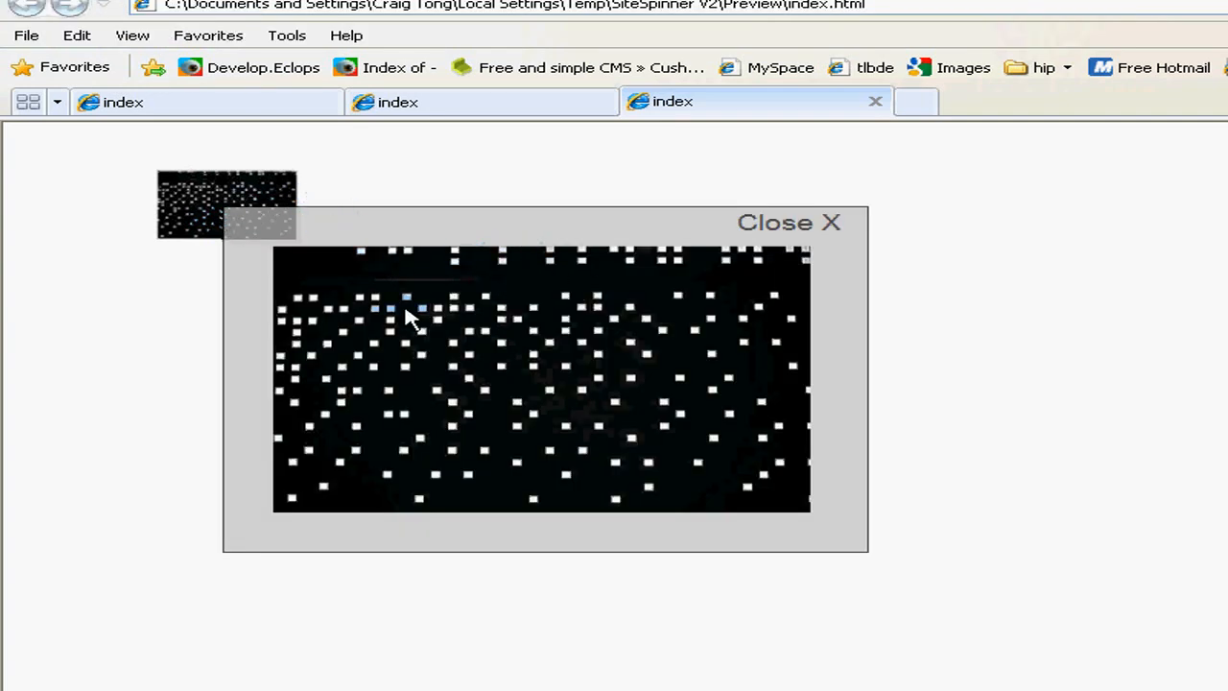
{"action": "mouse_move", "coordinate": [579, 431]}
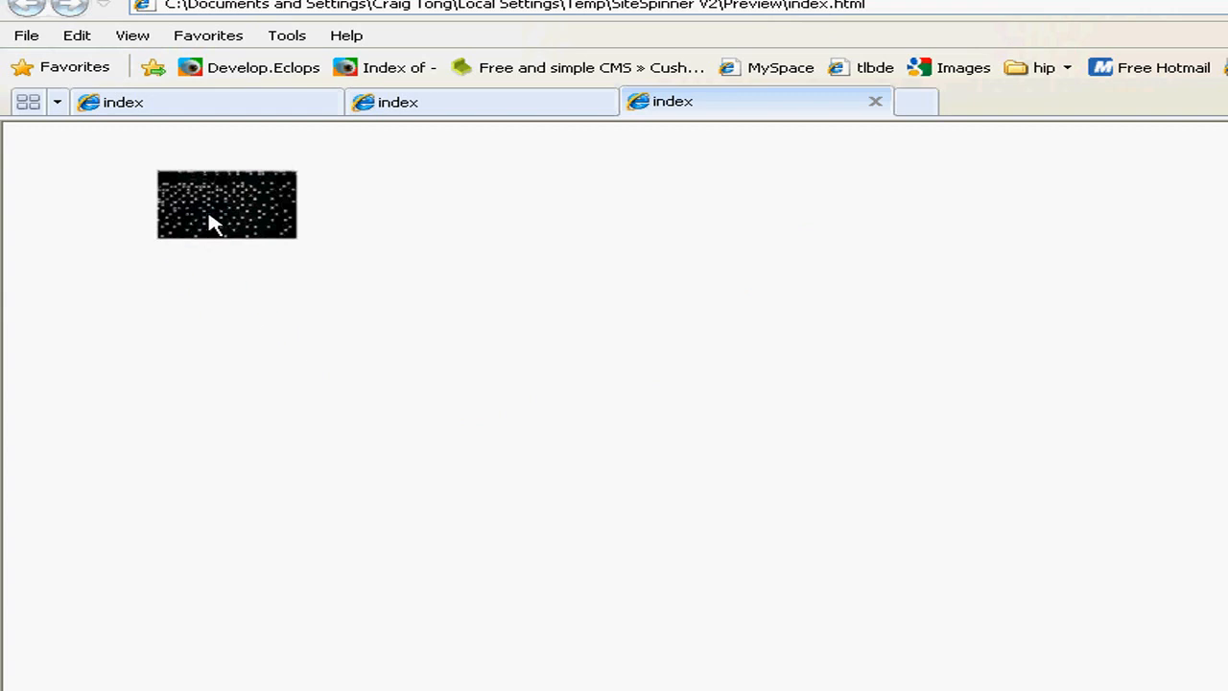
{"action": "left_click", "coordinate": [227, 203]}
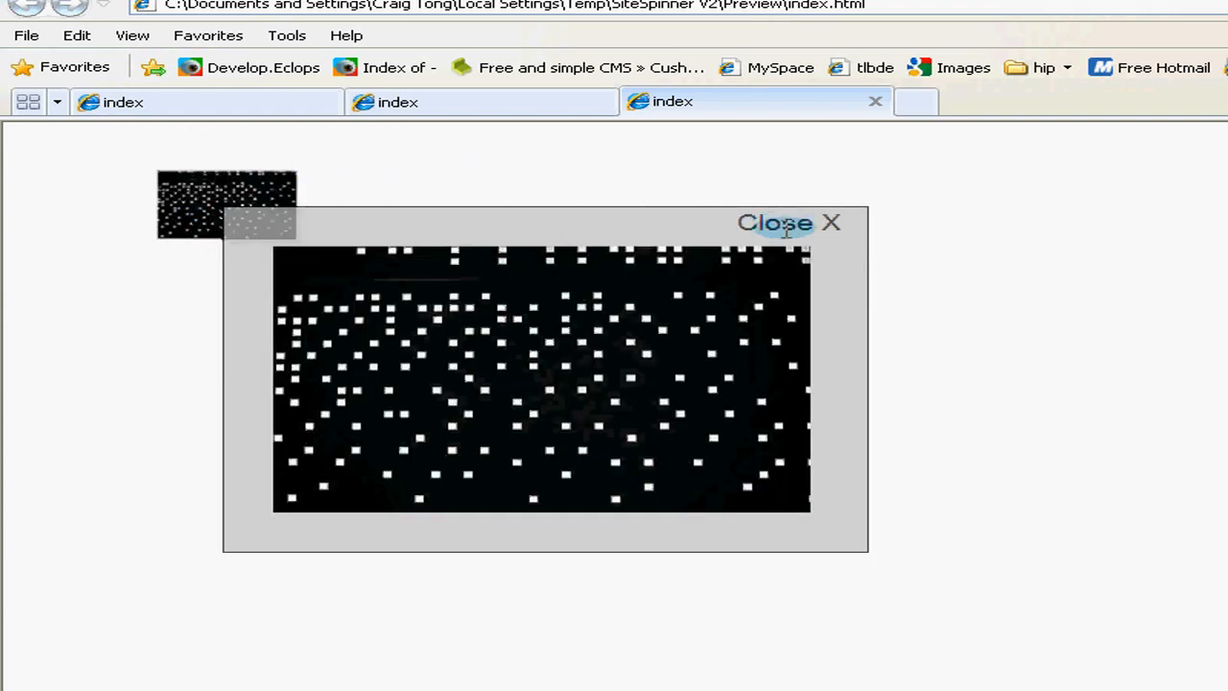
{"action": "left_click", "coordinate": [787, 222]}
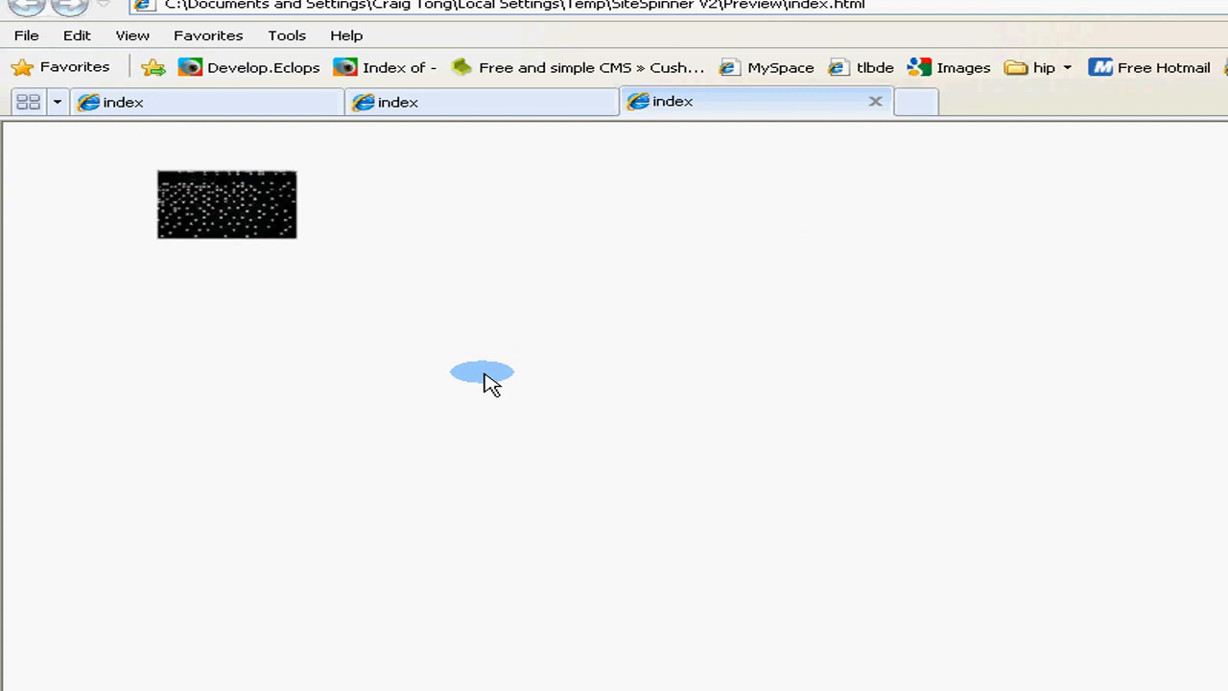
{"action": "left_click", "coordinate": [227, 203]}
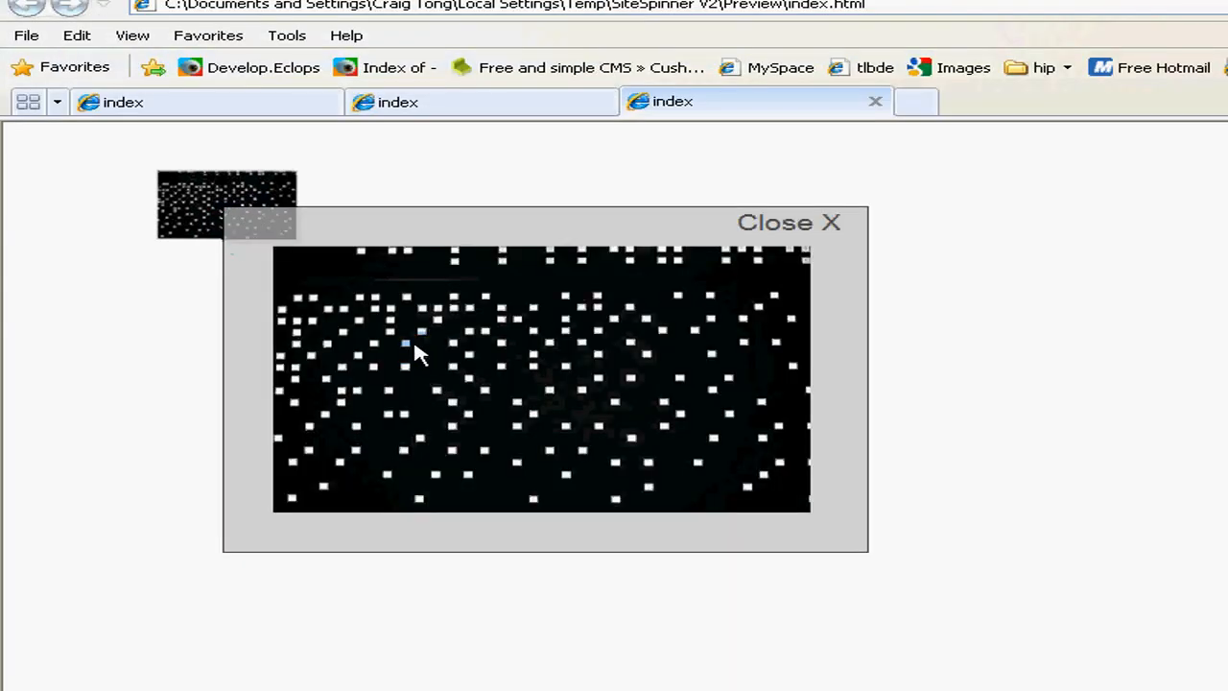
{"action": "mouse_move", "coordinate": [764, 426]}
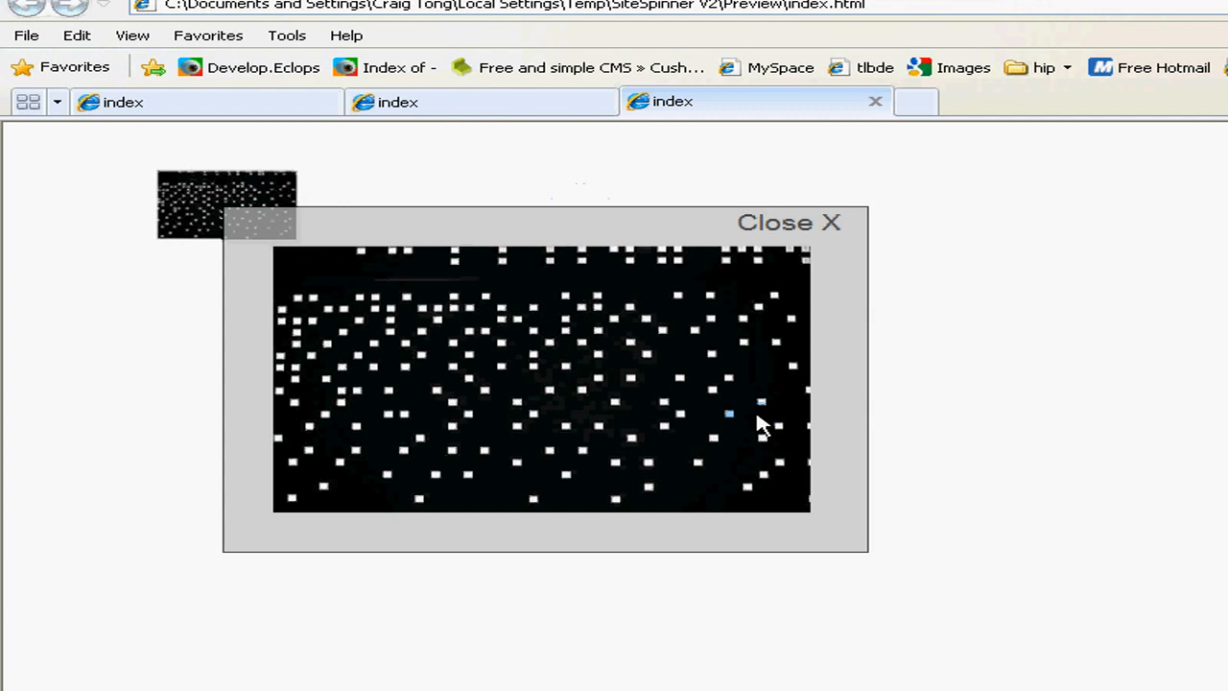
{"action": "mouse_move", "coordinate": [826, 307]}
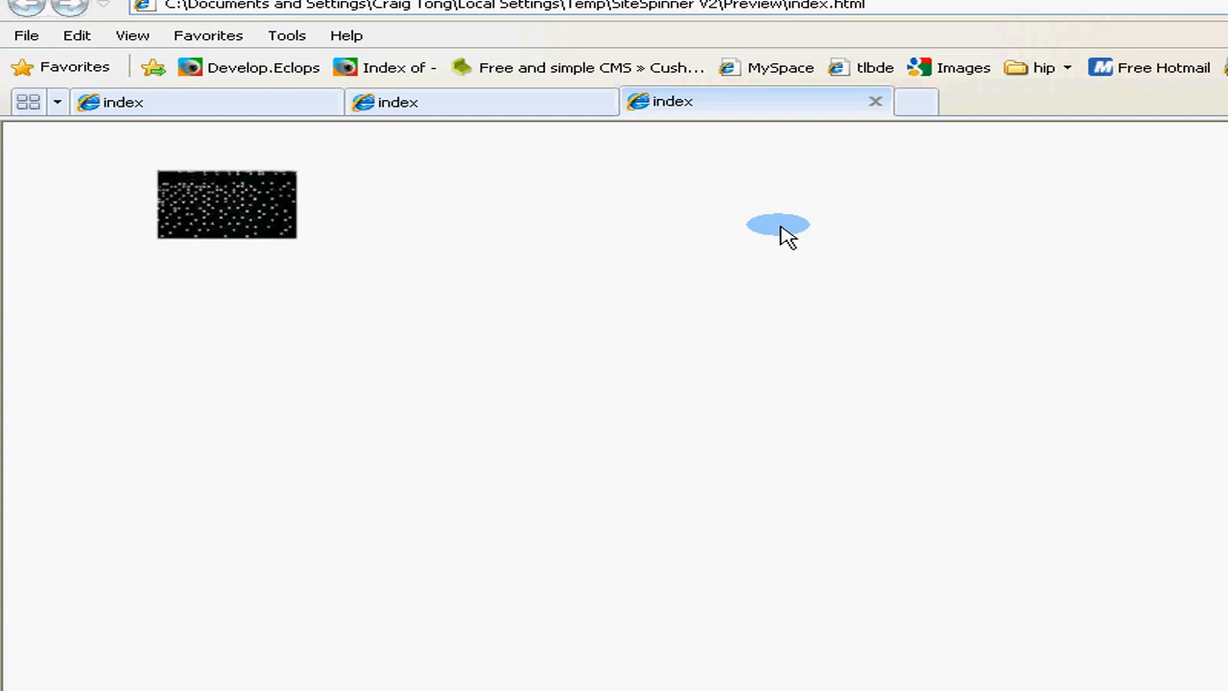
{"action": "left_click", "coordinate": [541, 672]}
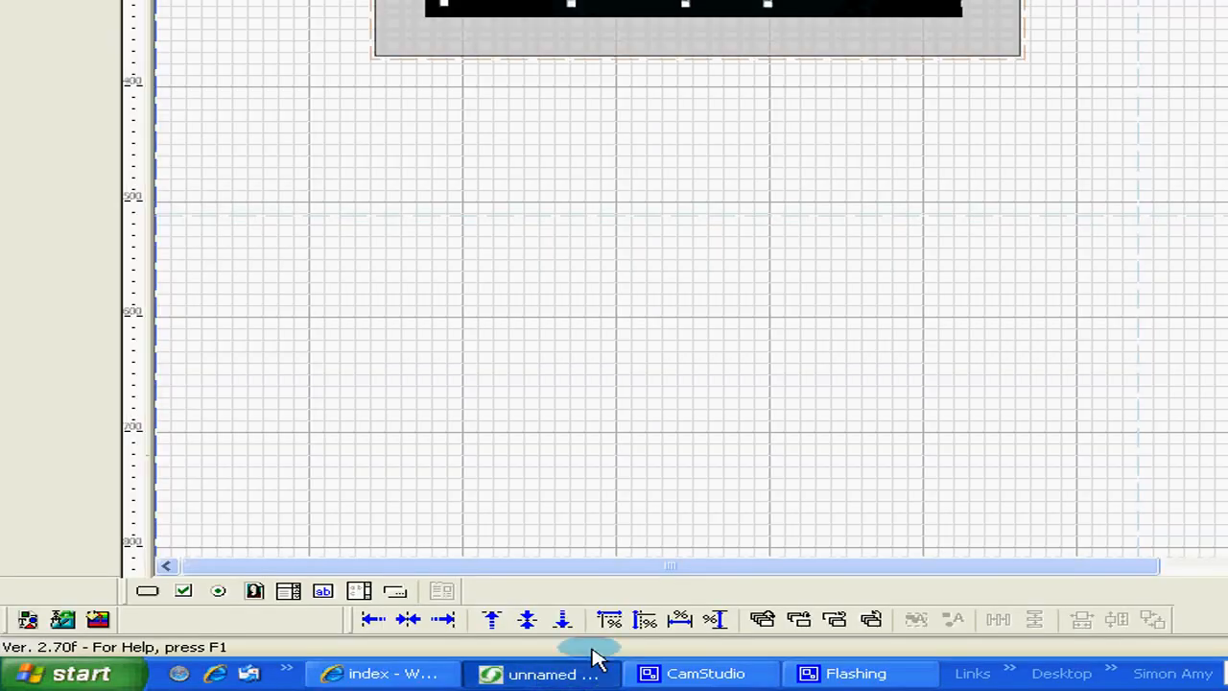